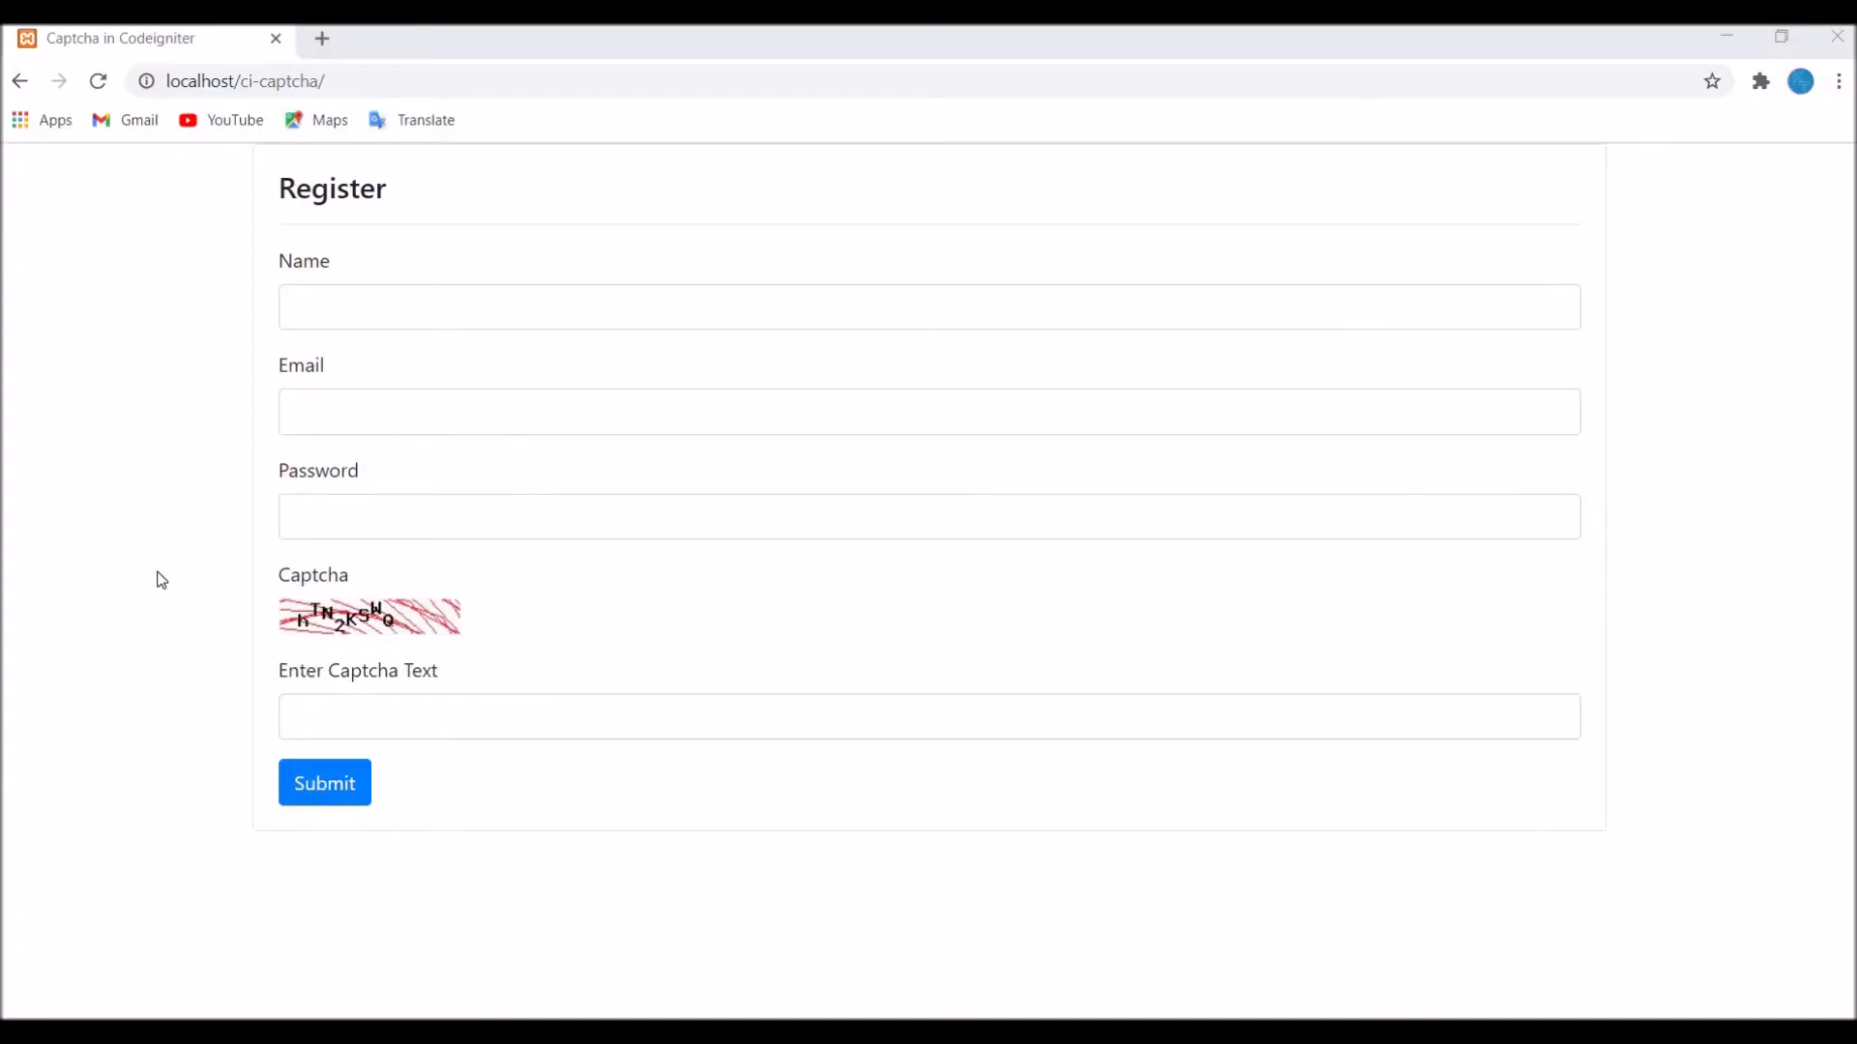
pyautogui.moveTo(1208, 981)
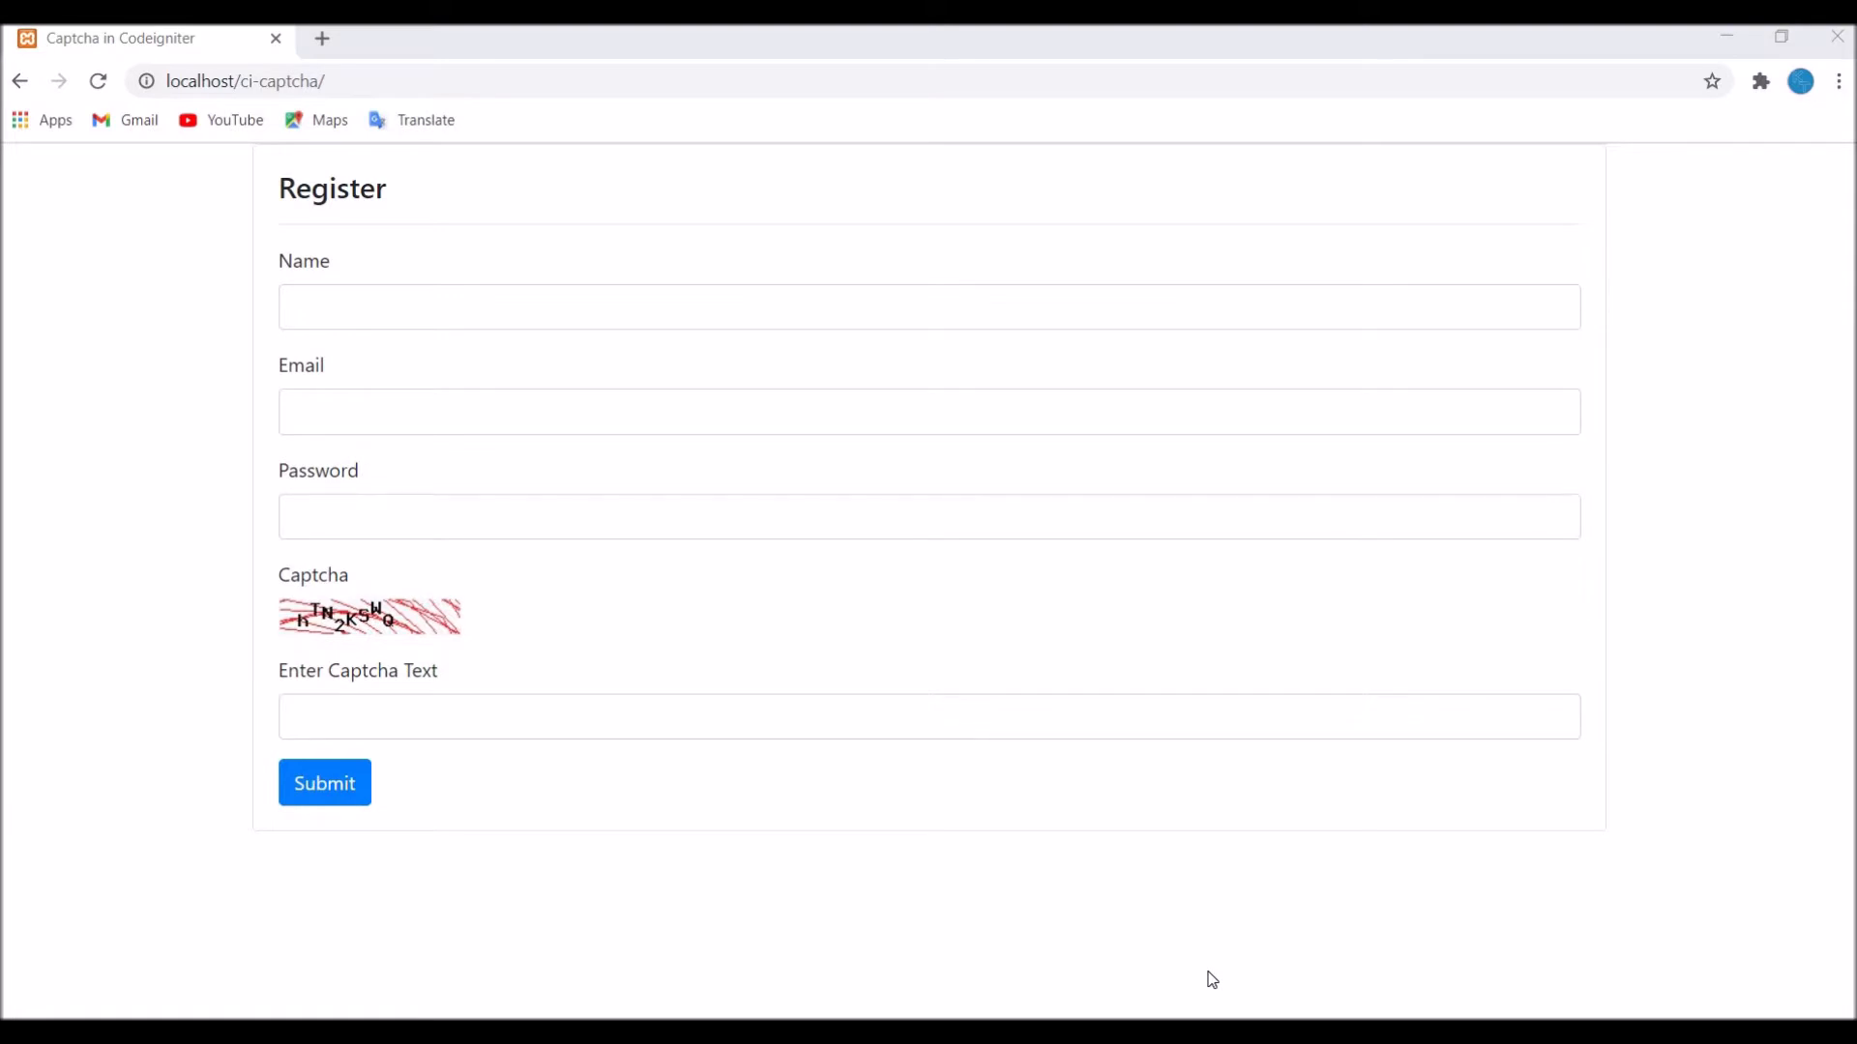
pyautogui.moveTo(735, 609)
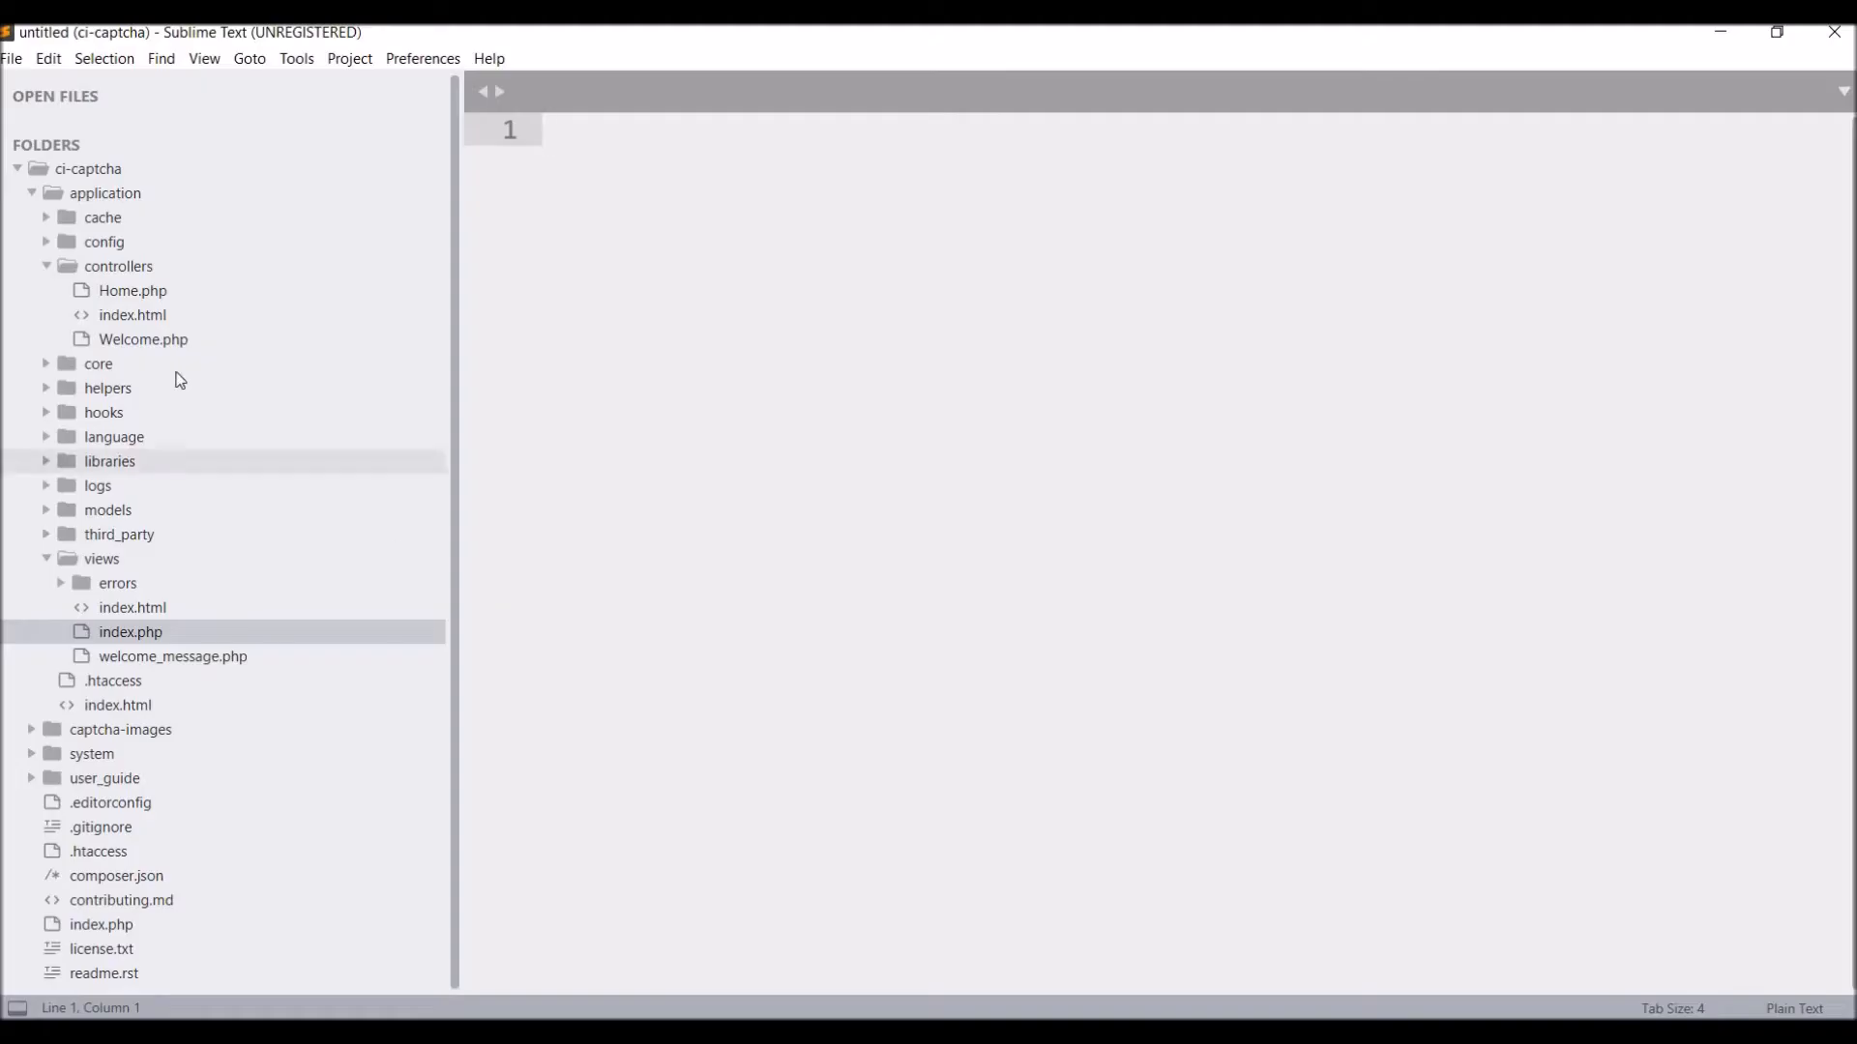
# Open controllers/Home.php and review the index captcha setup and registerSubmit function.
pyautogui.doubleClick(129, 290)
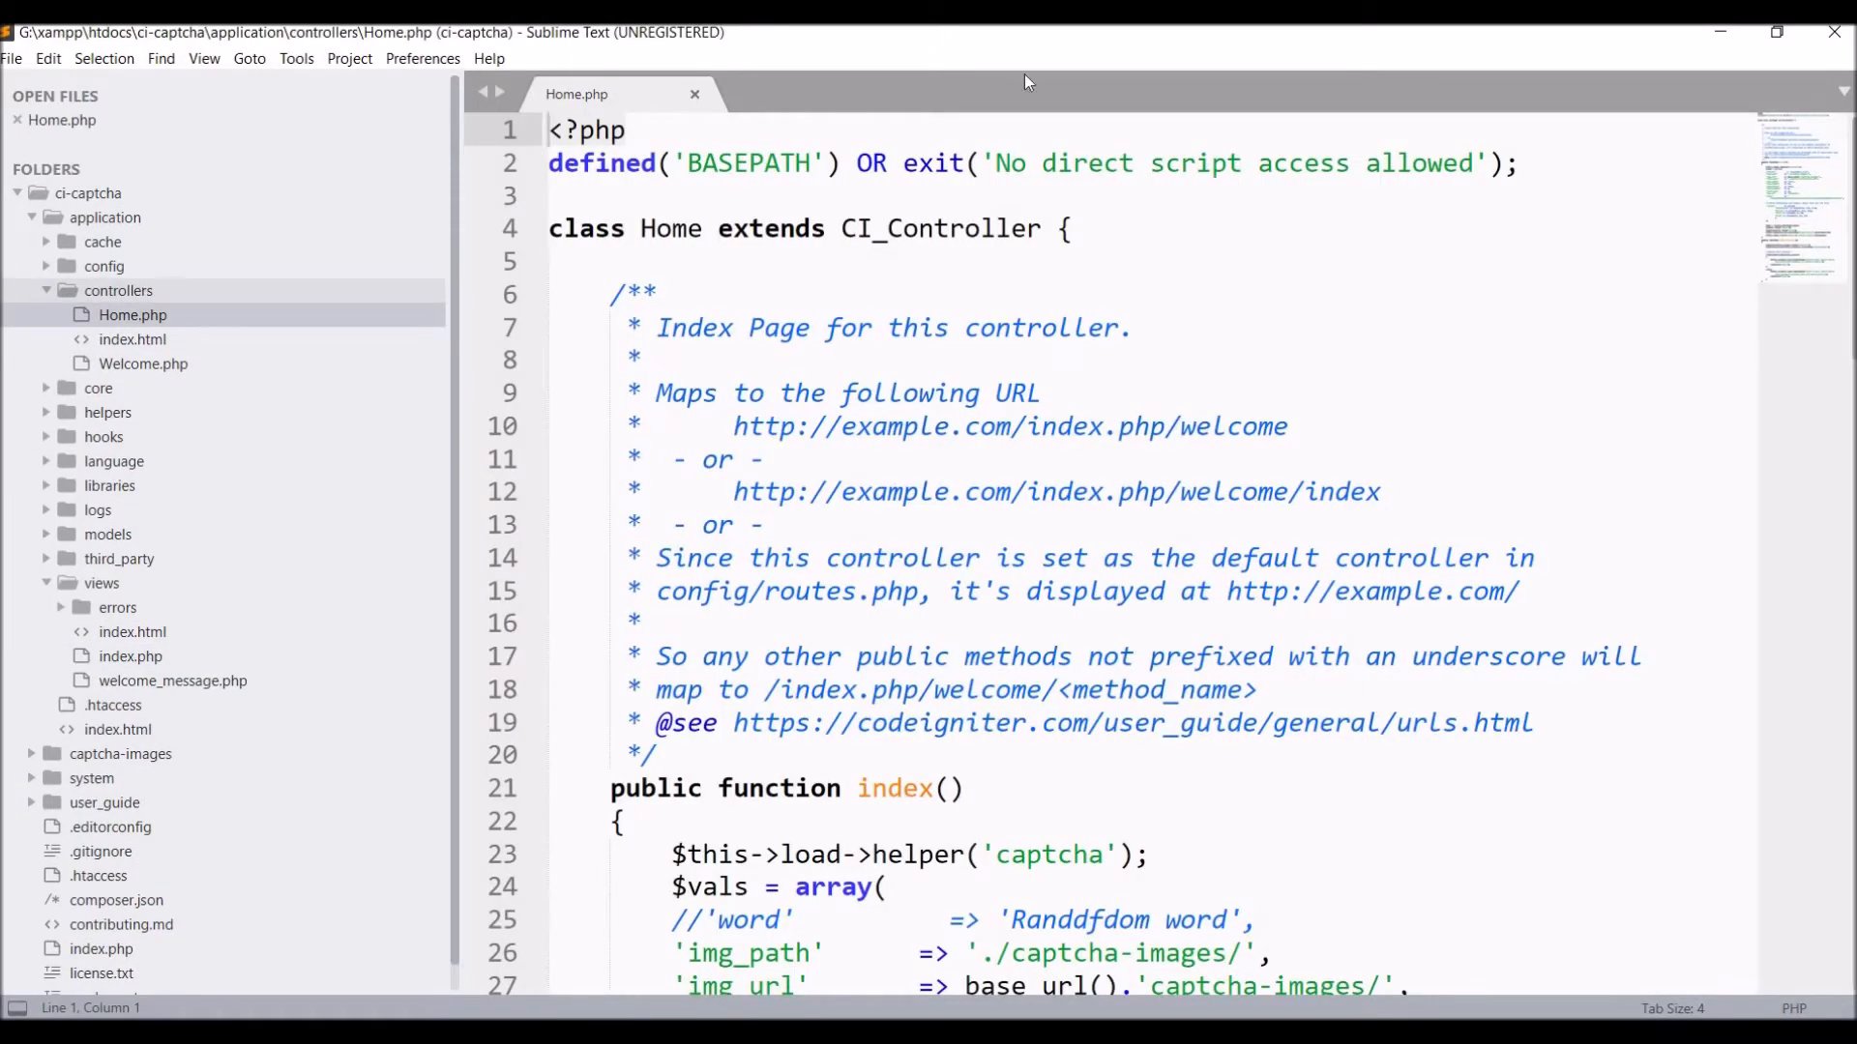
pyautogui.scroll(-3)
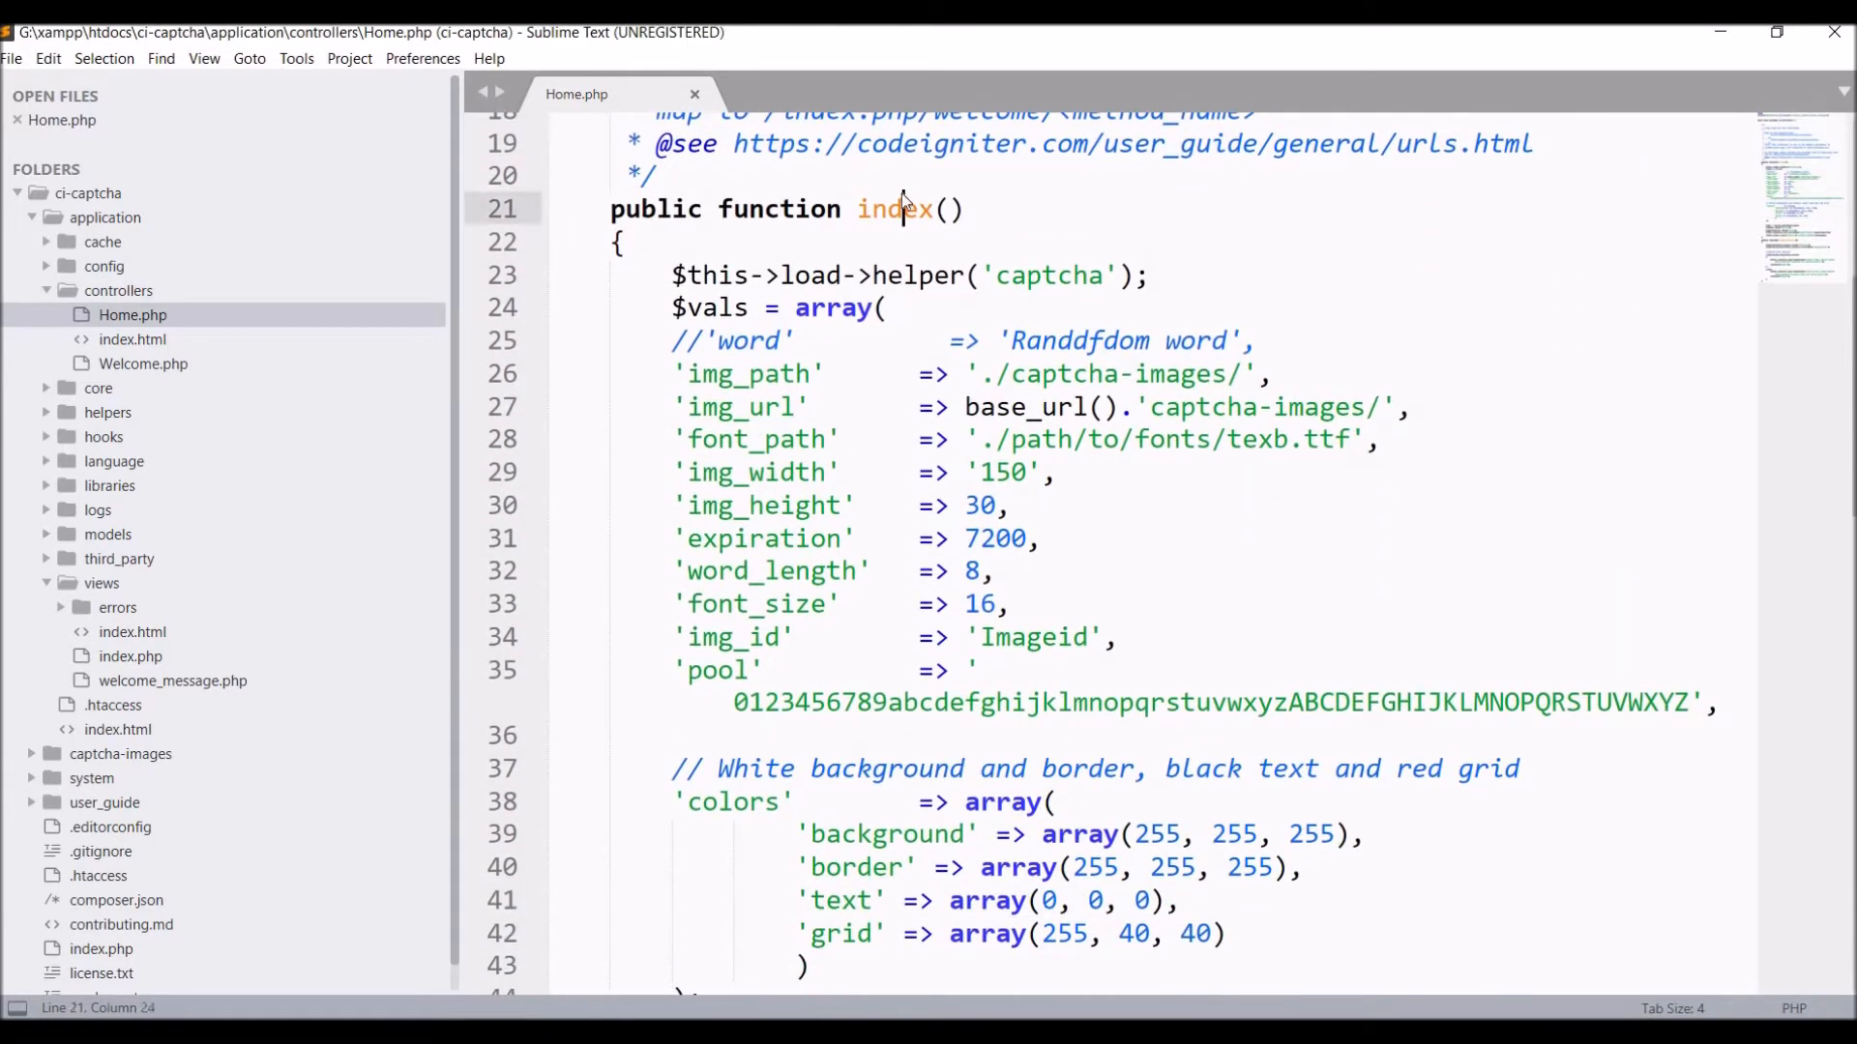
pyautogui.doubleClick(894, 209)
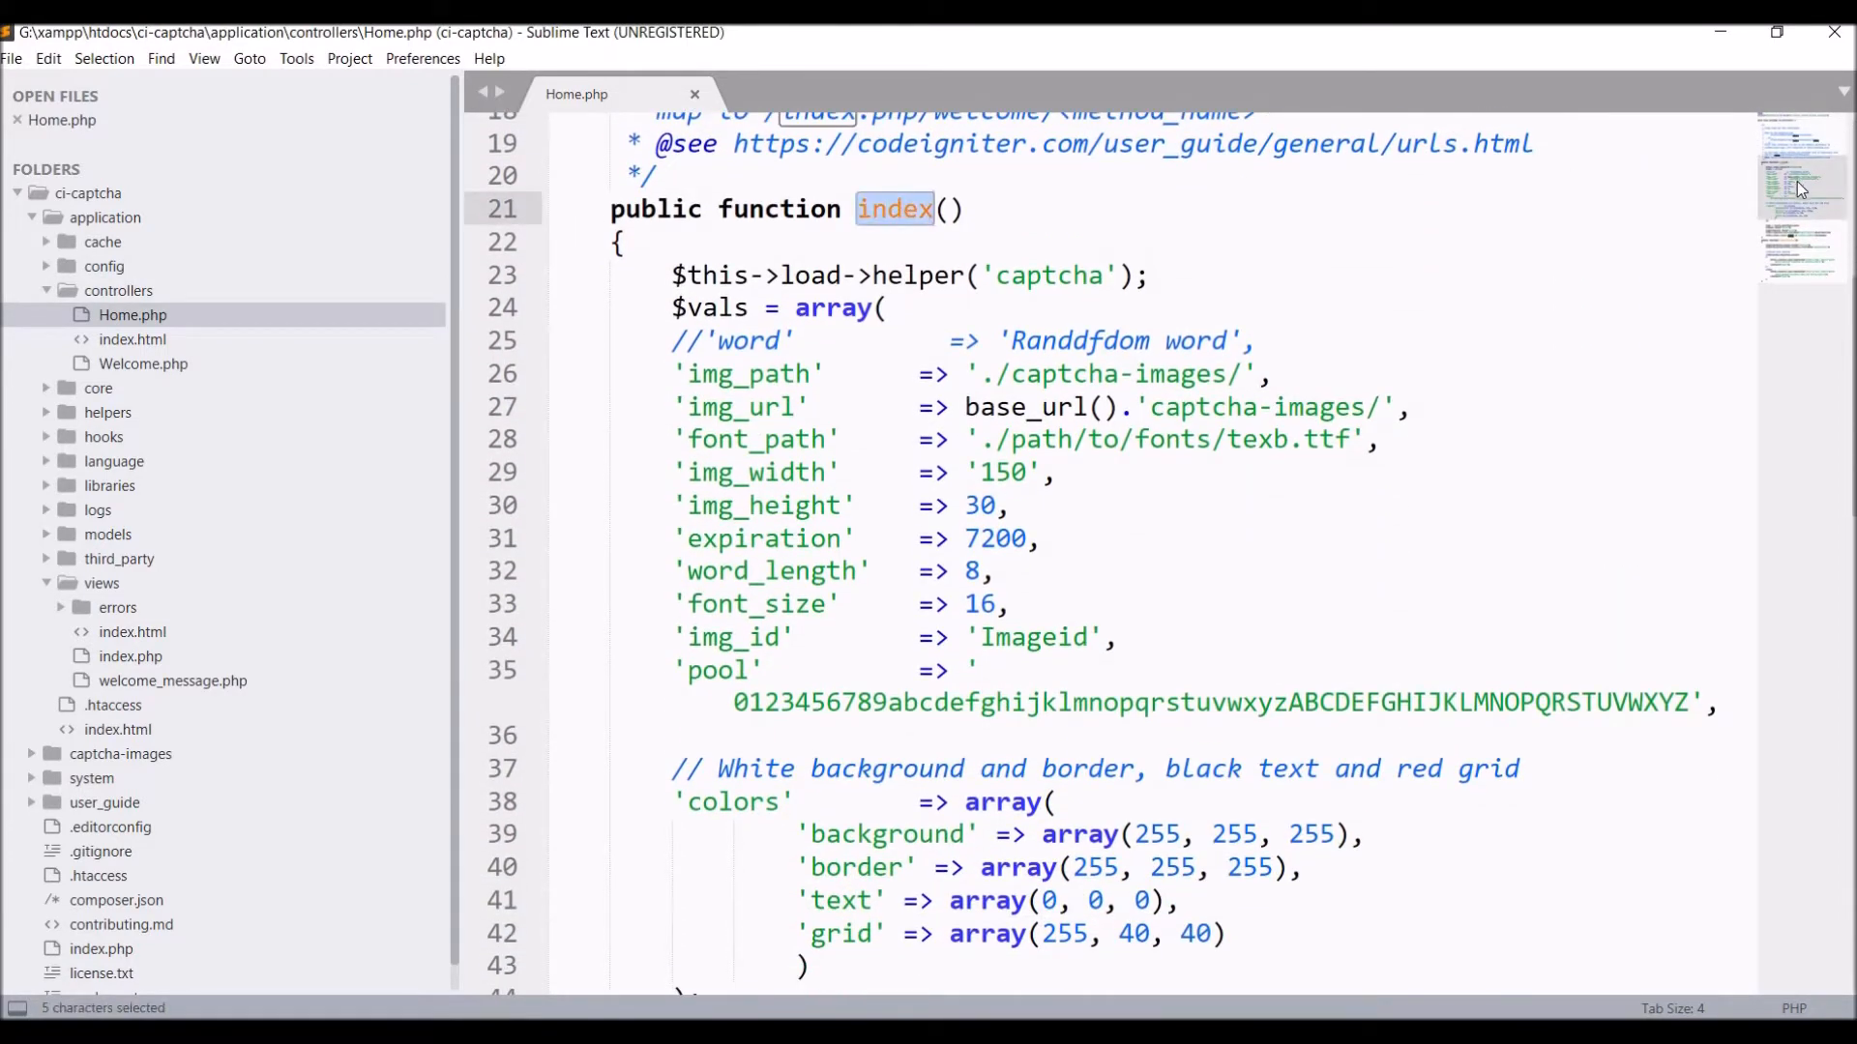
pyautogui.scroll(-3)
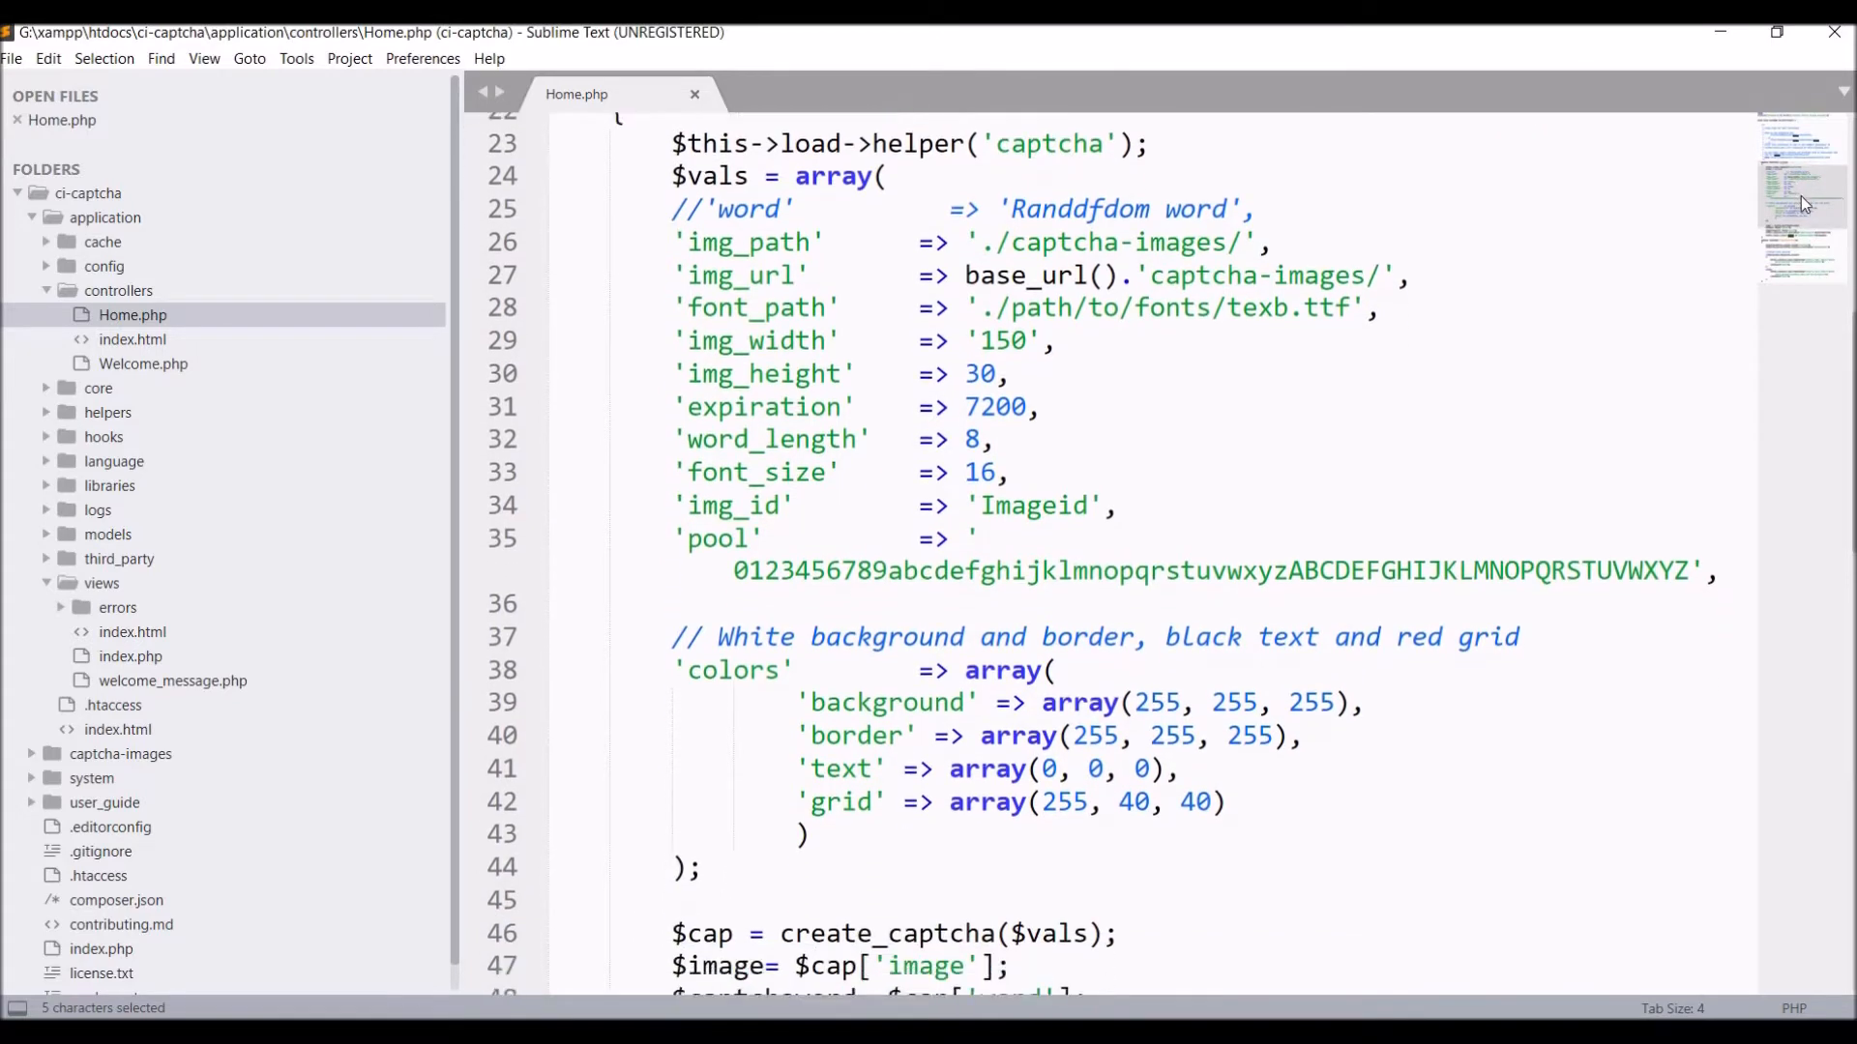
pyautogui.scroll(-3)
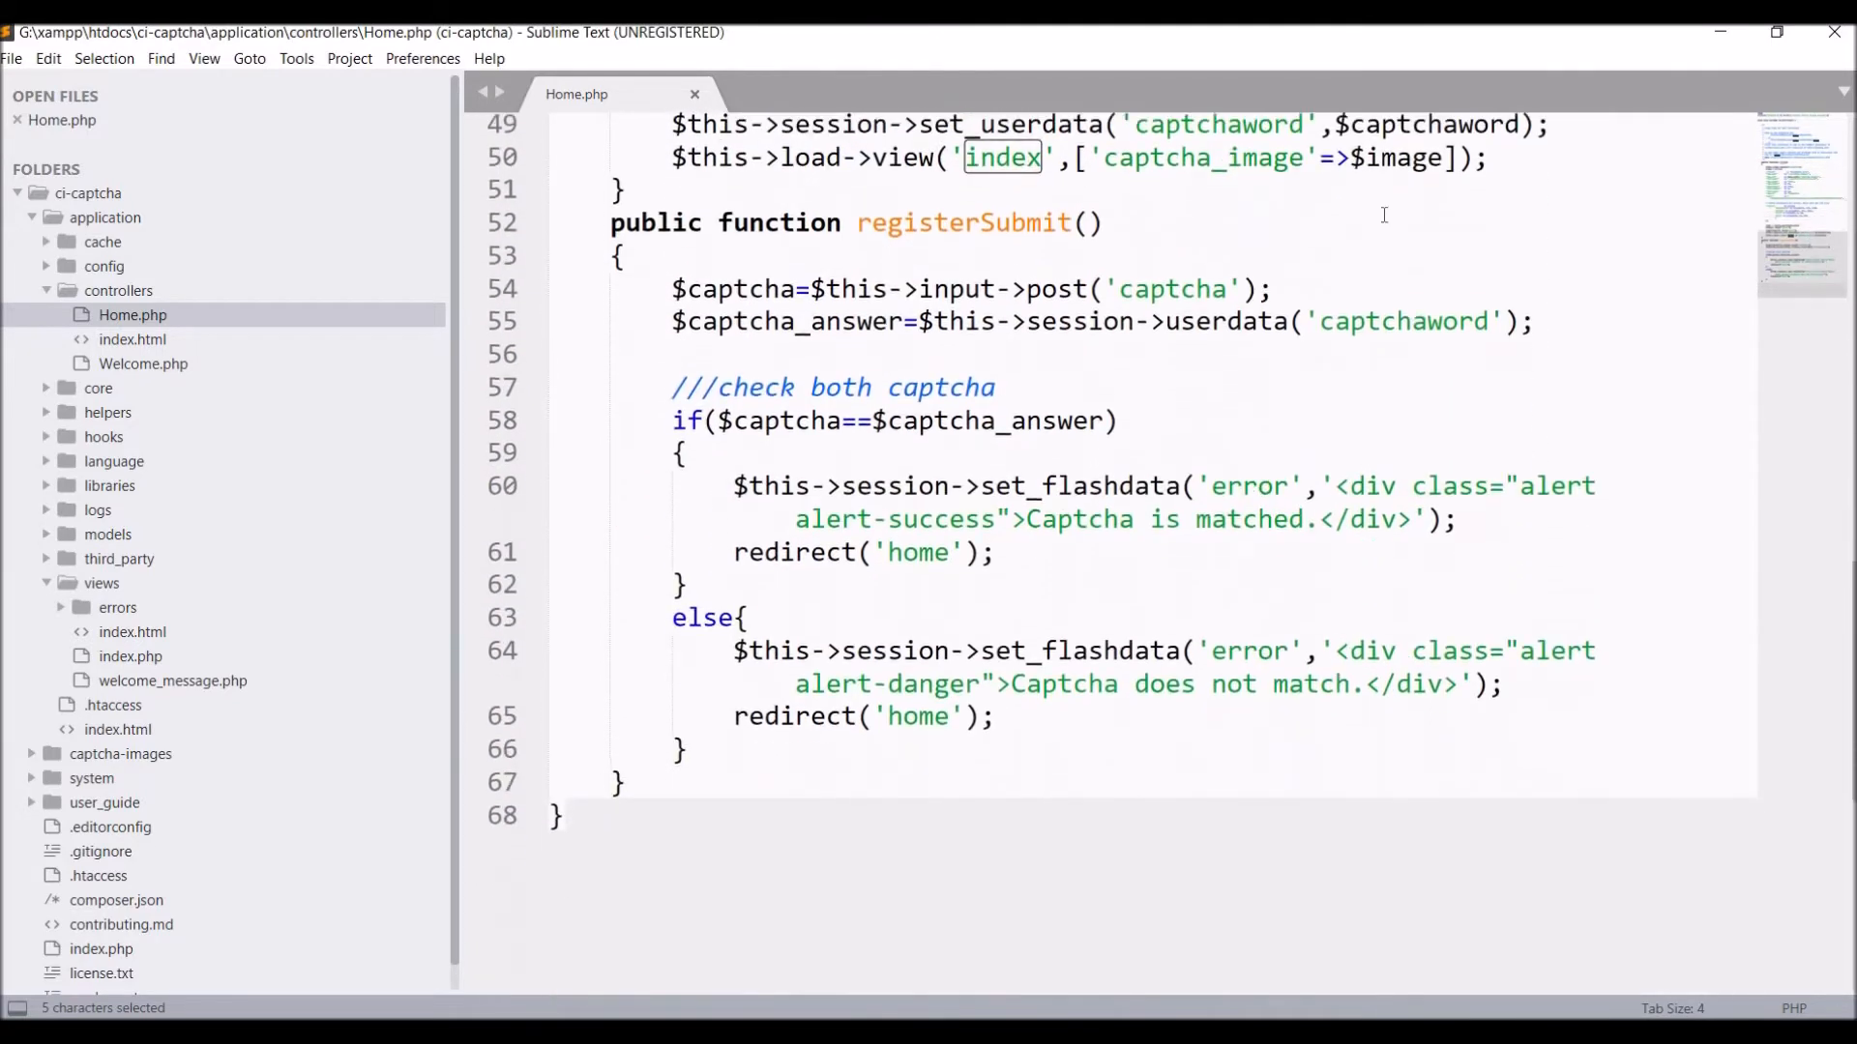
pyautogui.doubleClick(959, 223)
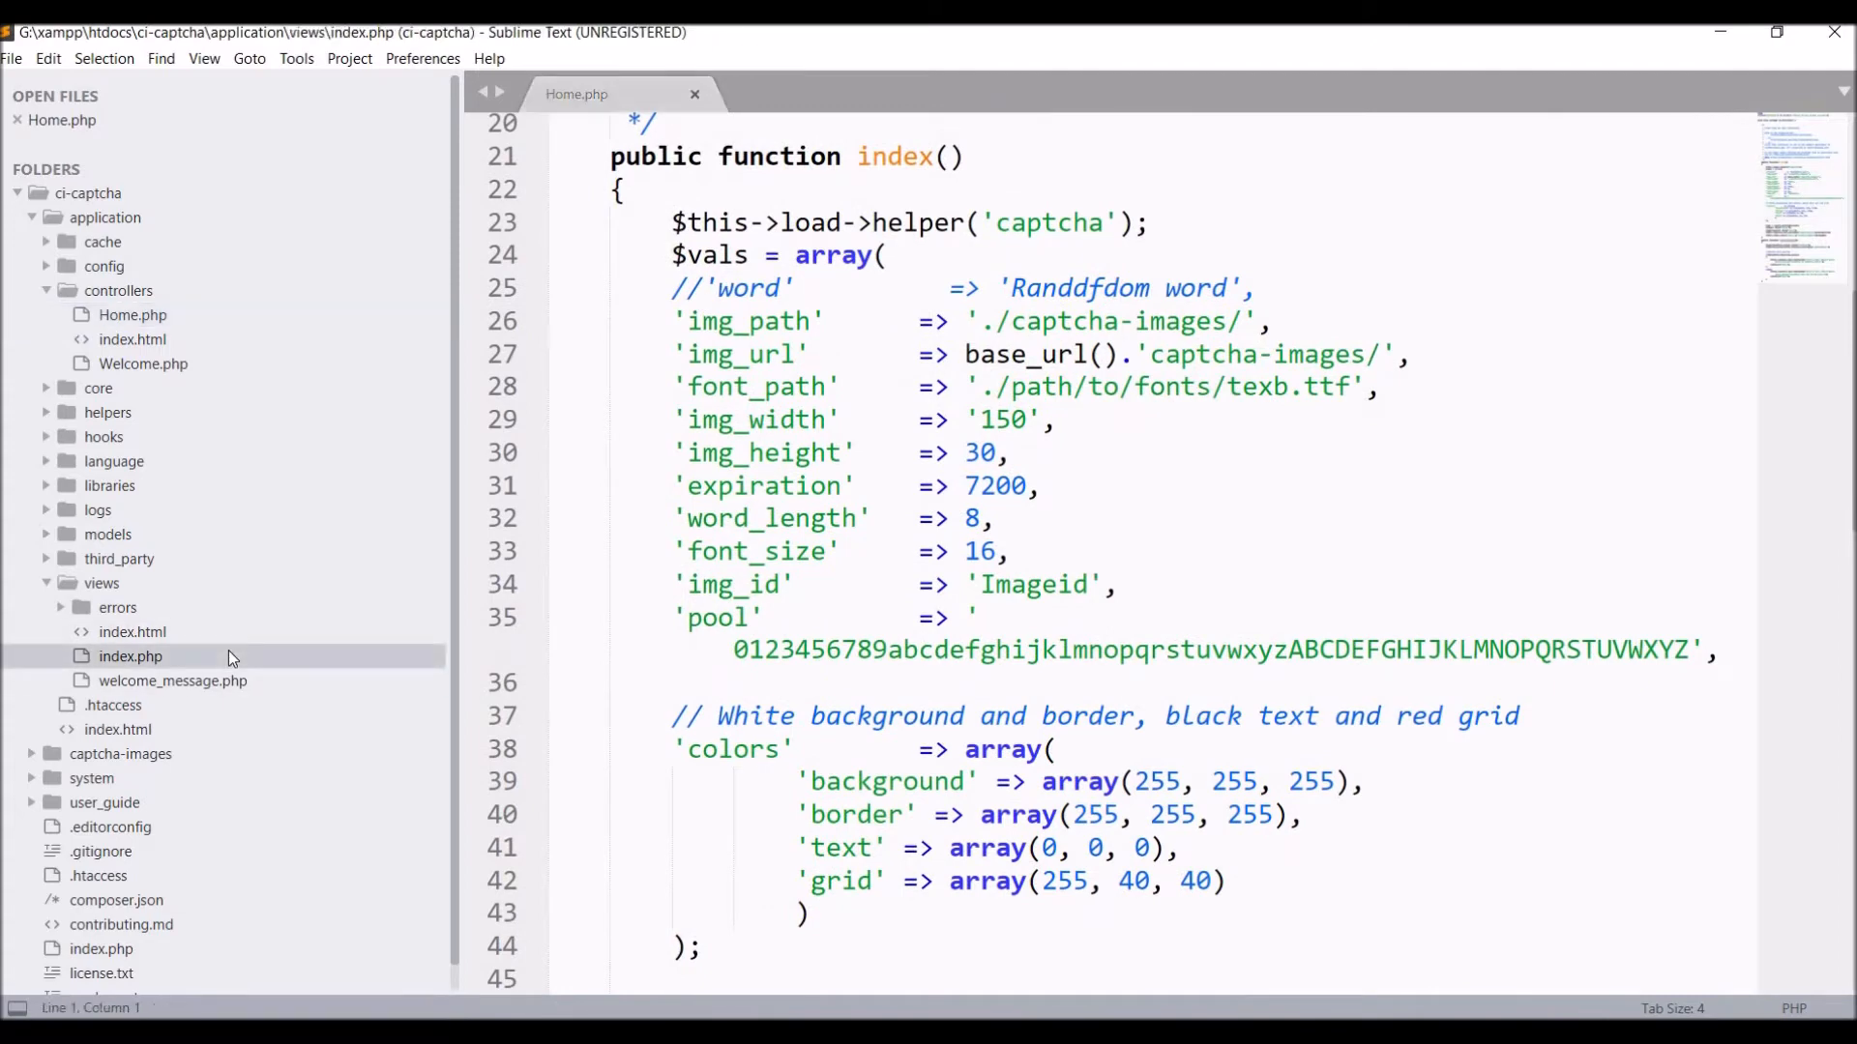
# Open views/index.php and add the Font Awesome 4.7.0 CDN stylesheet link to its head.
pyautogui.doubleClick(131, 656)
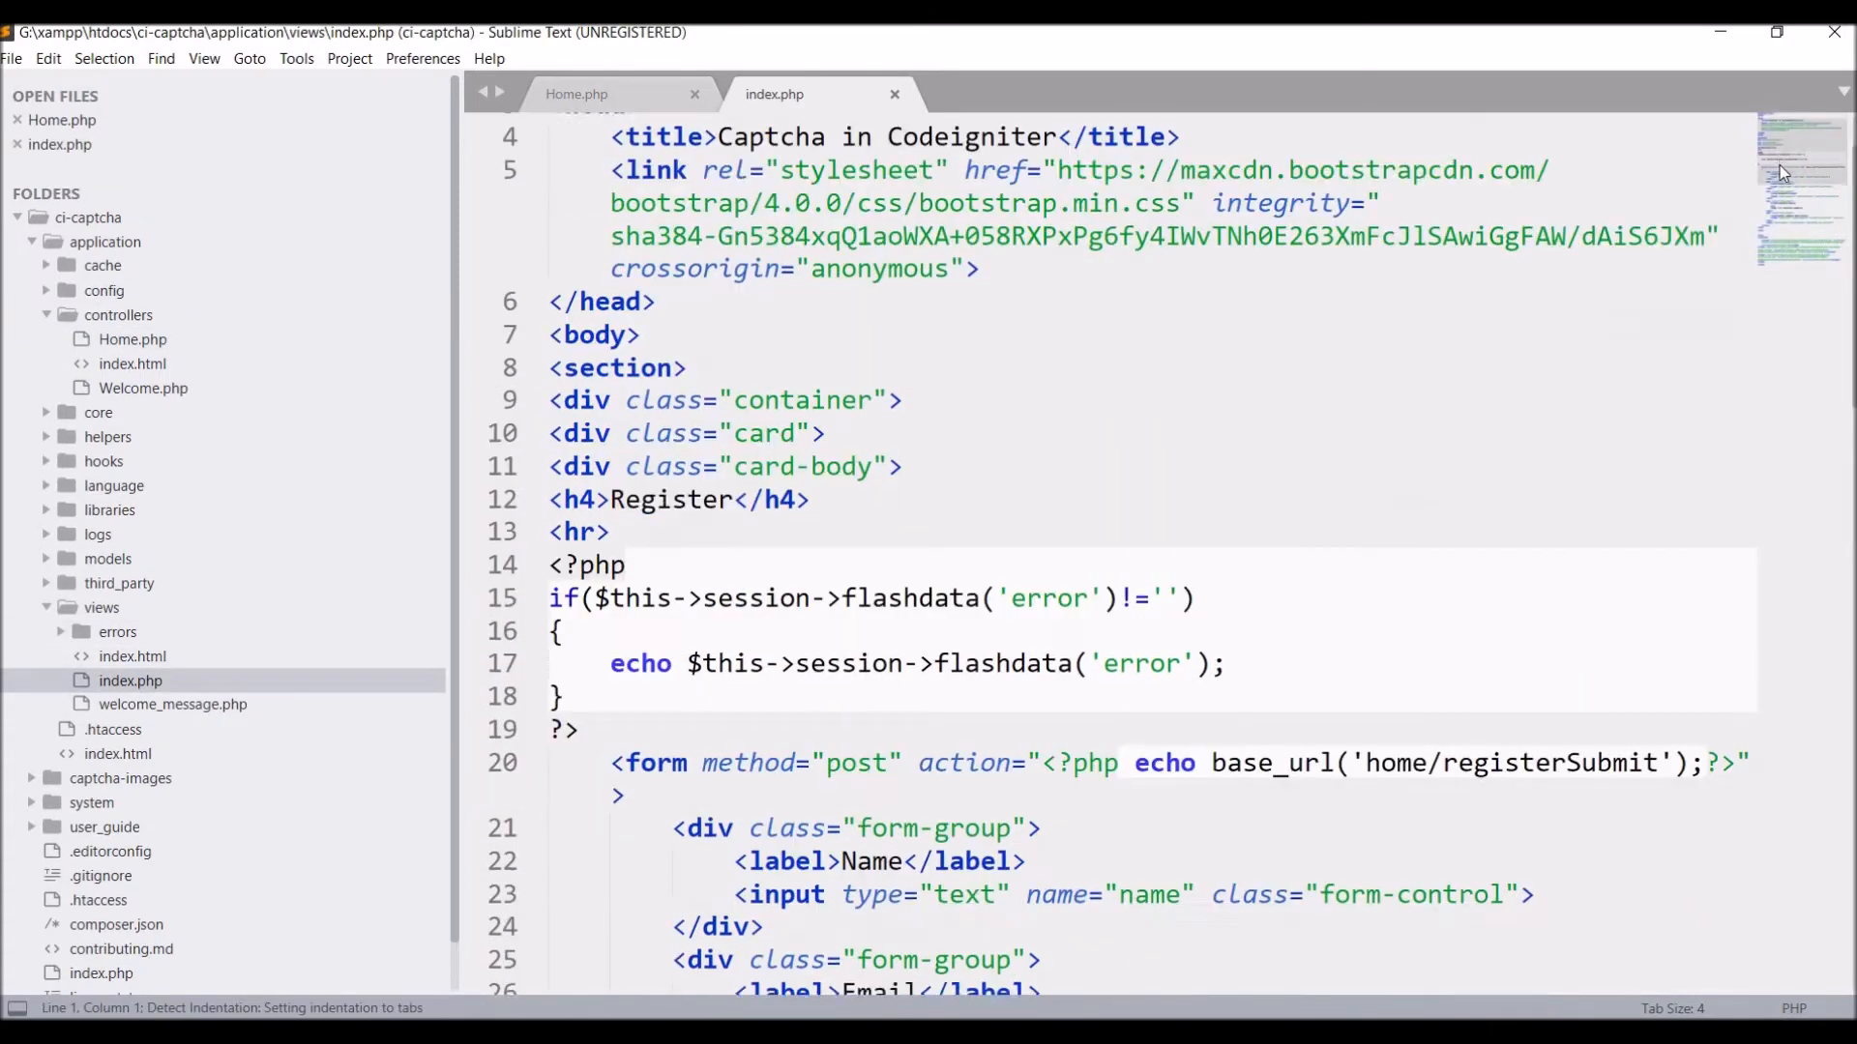
pyautogui.scroll(-3)
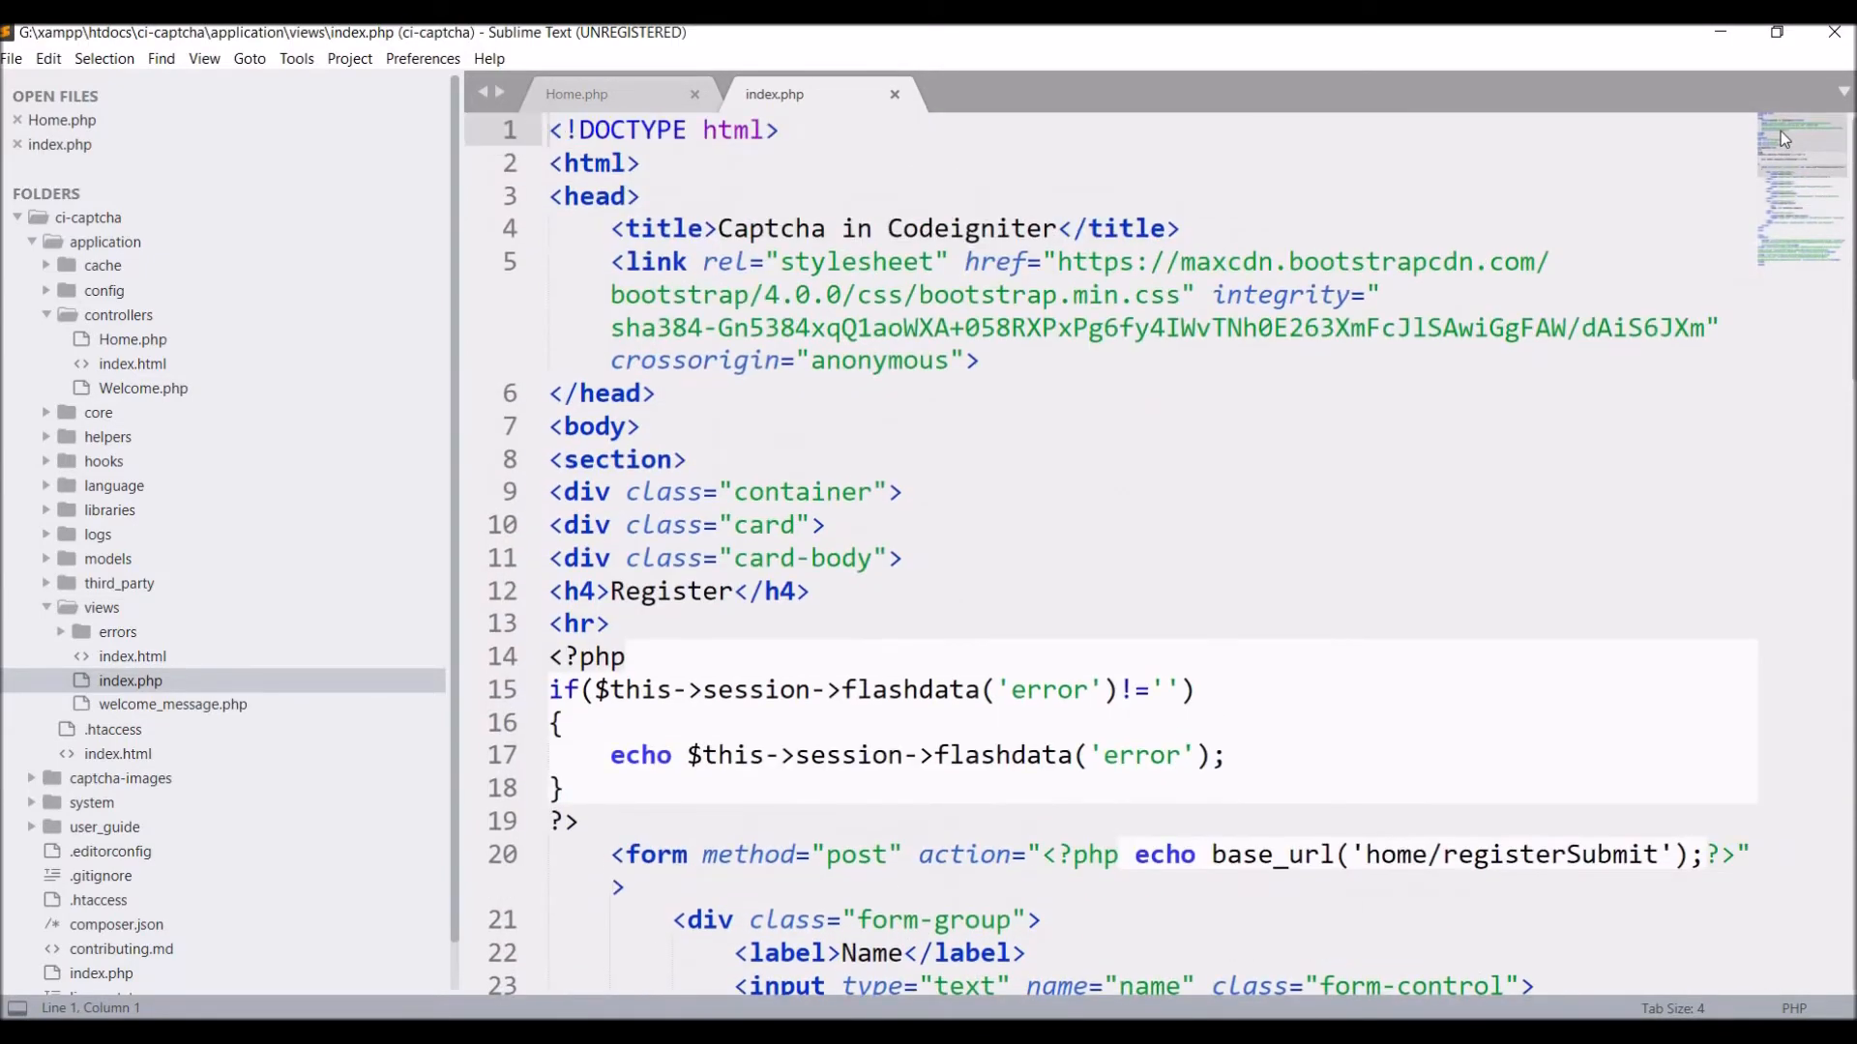
pyautogui.write('<link rel="stylesheet" href="https://cdnjs.cloudflare.com/ajax/libs/font-awesome/4.7.0/css/font-awesome.min.css">')
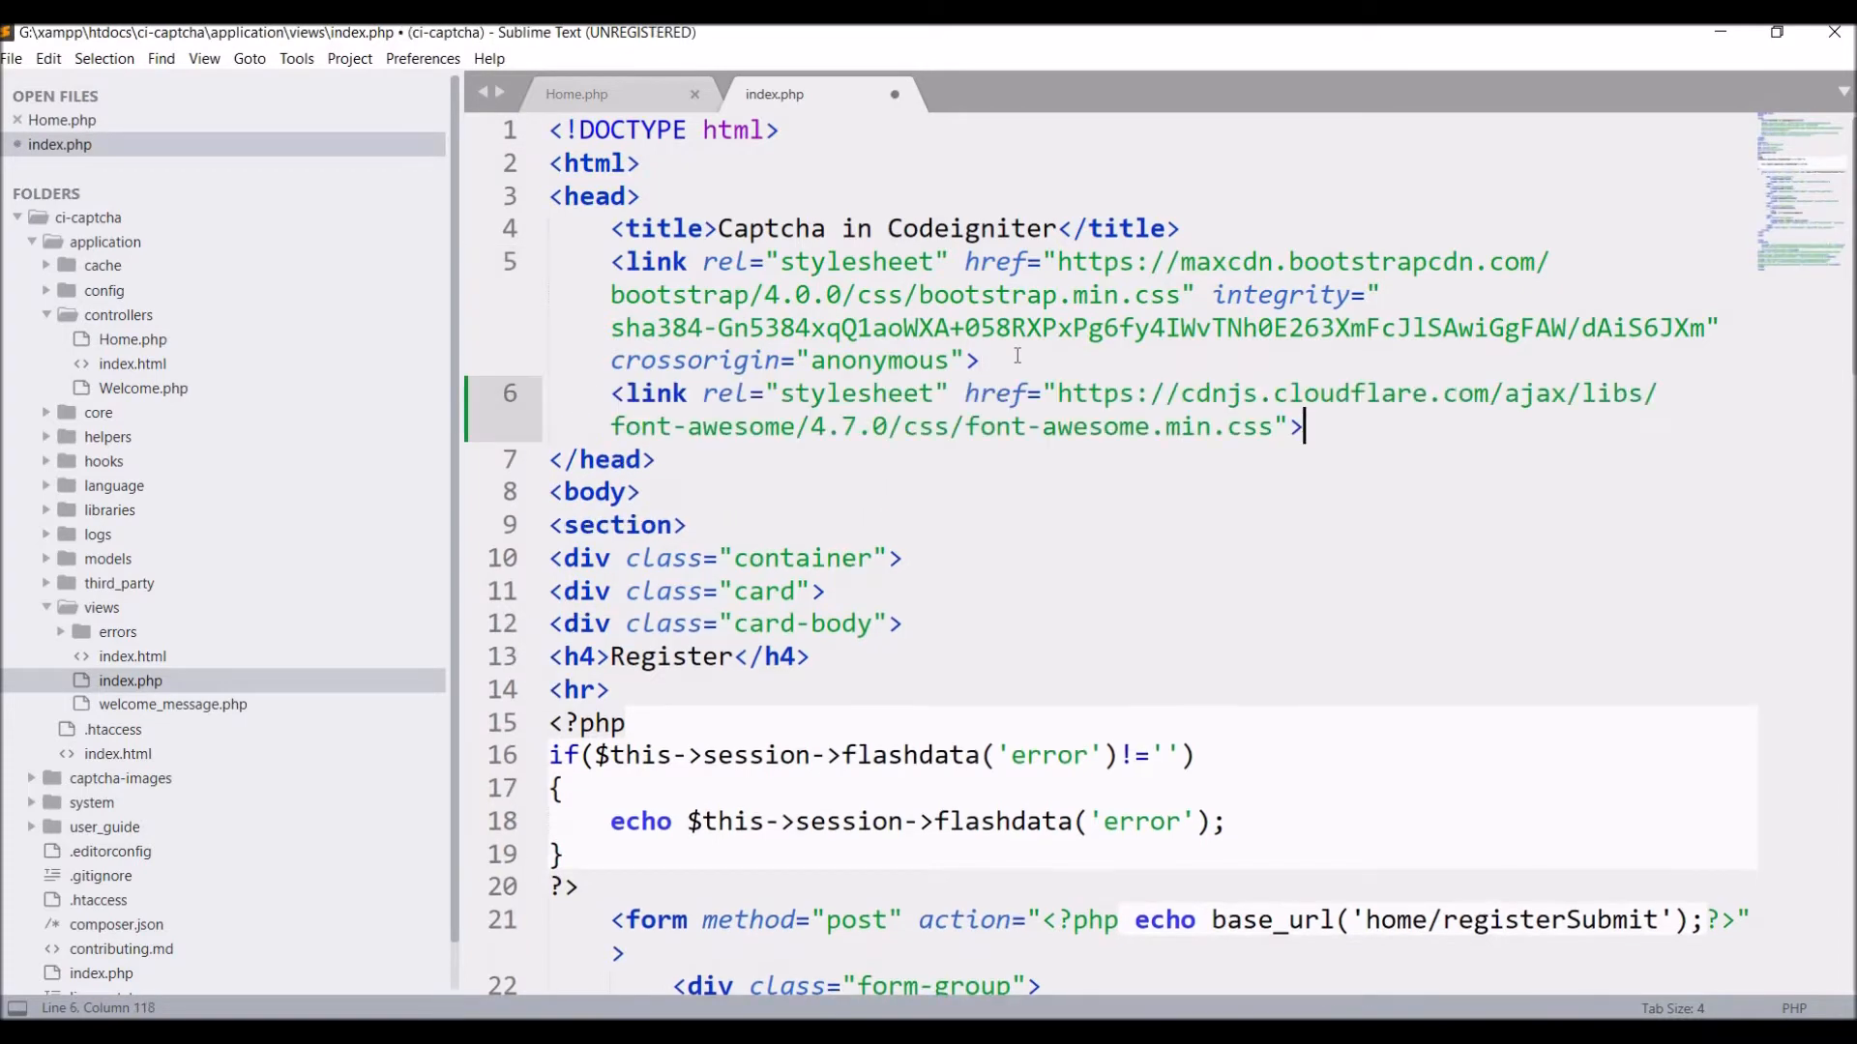
pyautogui.scroll(-3)
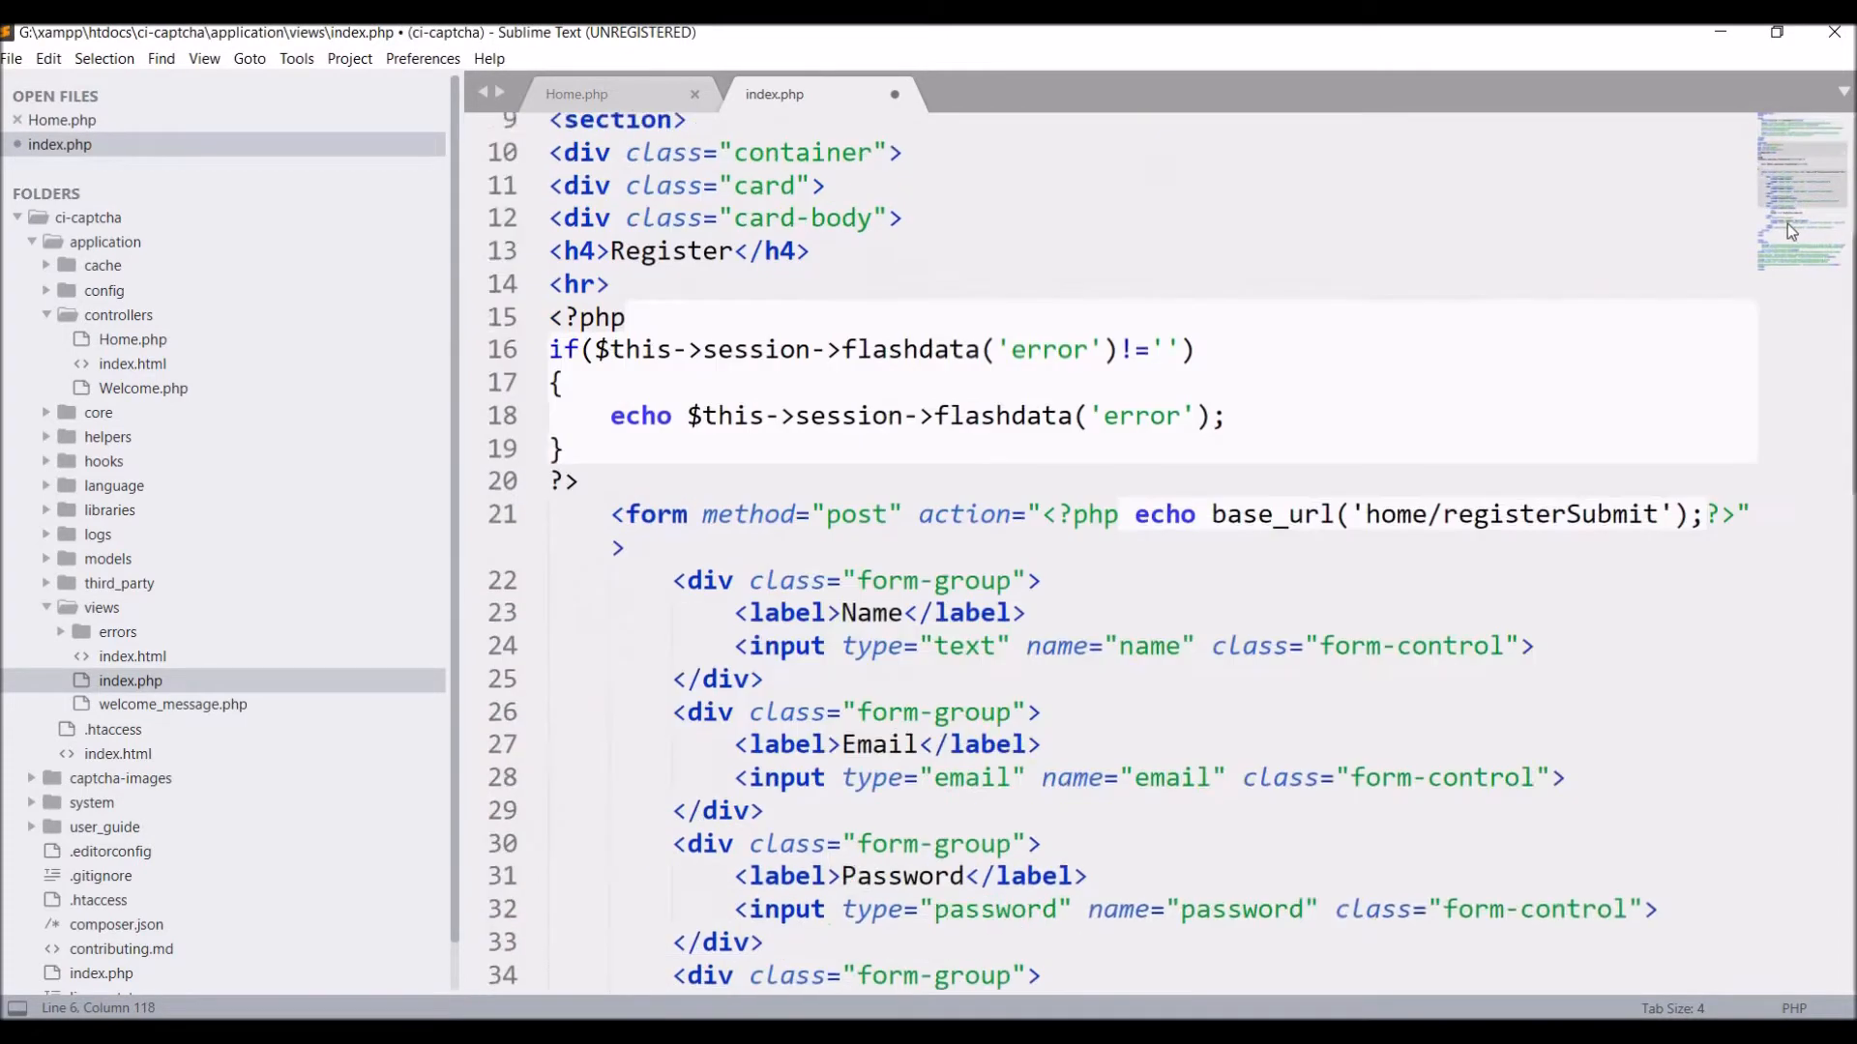
pyautogui.scroll(-3)
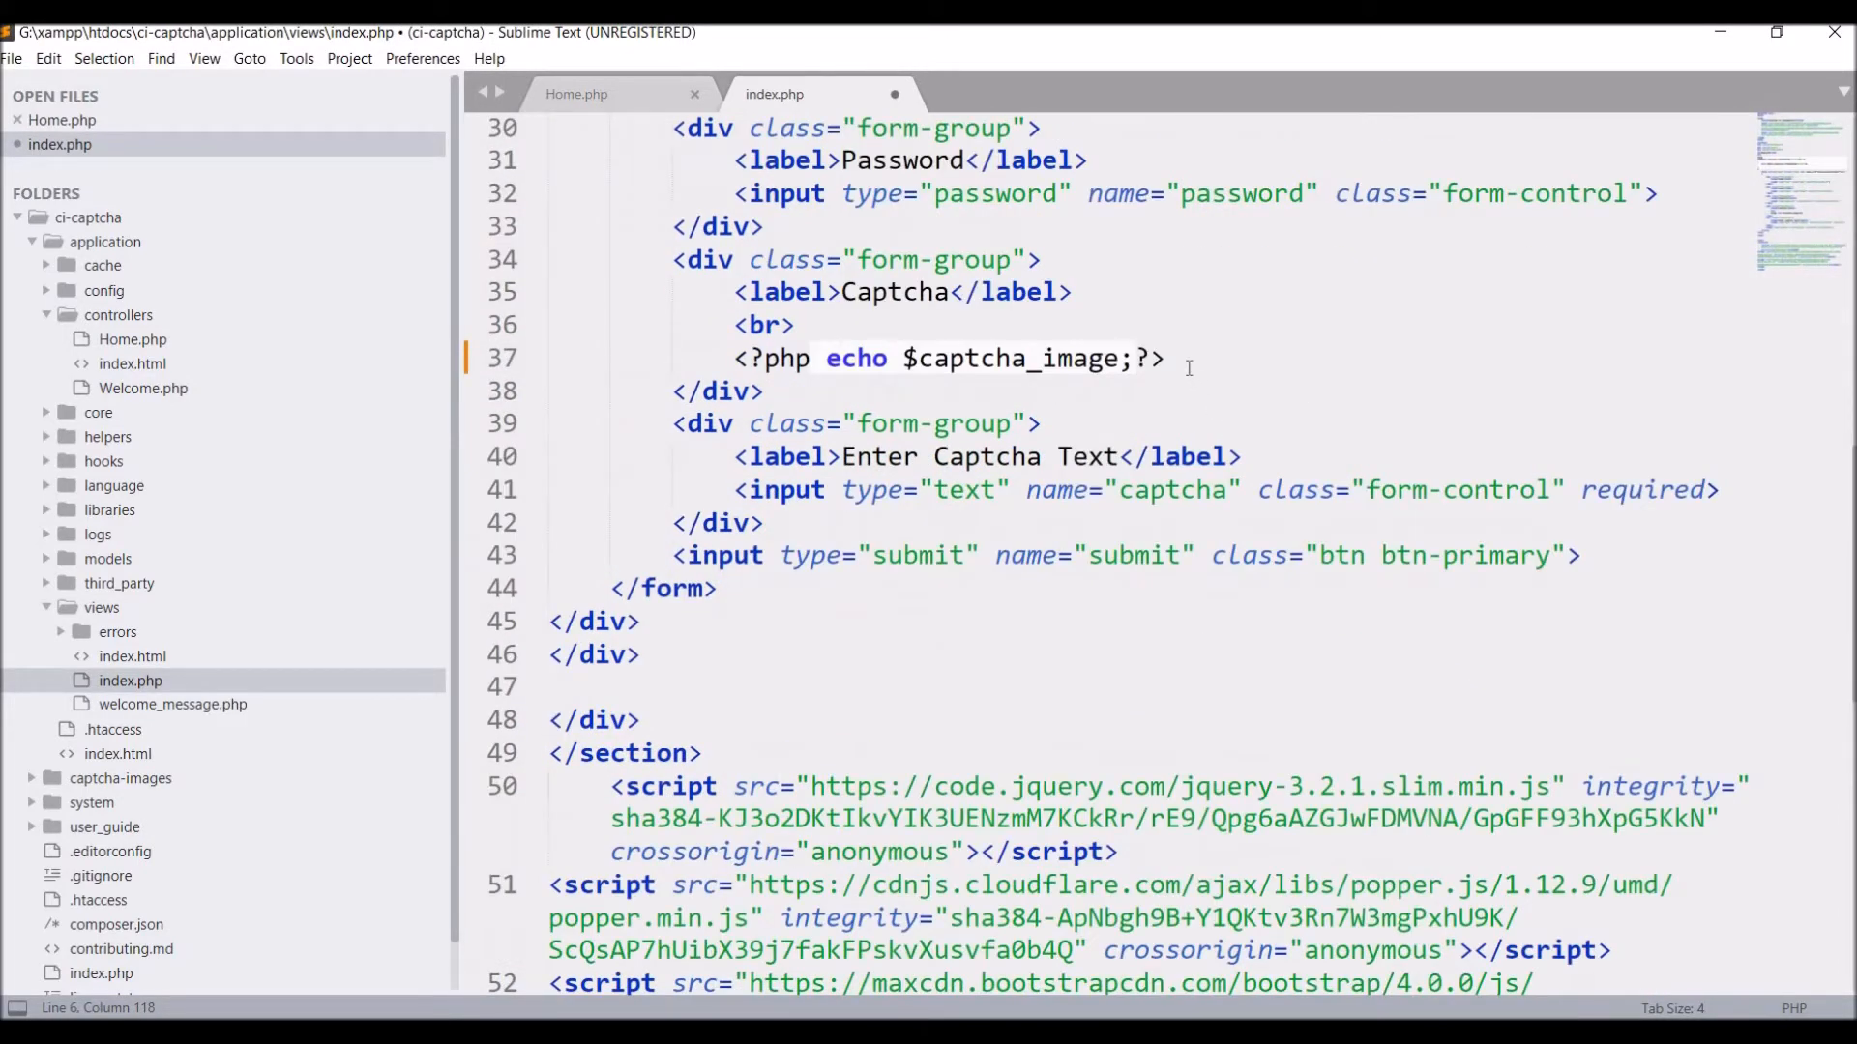
# Add a btn-primary button holding a fa-refresh icon right after the captcha image.
pyautogui.write('<i class=""></i>')
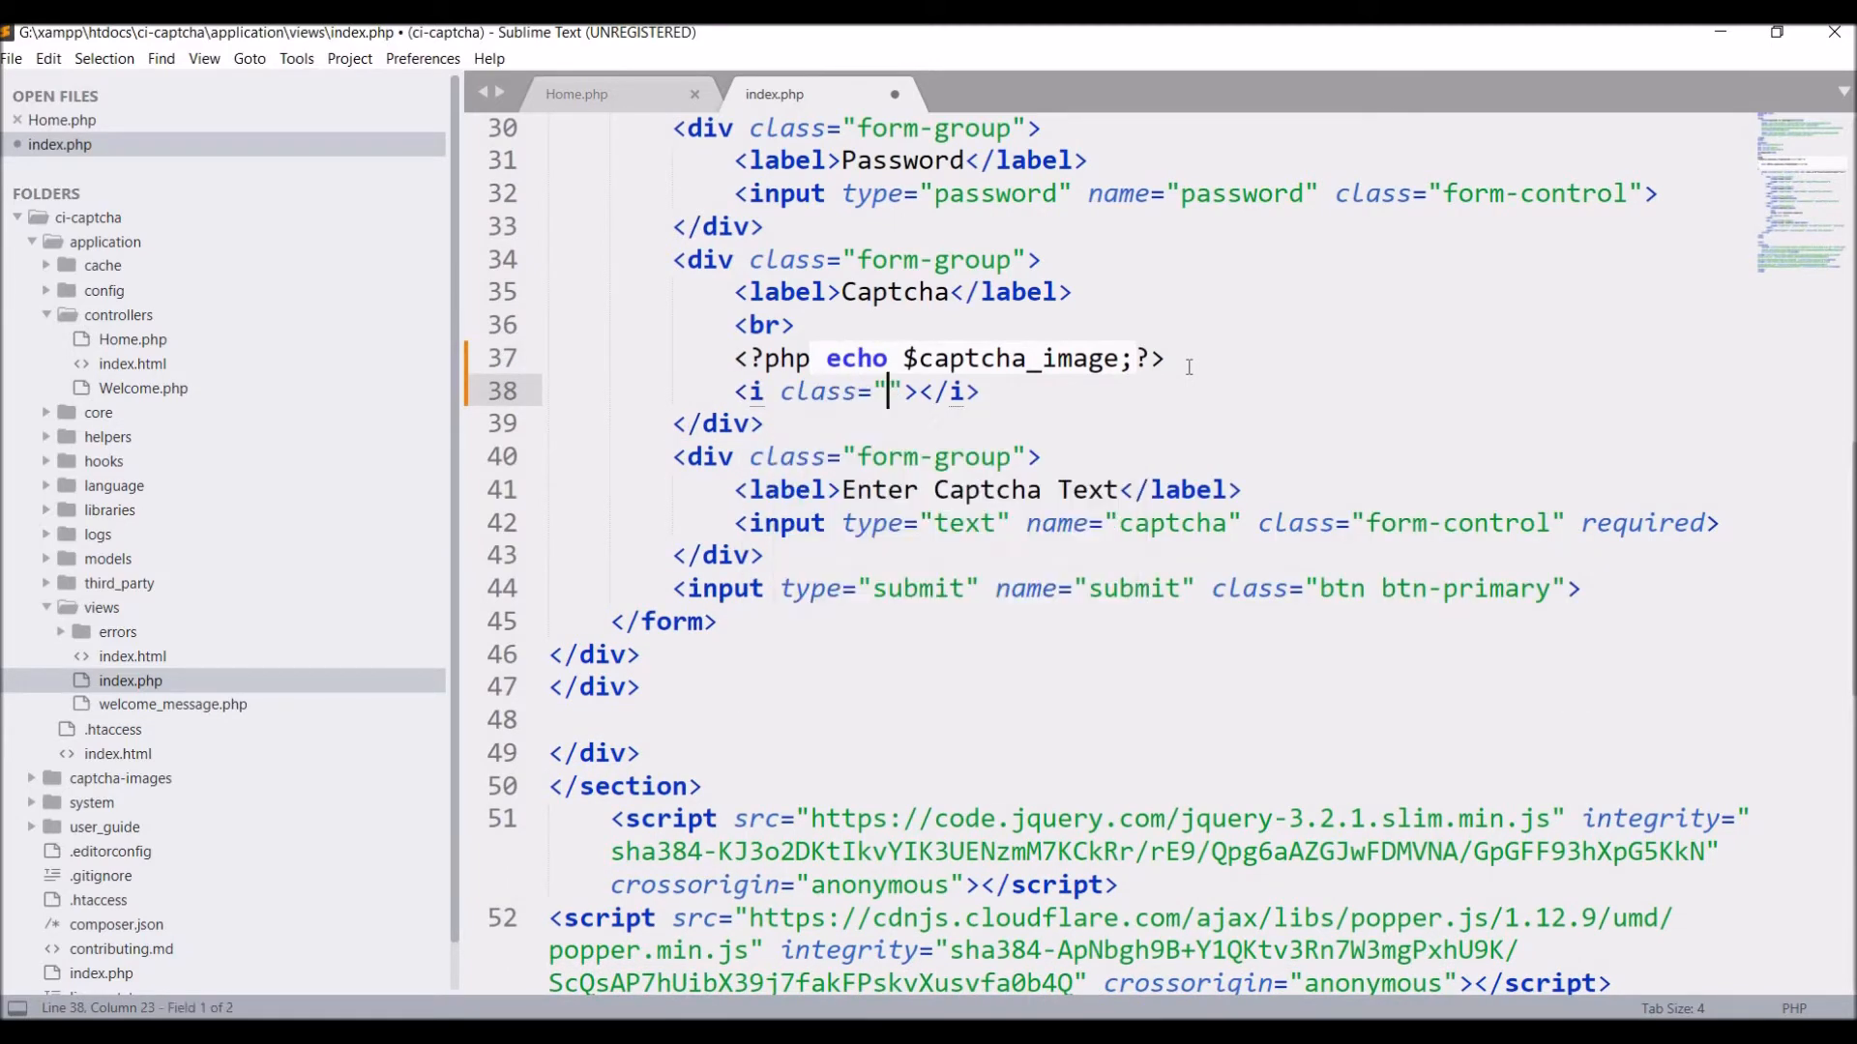
pyautogui.write('fa fa-refre')
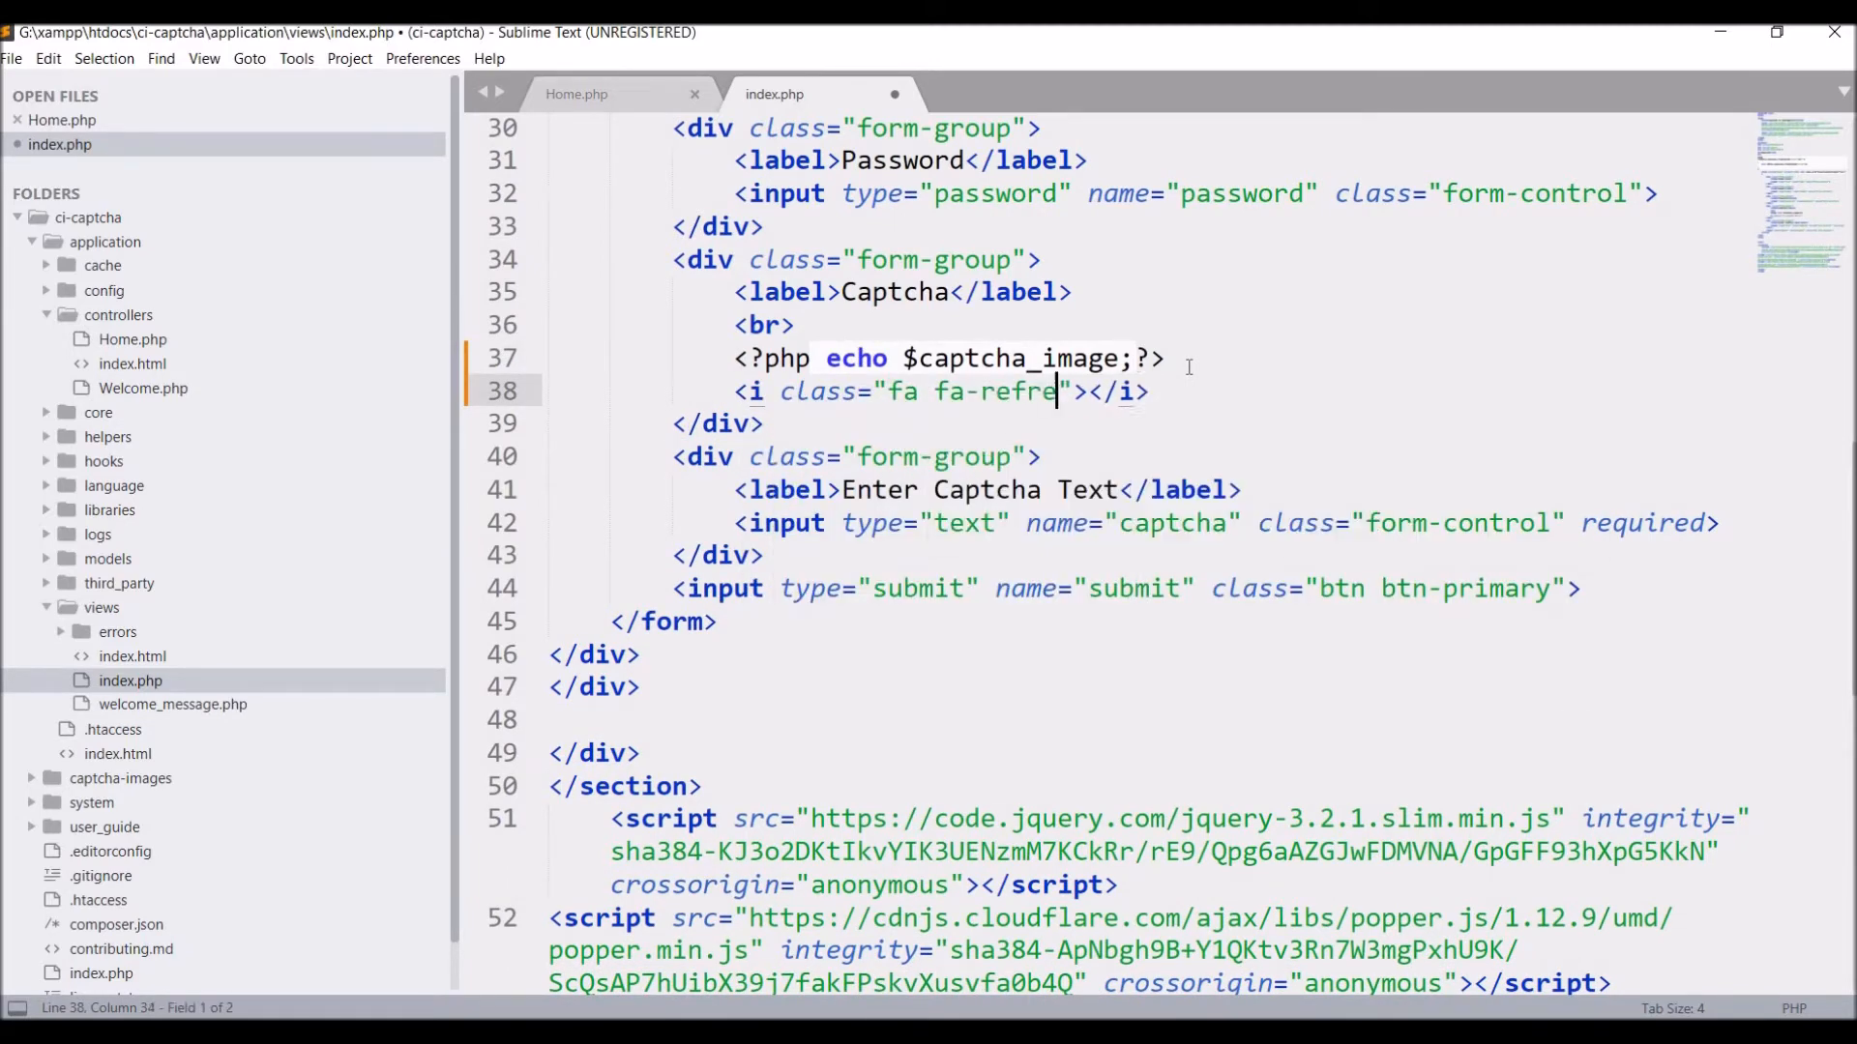
pyautogui.write('sh text-')
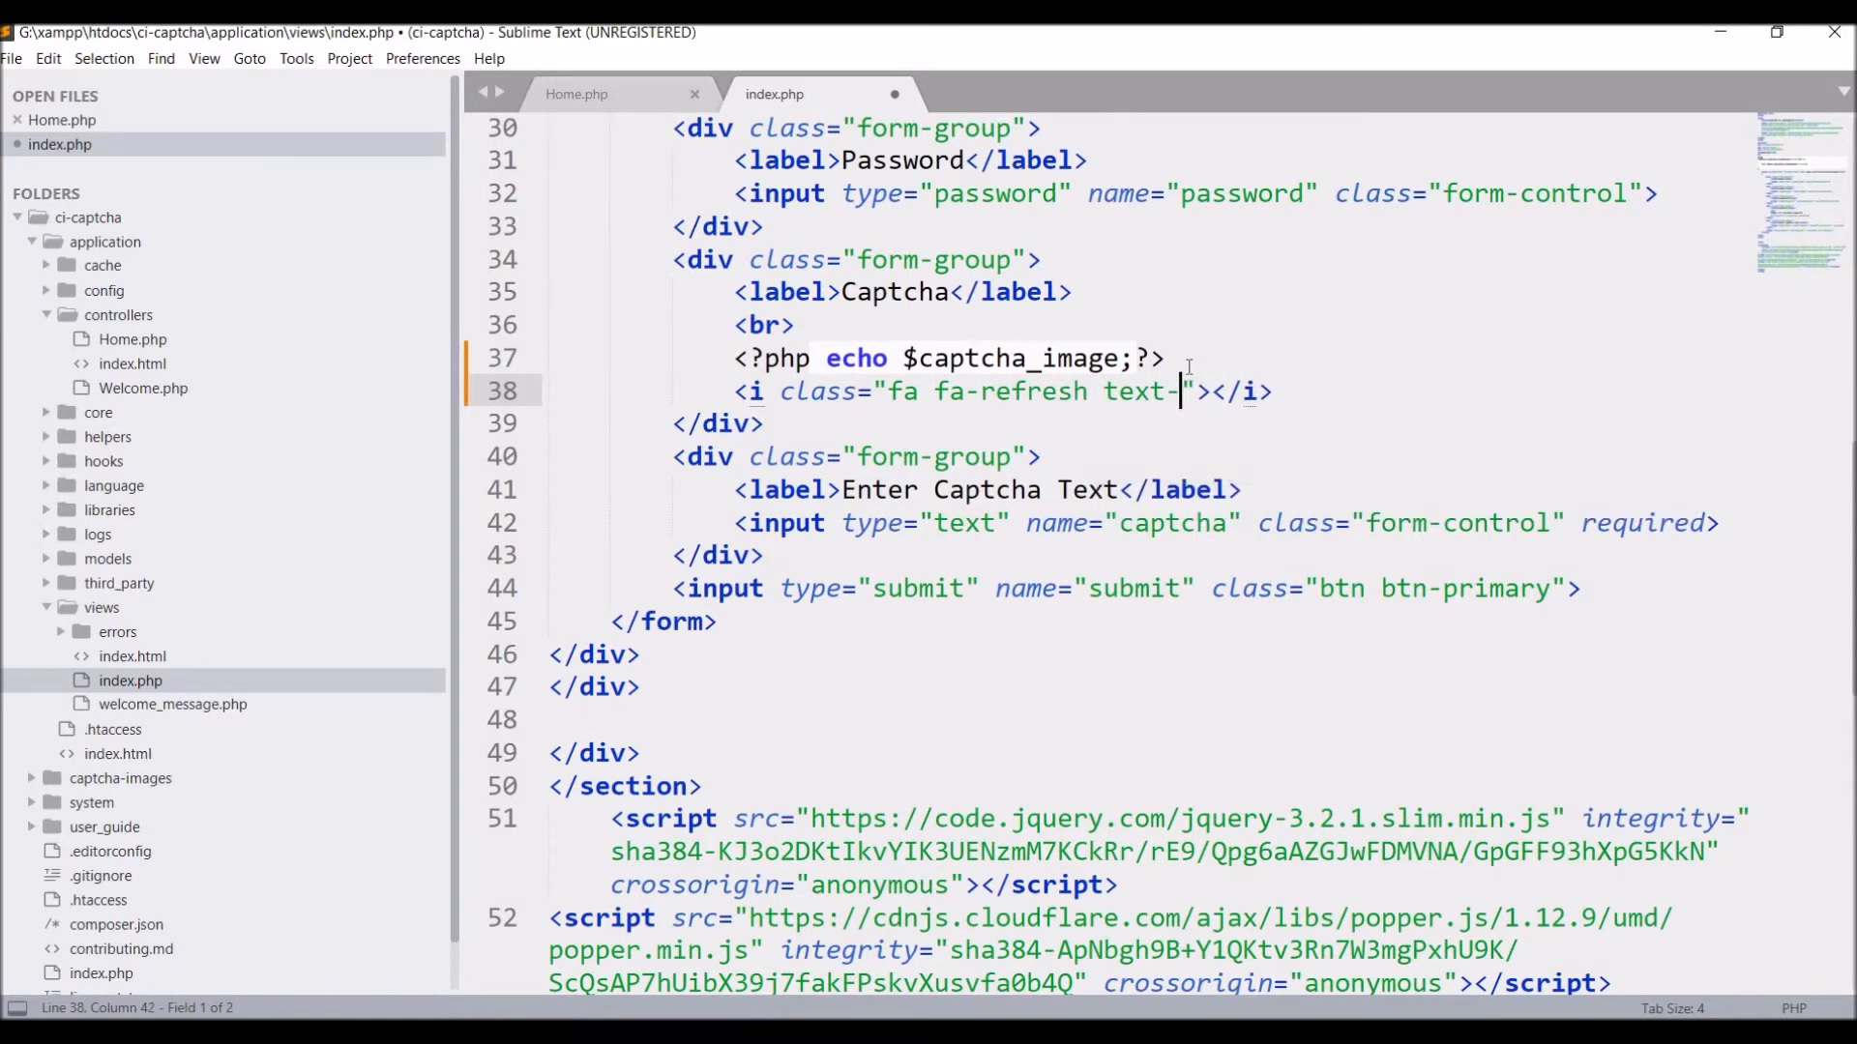
pyautogui.write('primary')
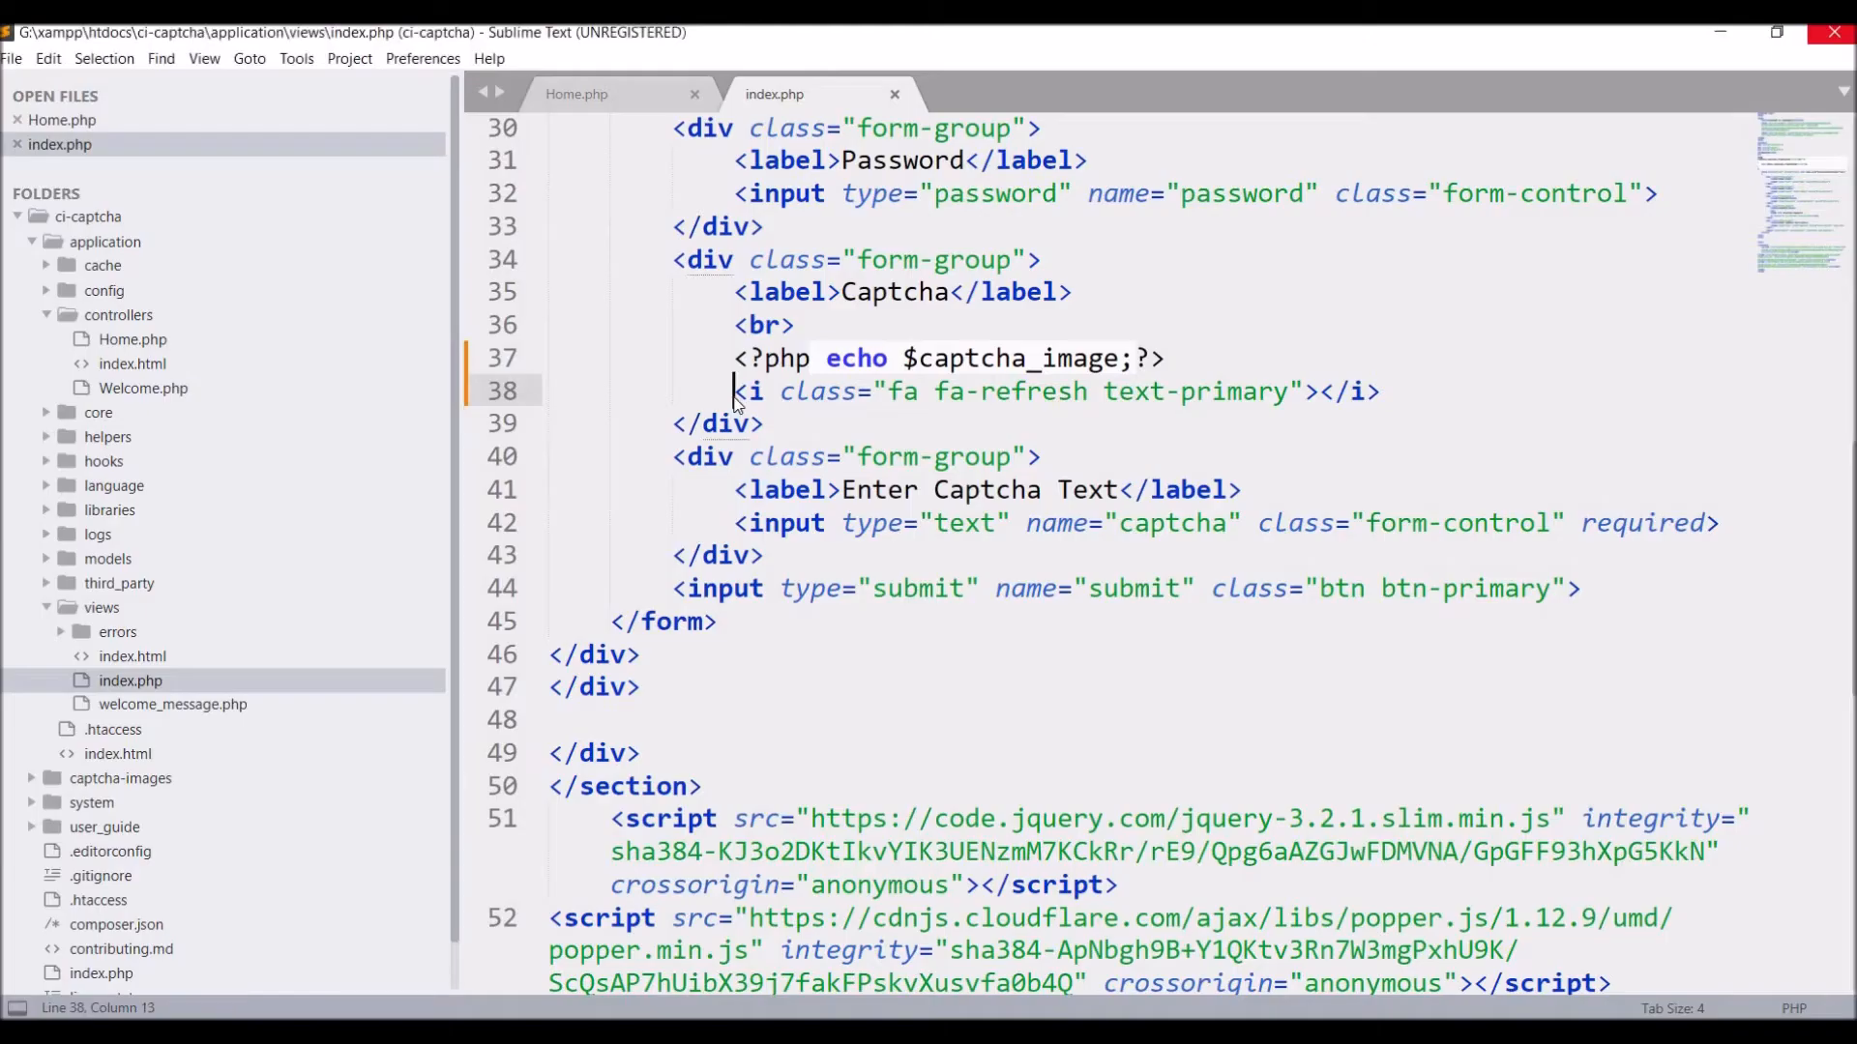
pyautogui.write('button>')
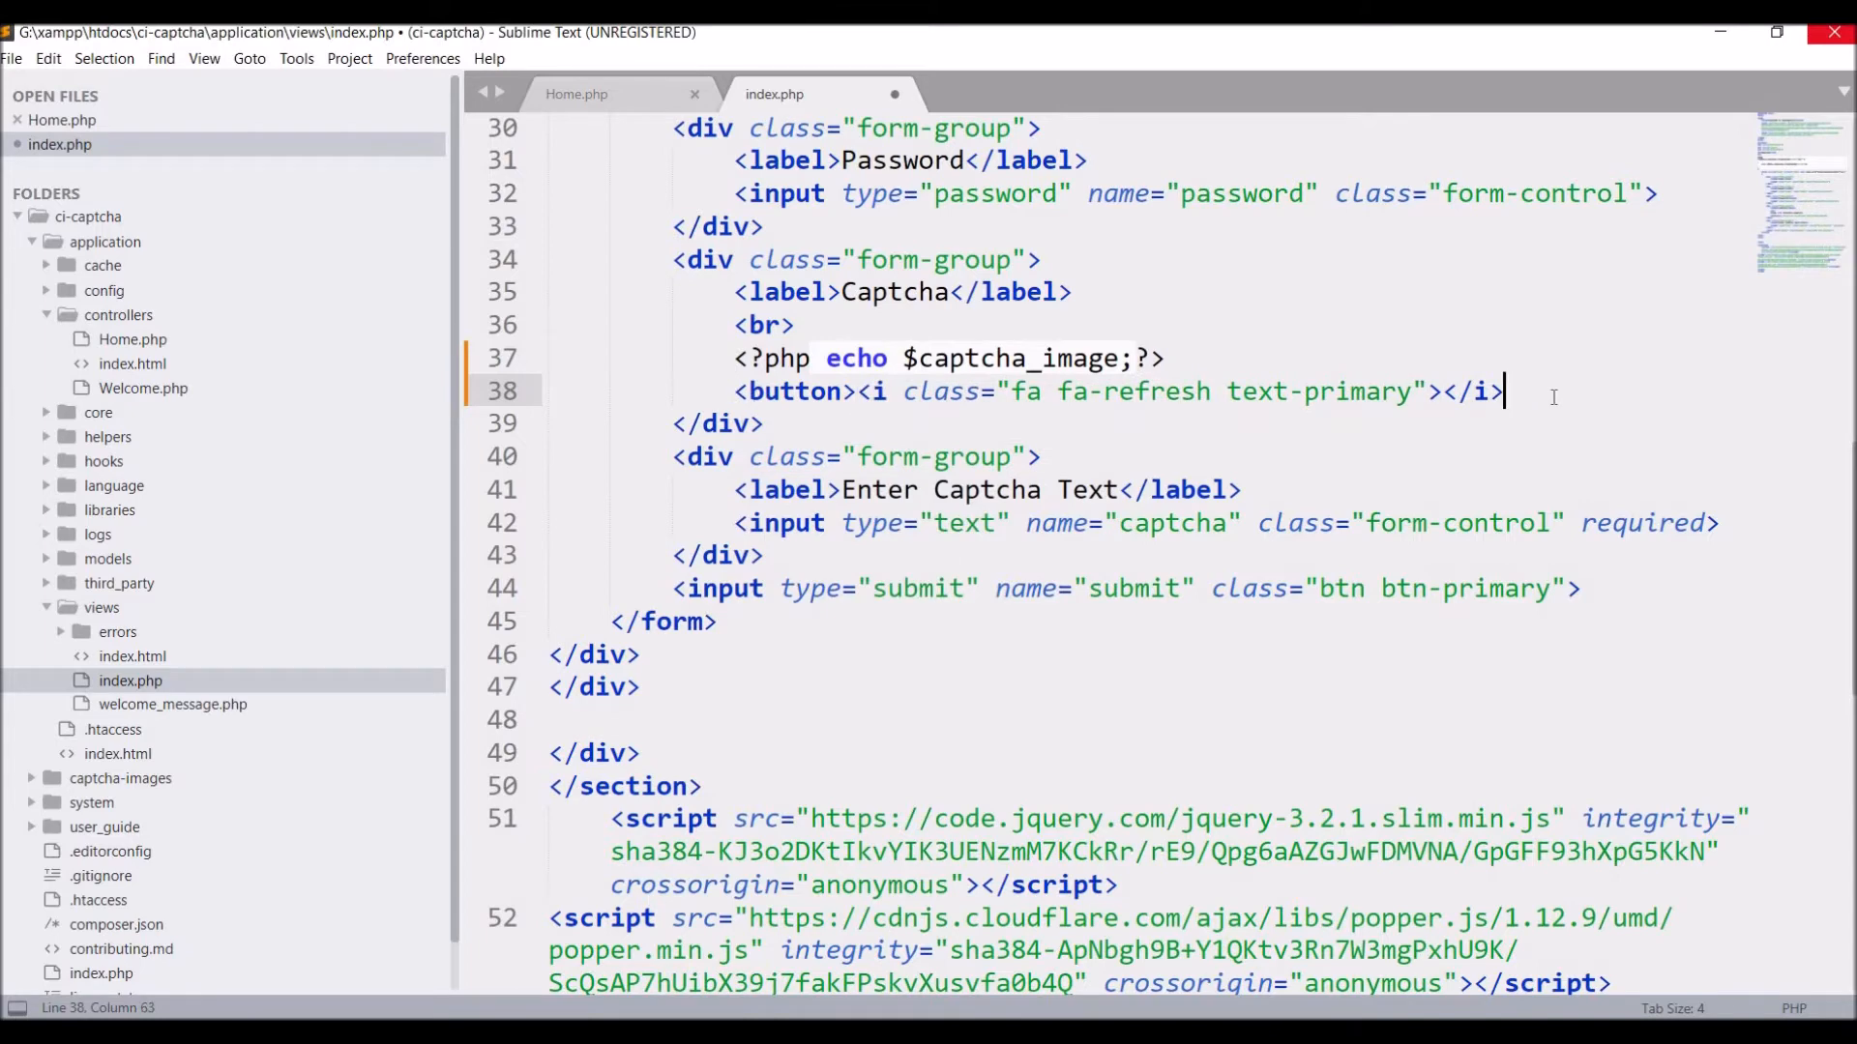
pyautogui.write('</button>')
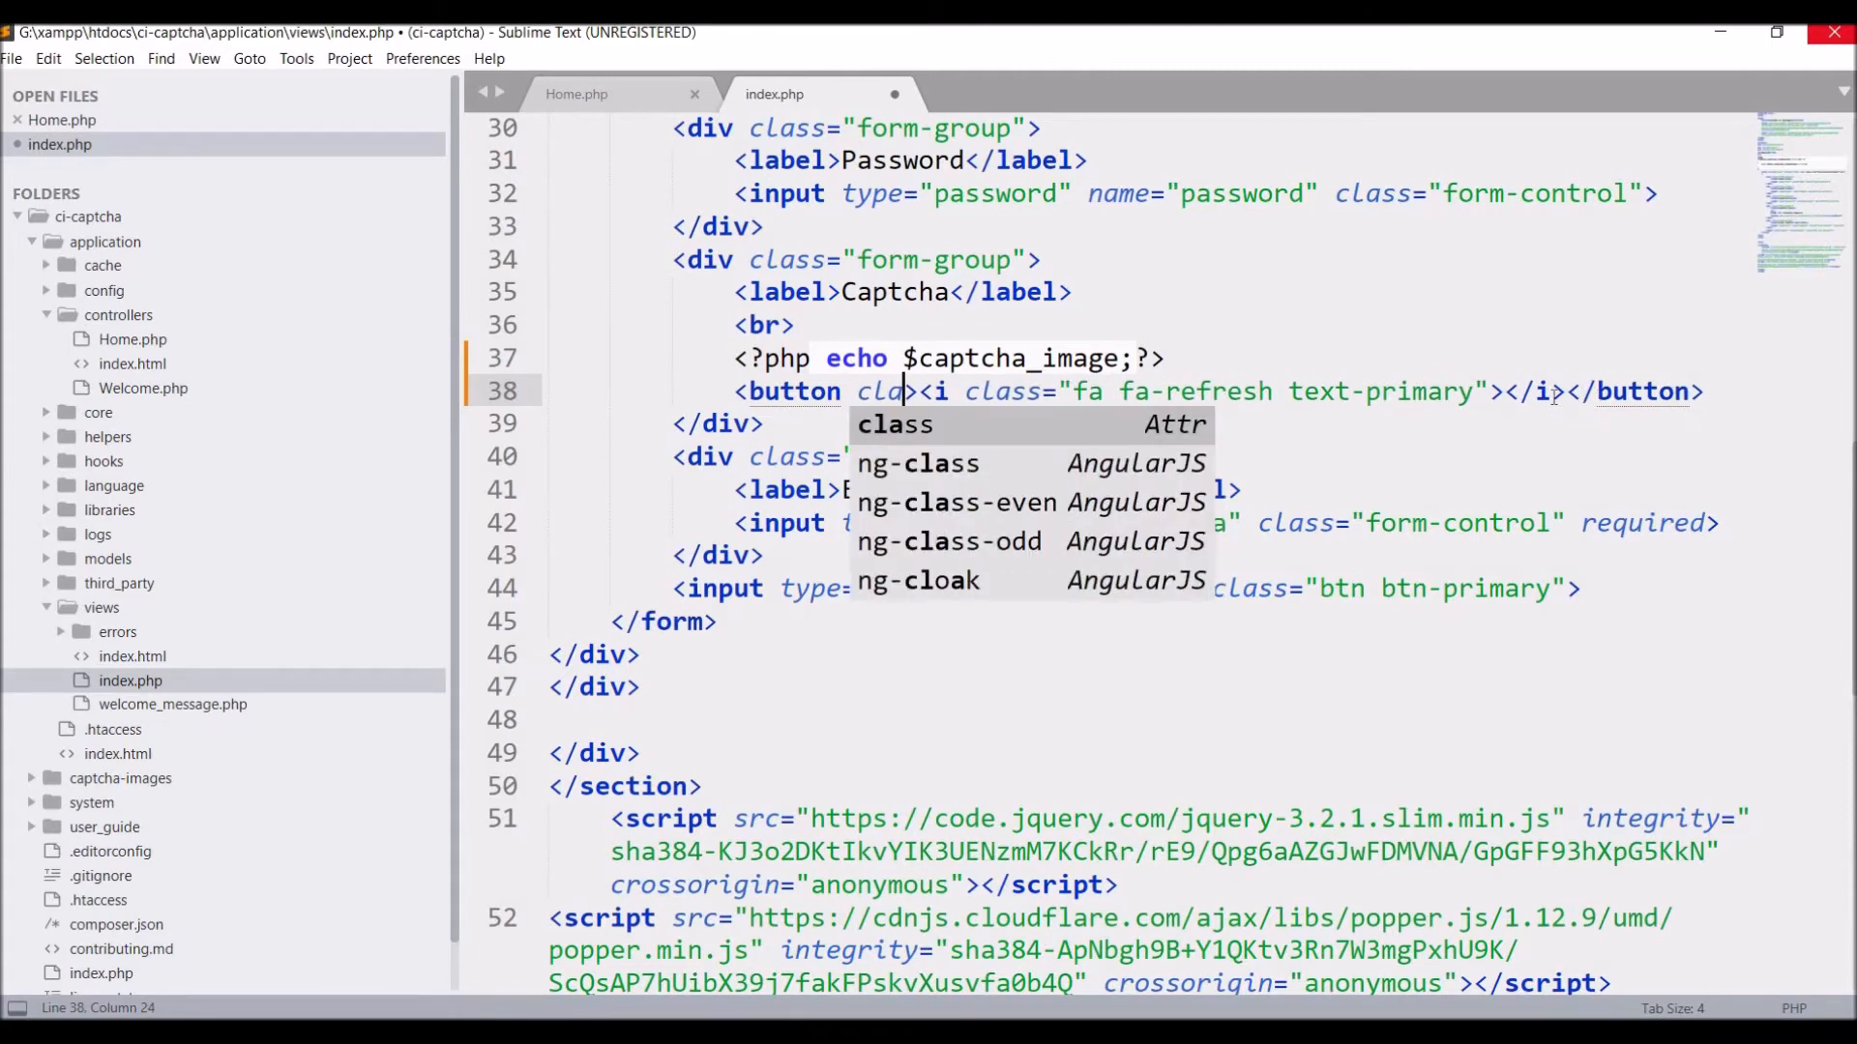
pyautogui.write('class="btn btn')
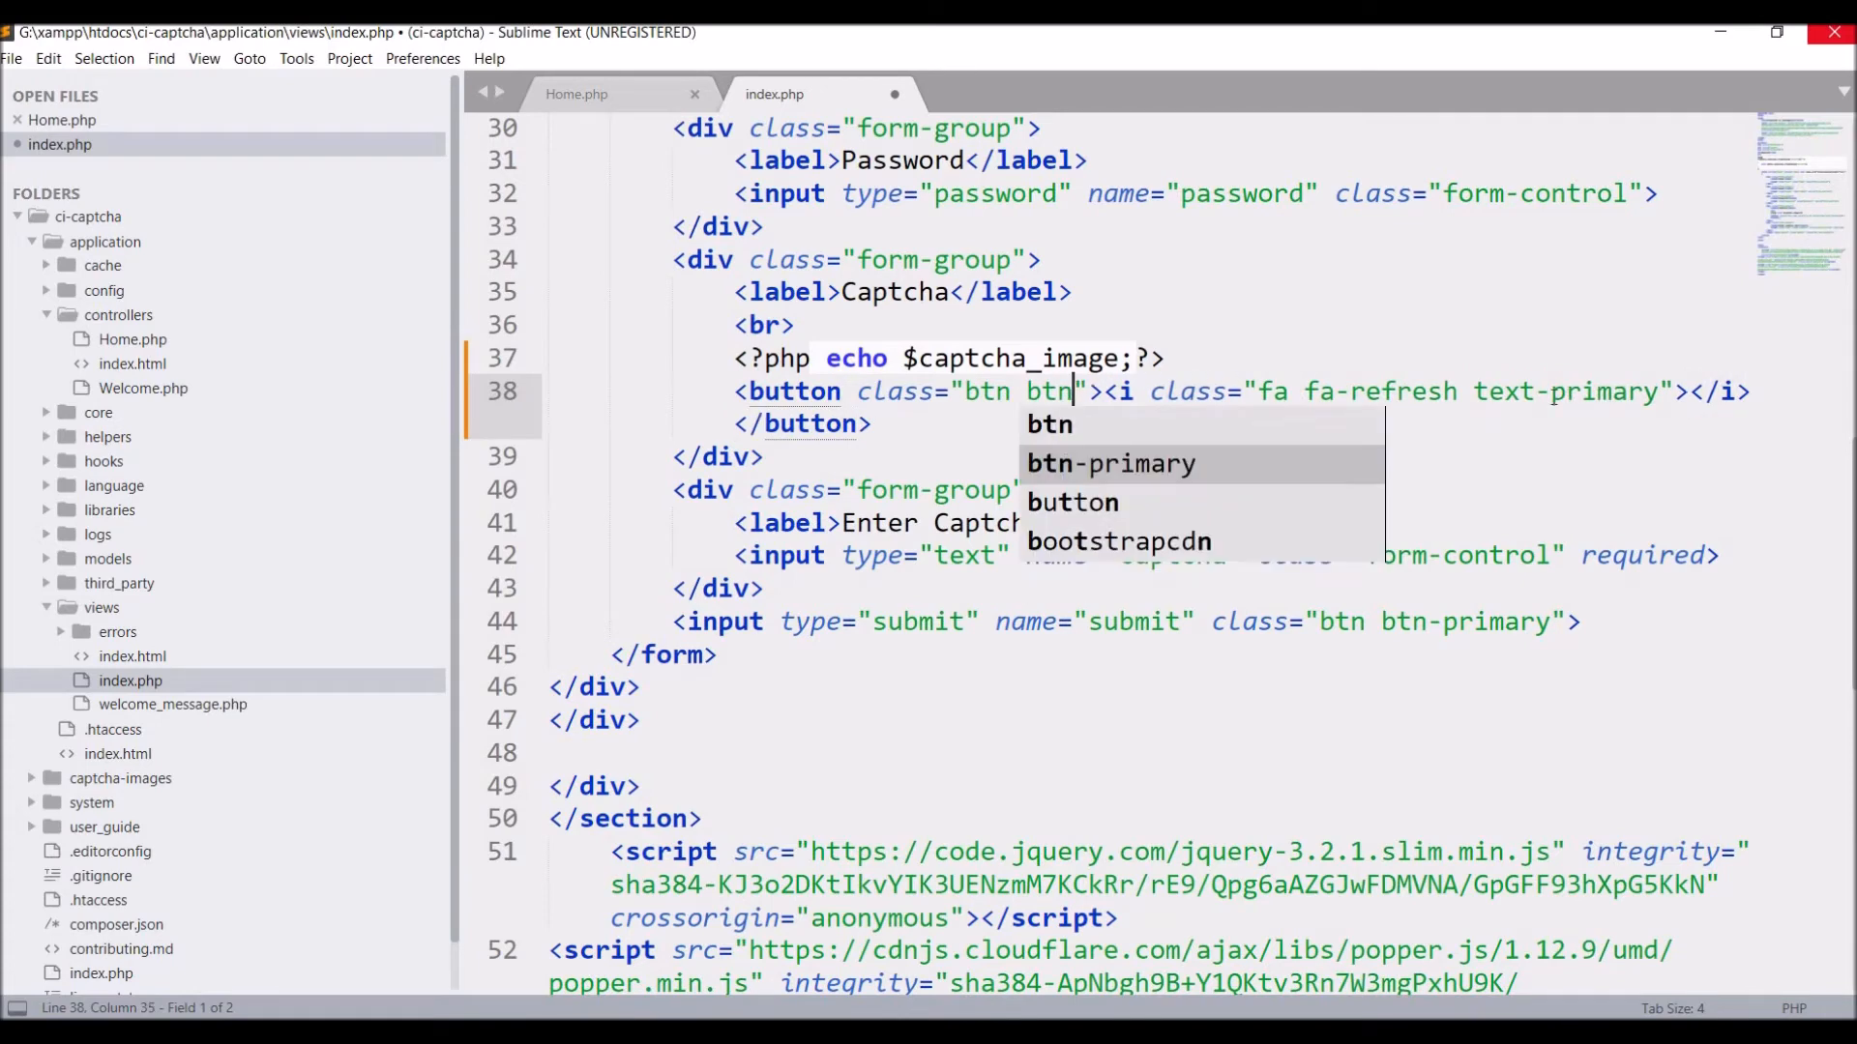
pyautogui.write('-')
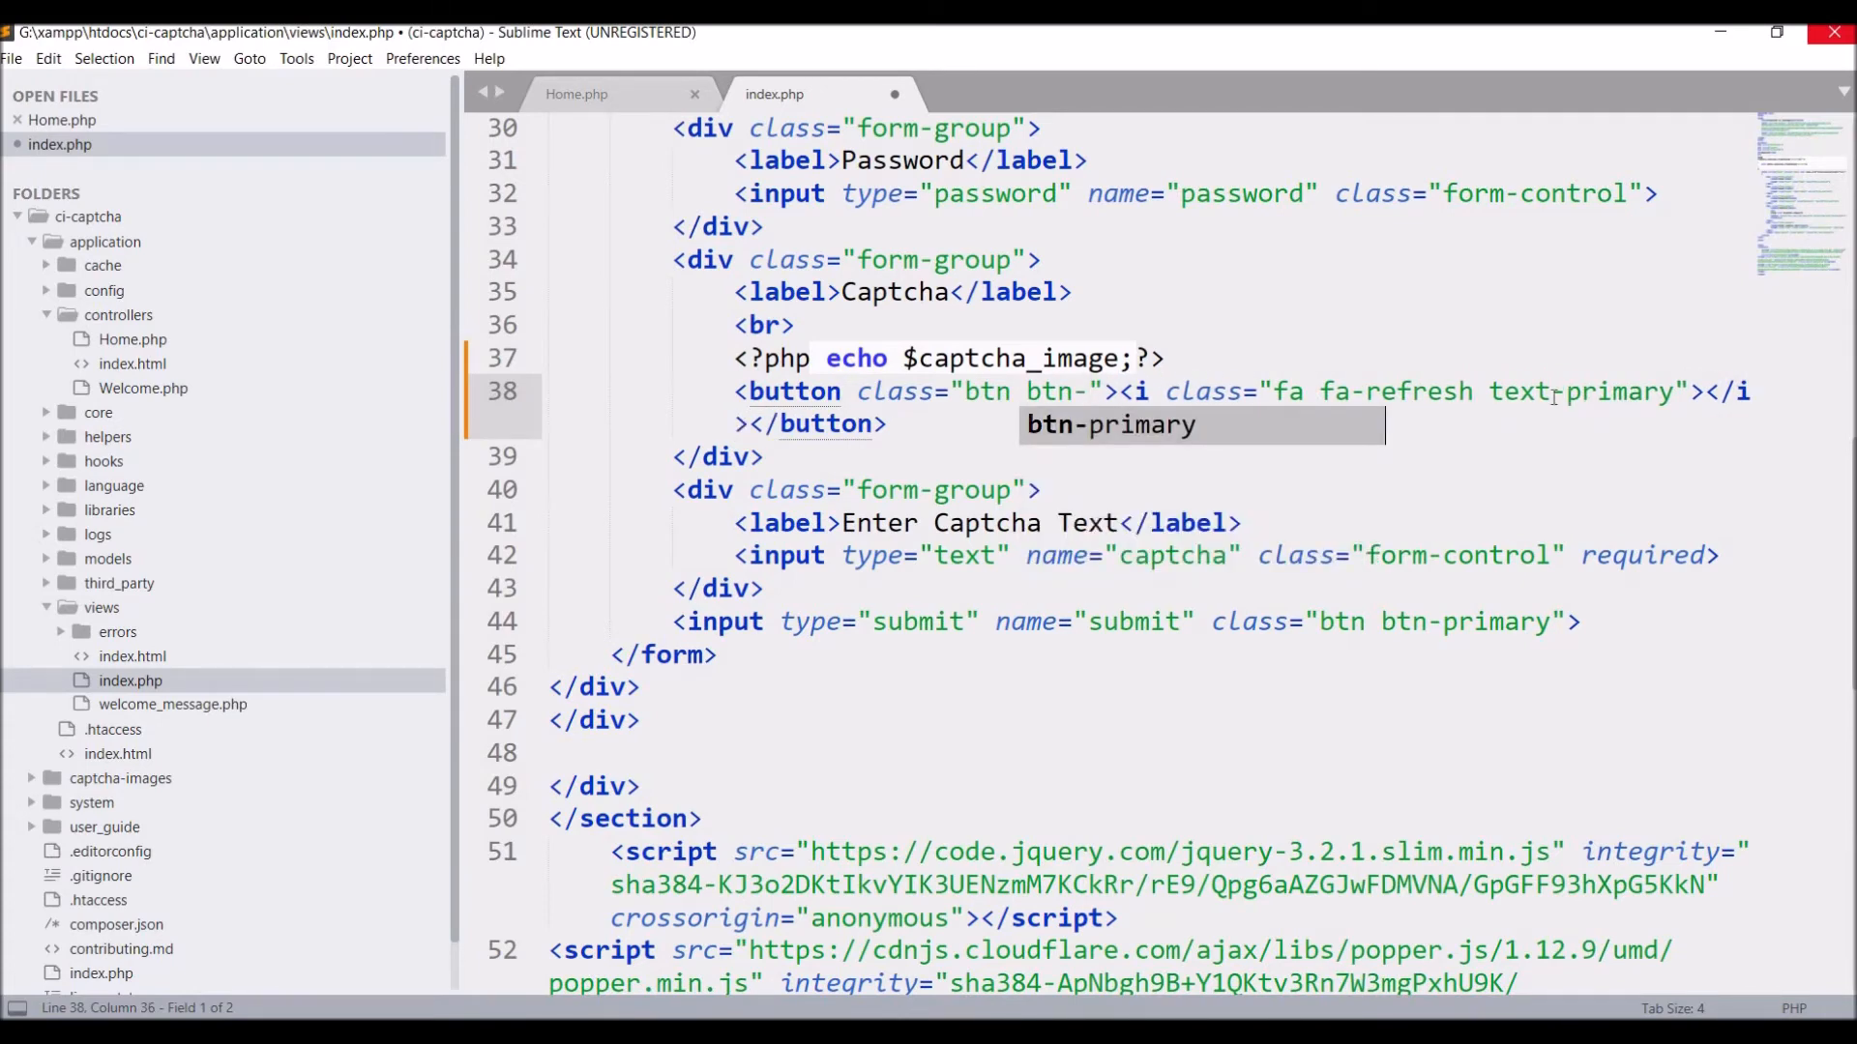
pyautogui.press('Tab')
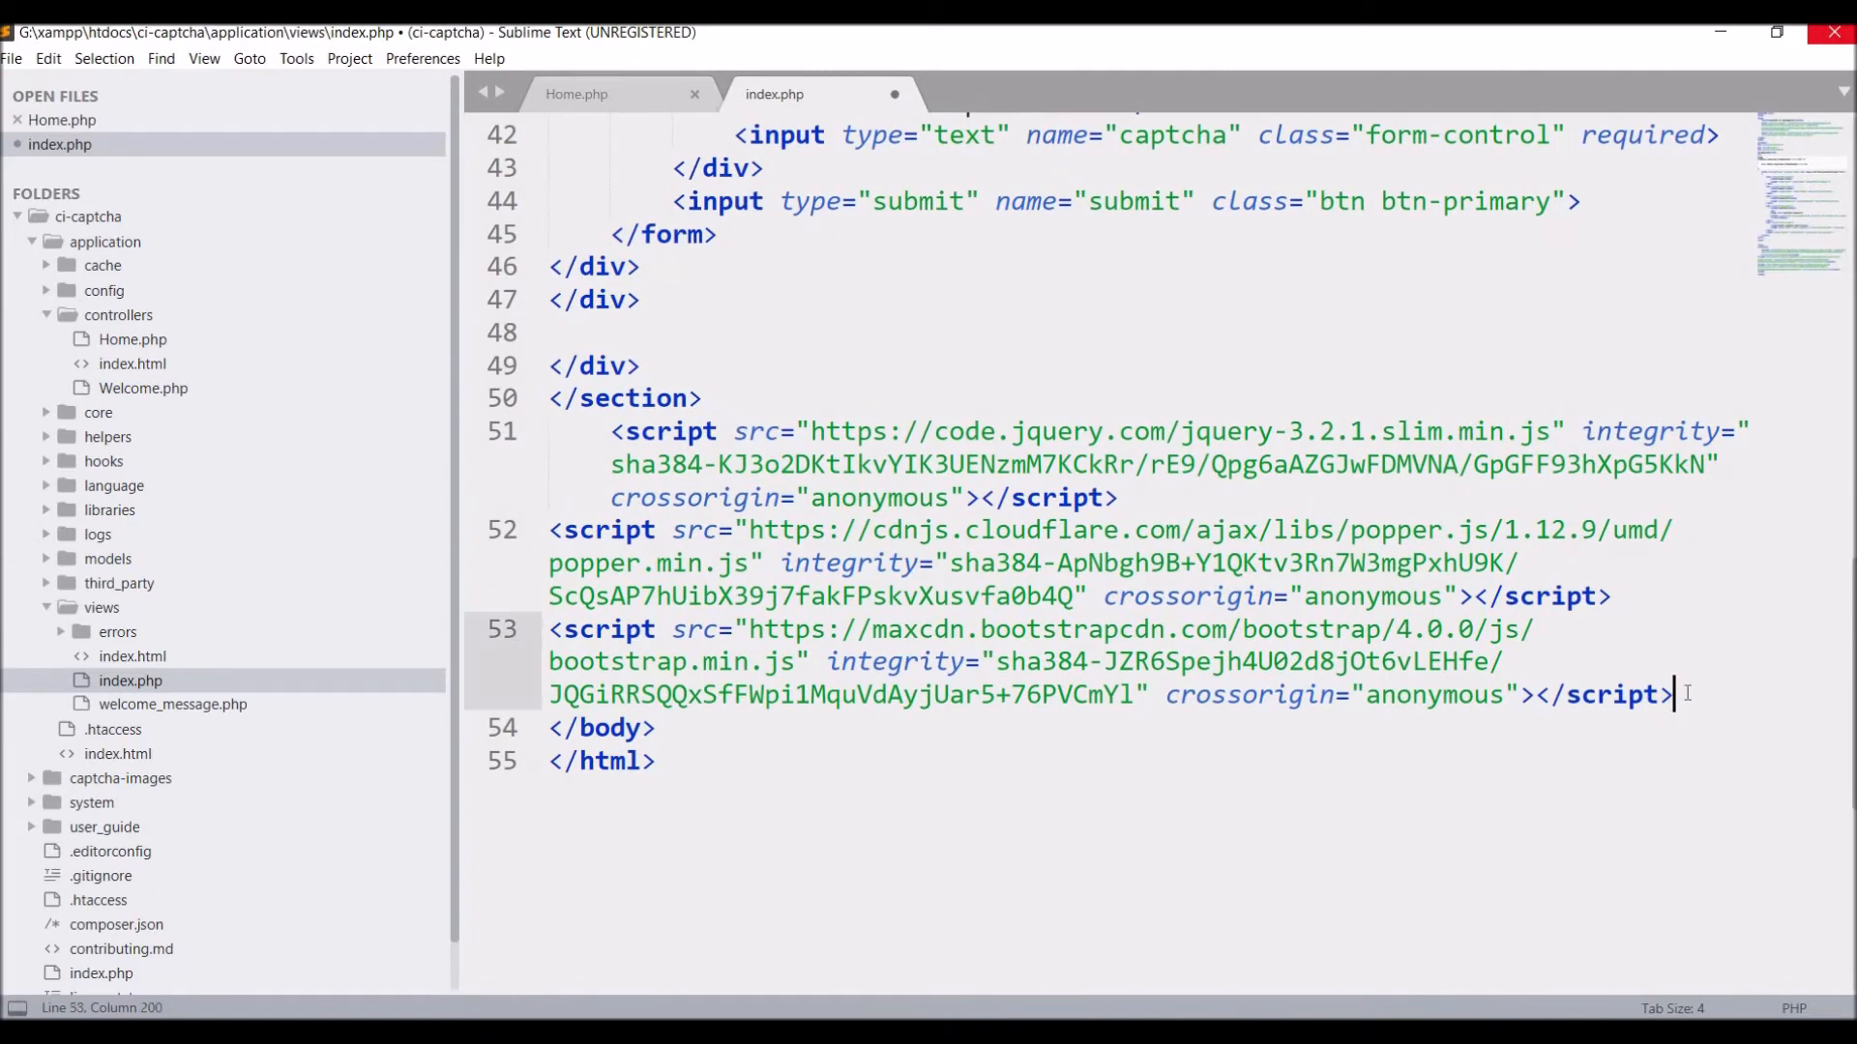
# Load jQuery 3.5.1 and give the refresh button onclick="getNewCaptcha();".
pyautogui.write('<script src="https://ajax.googleapis.com/ajax/libs/jquery/3.5.1/jquery.min.js"></script>')
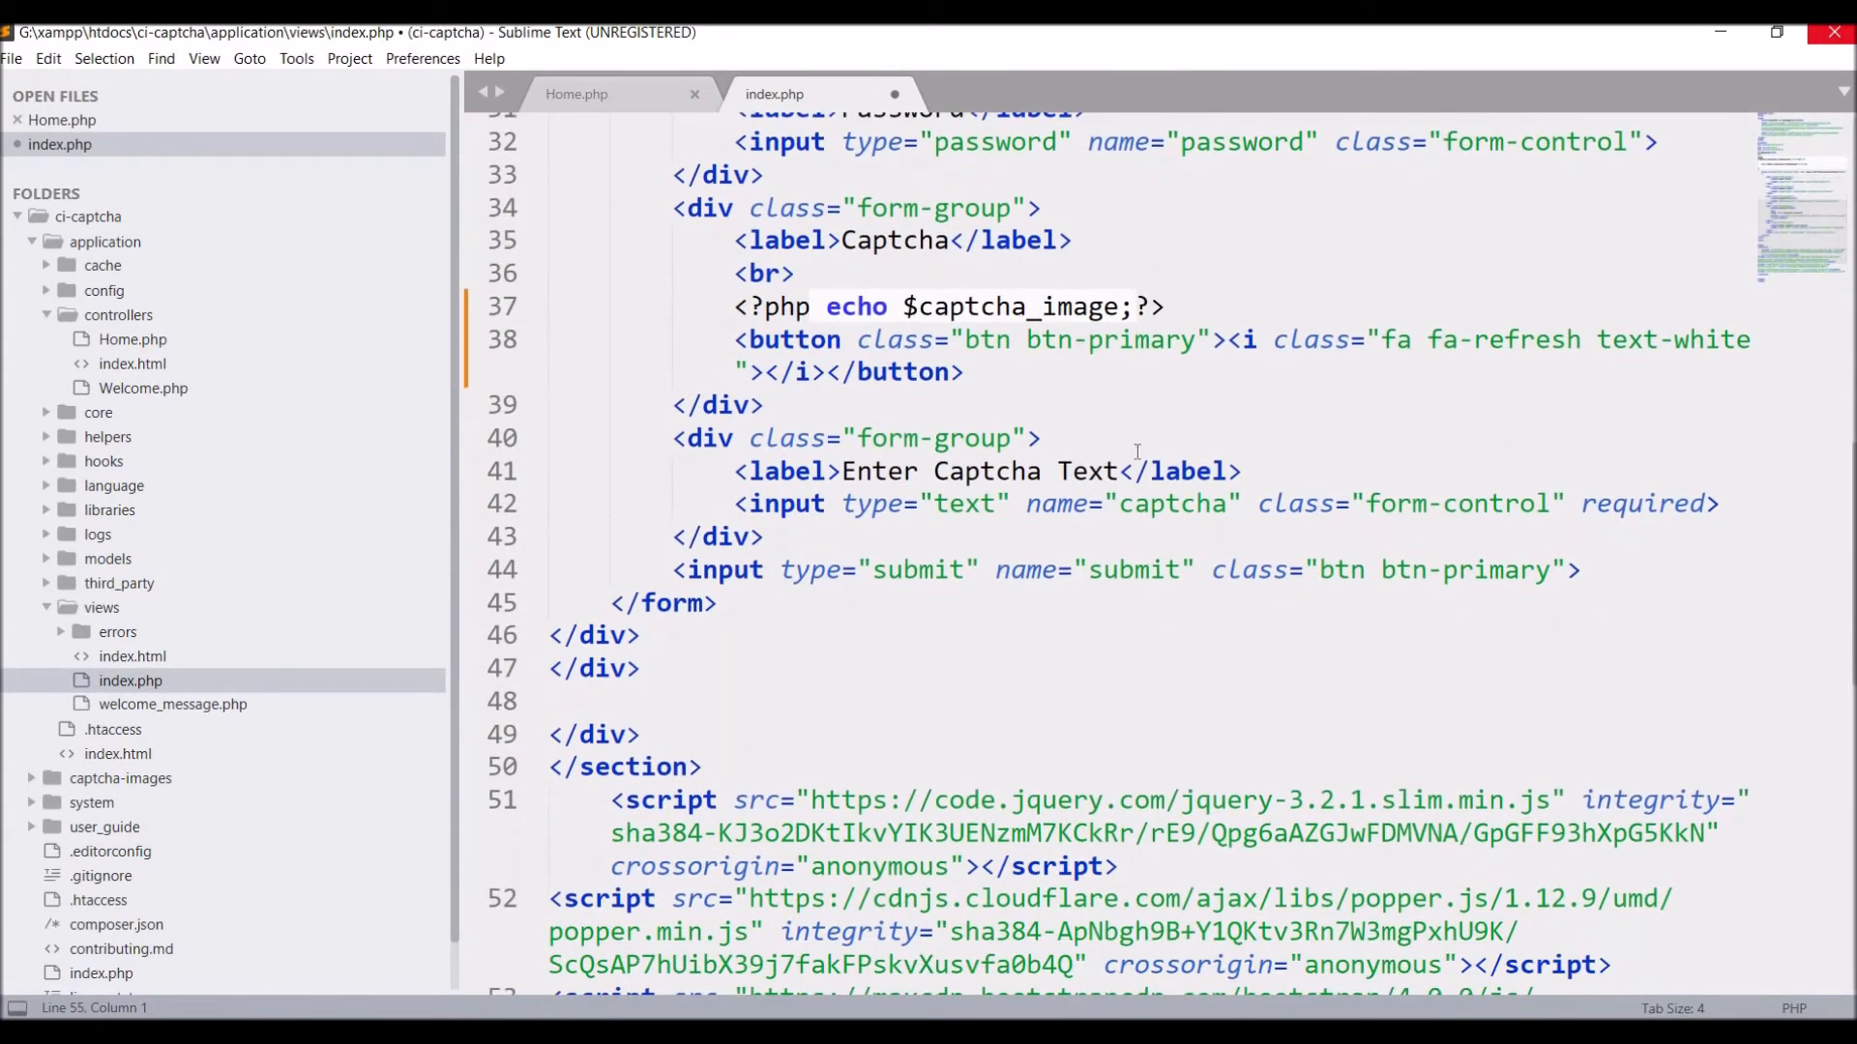
pyautogui.write('o')
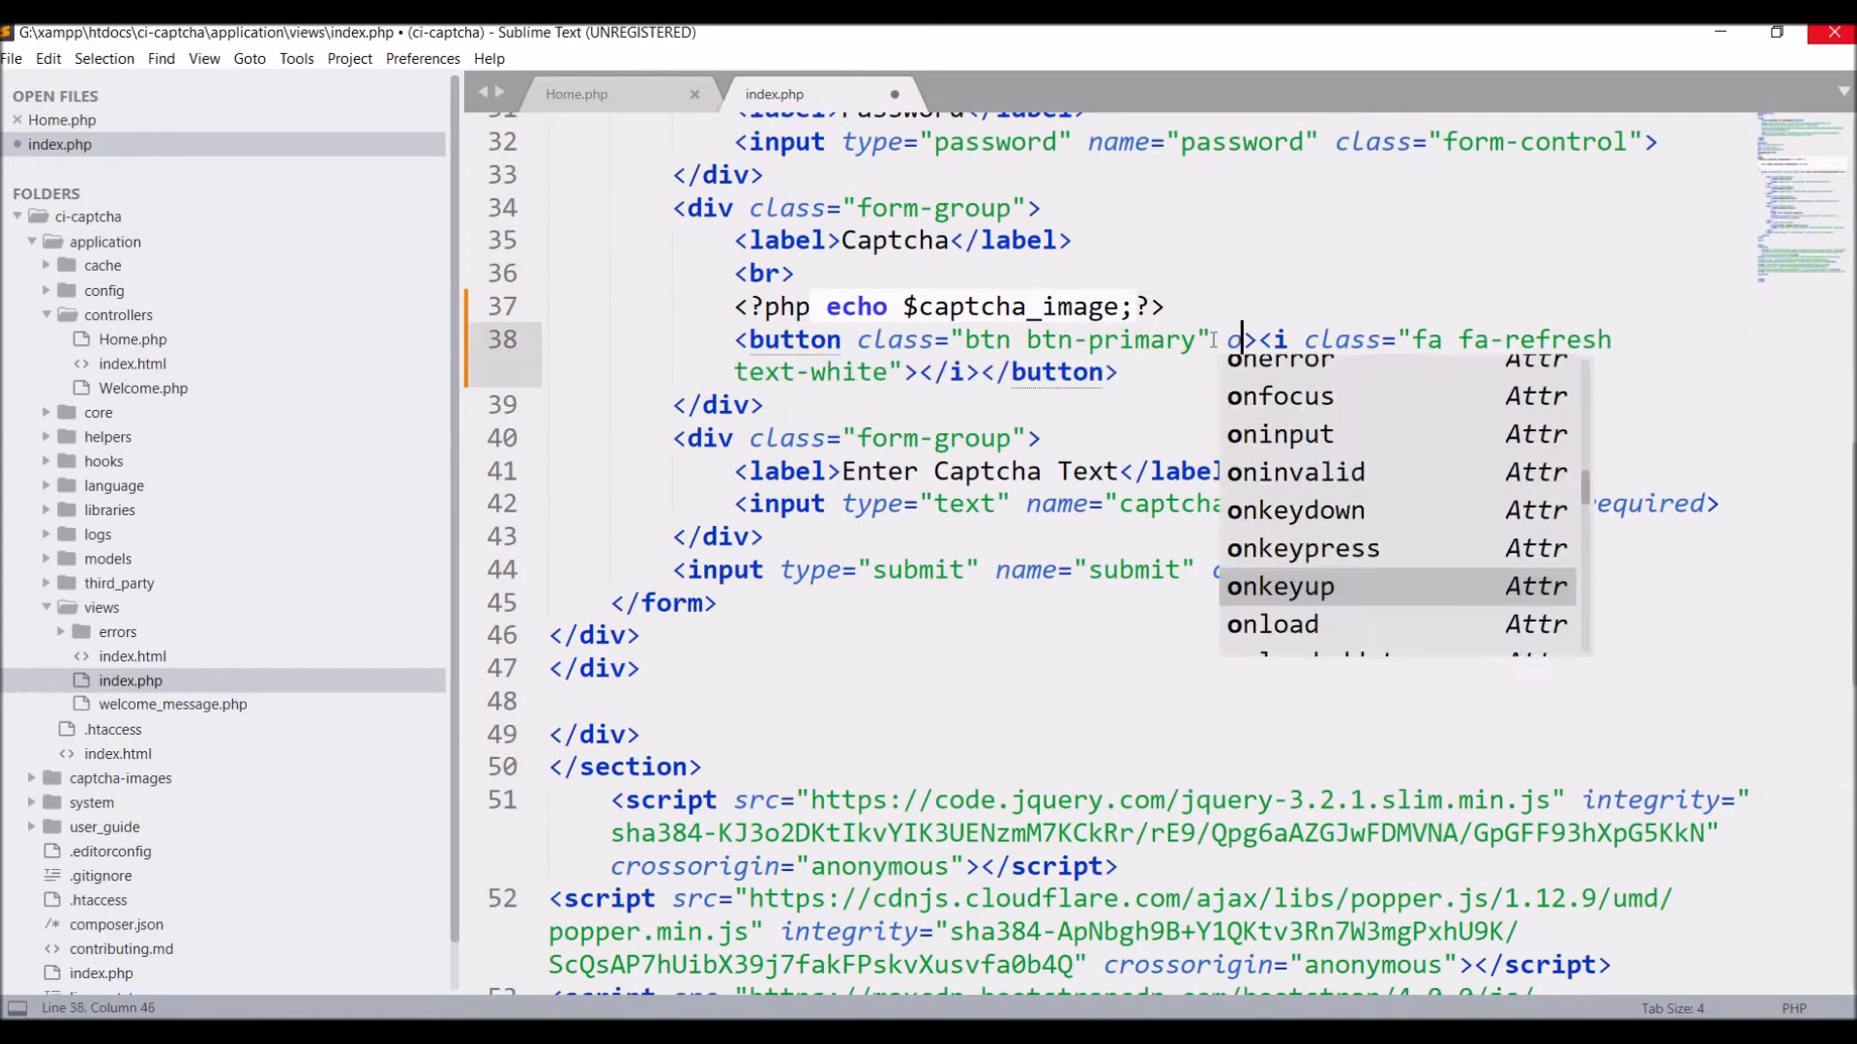
pyautogui.write('onclick="get"')
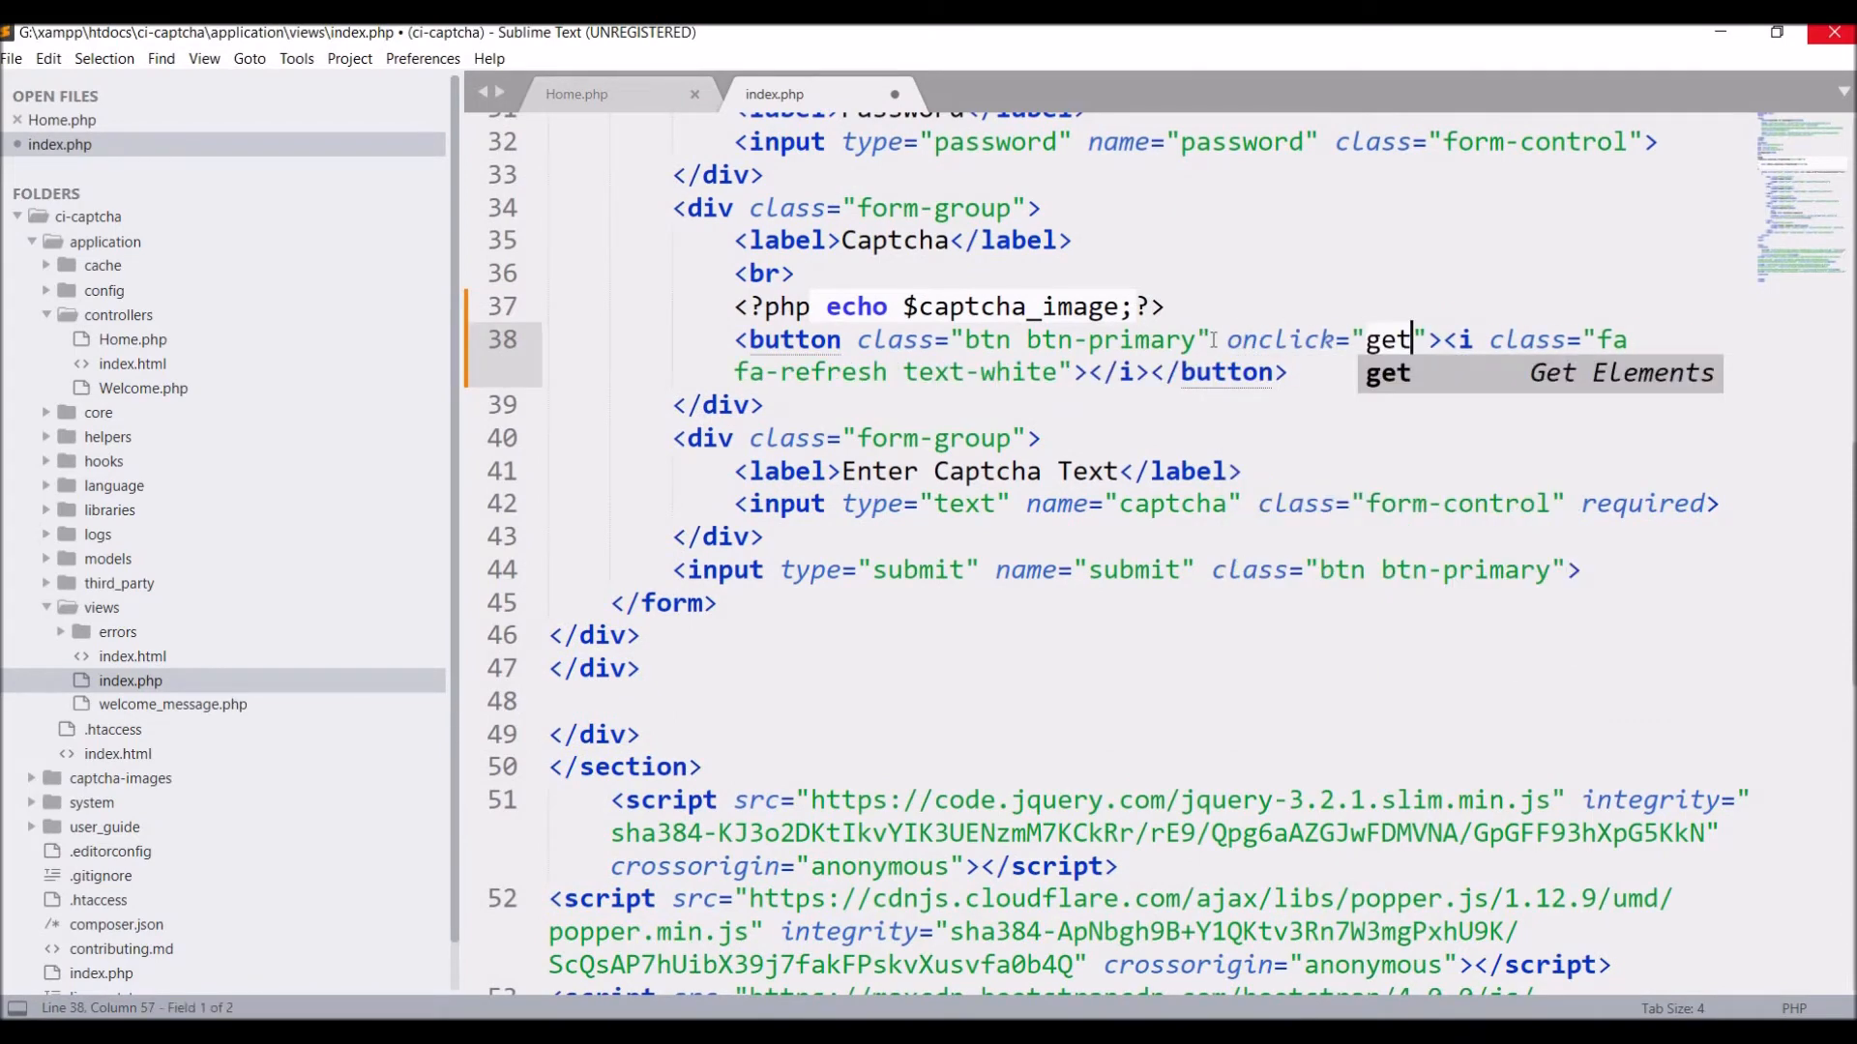
pyautogui.write('NewCaptcha();')
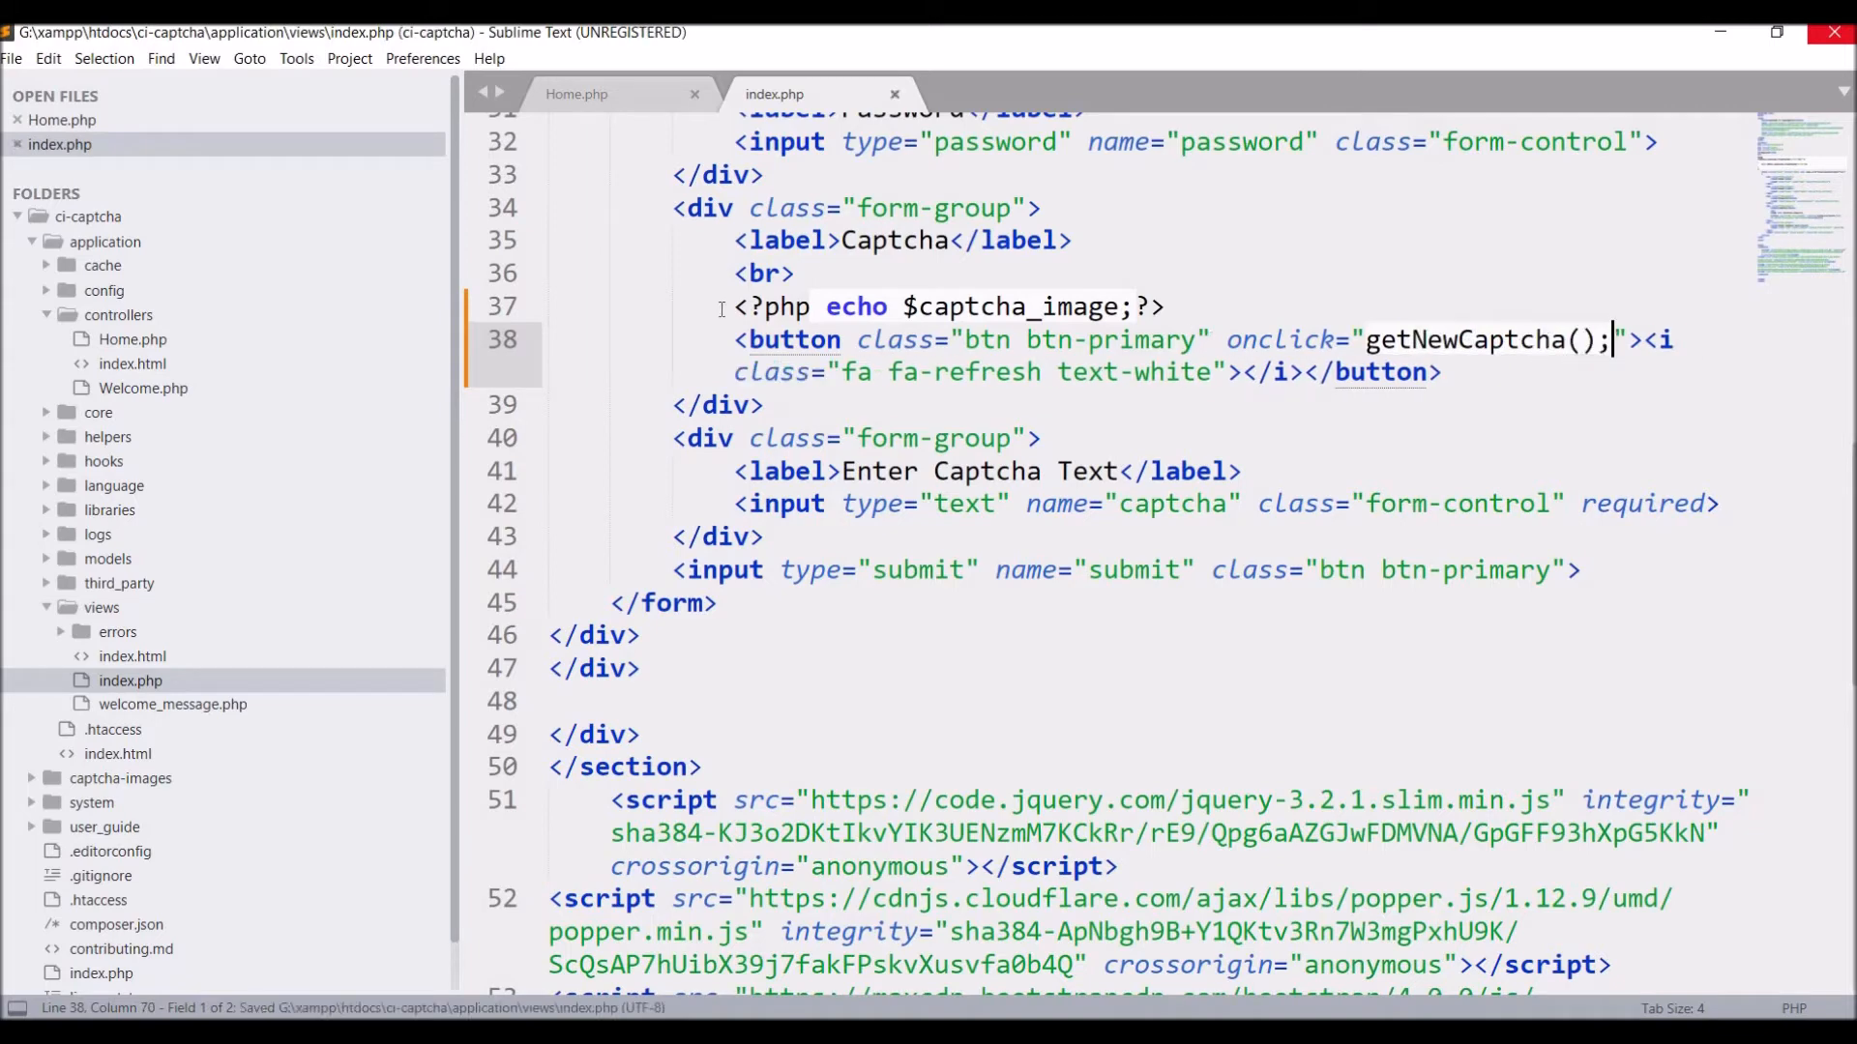
# Wrap the captcha echo in a span with id 'Captcha-image'.
pyautogui.write('span>')
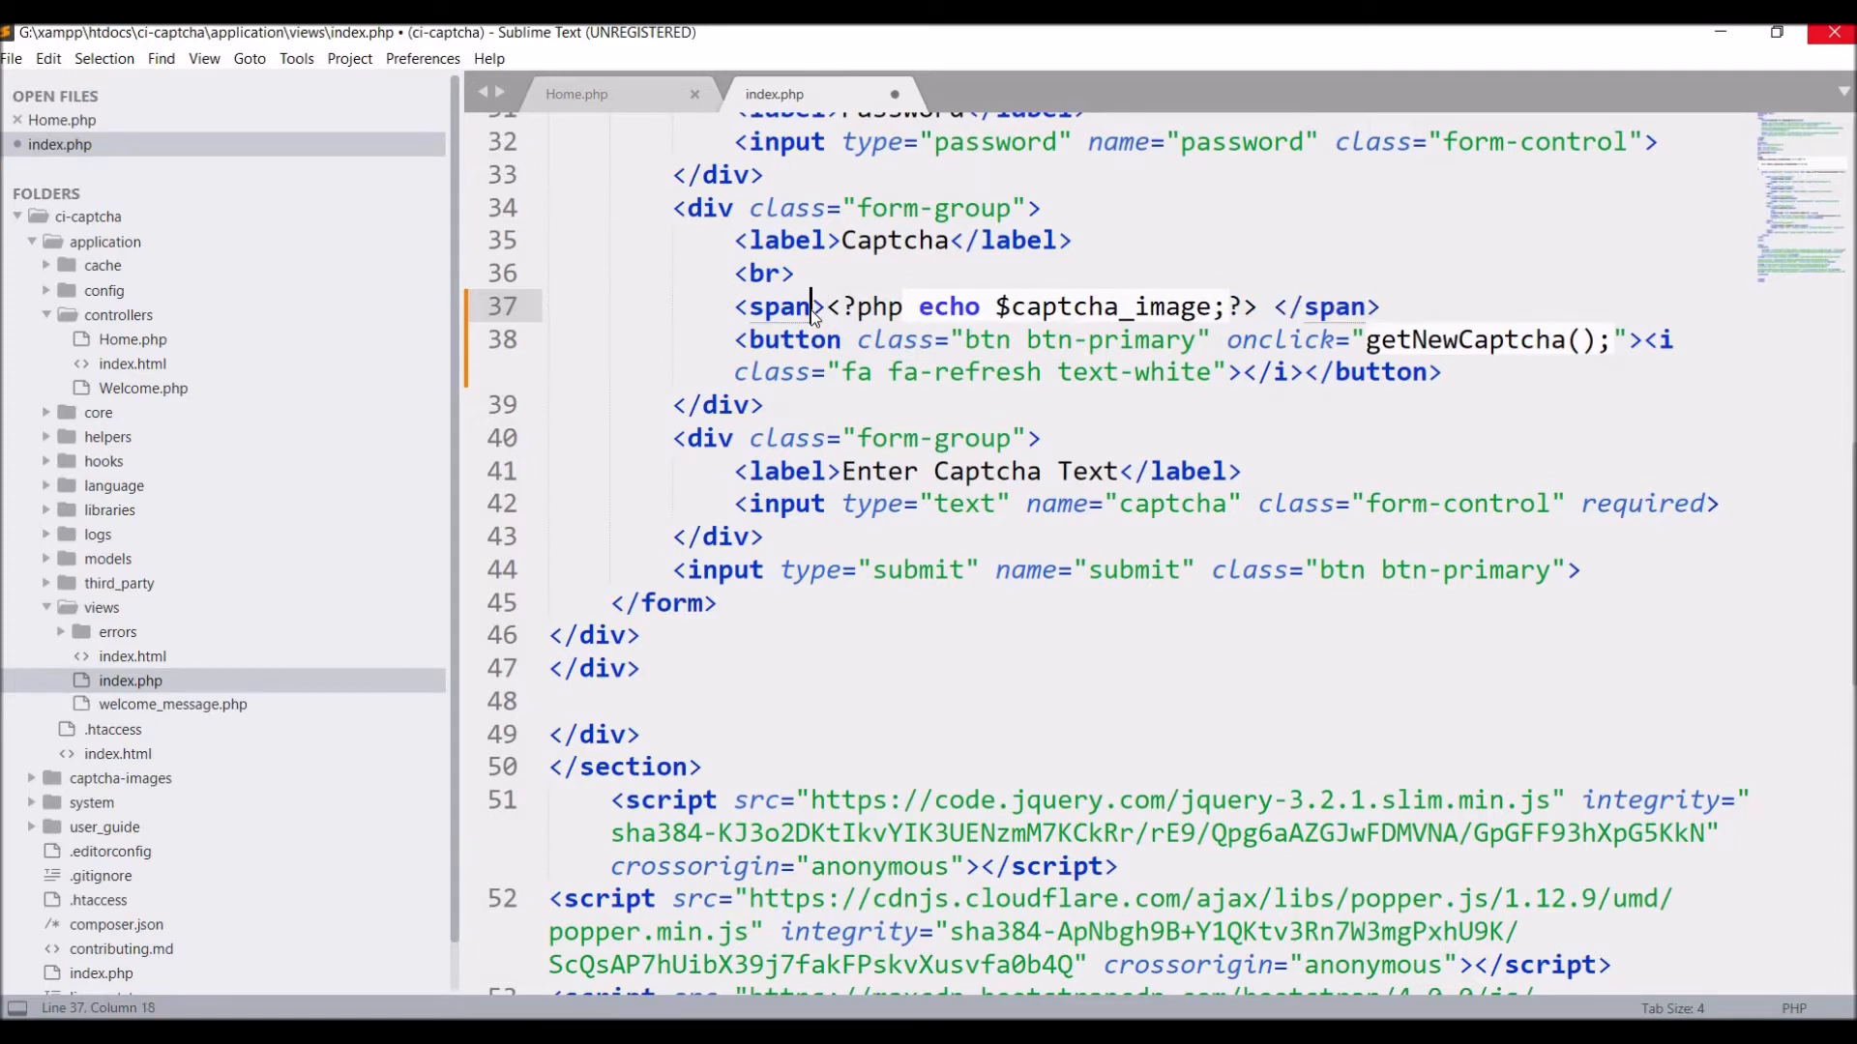
pyautogui.write('id="Captcha"')
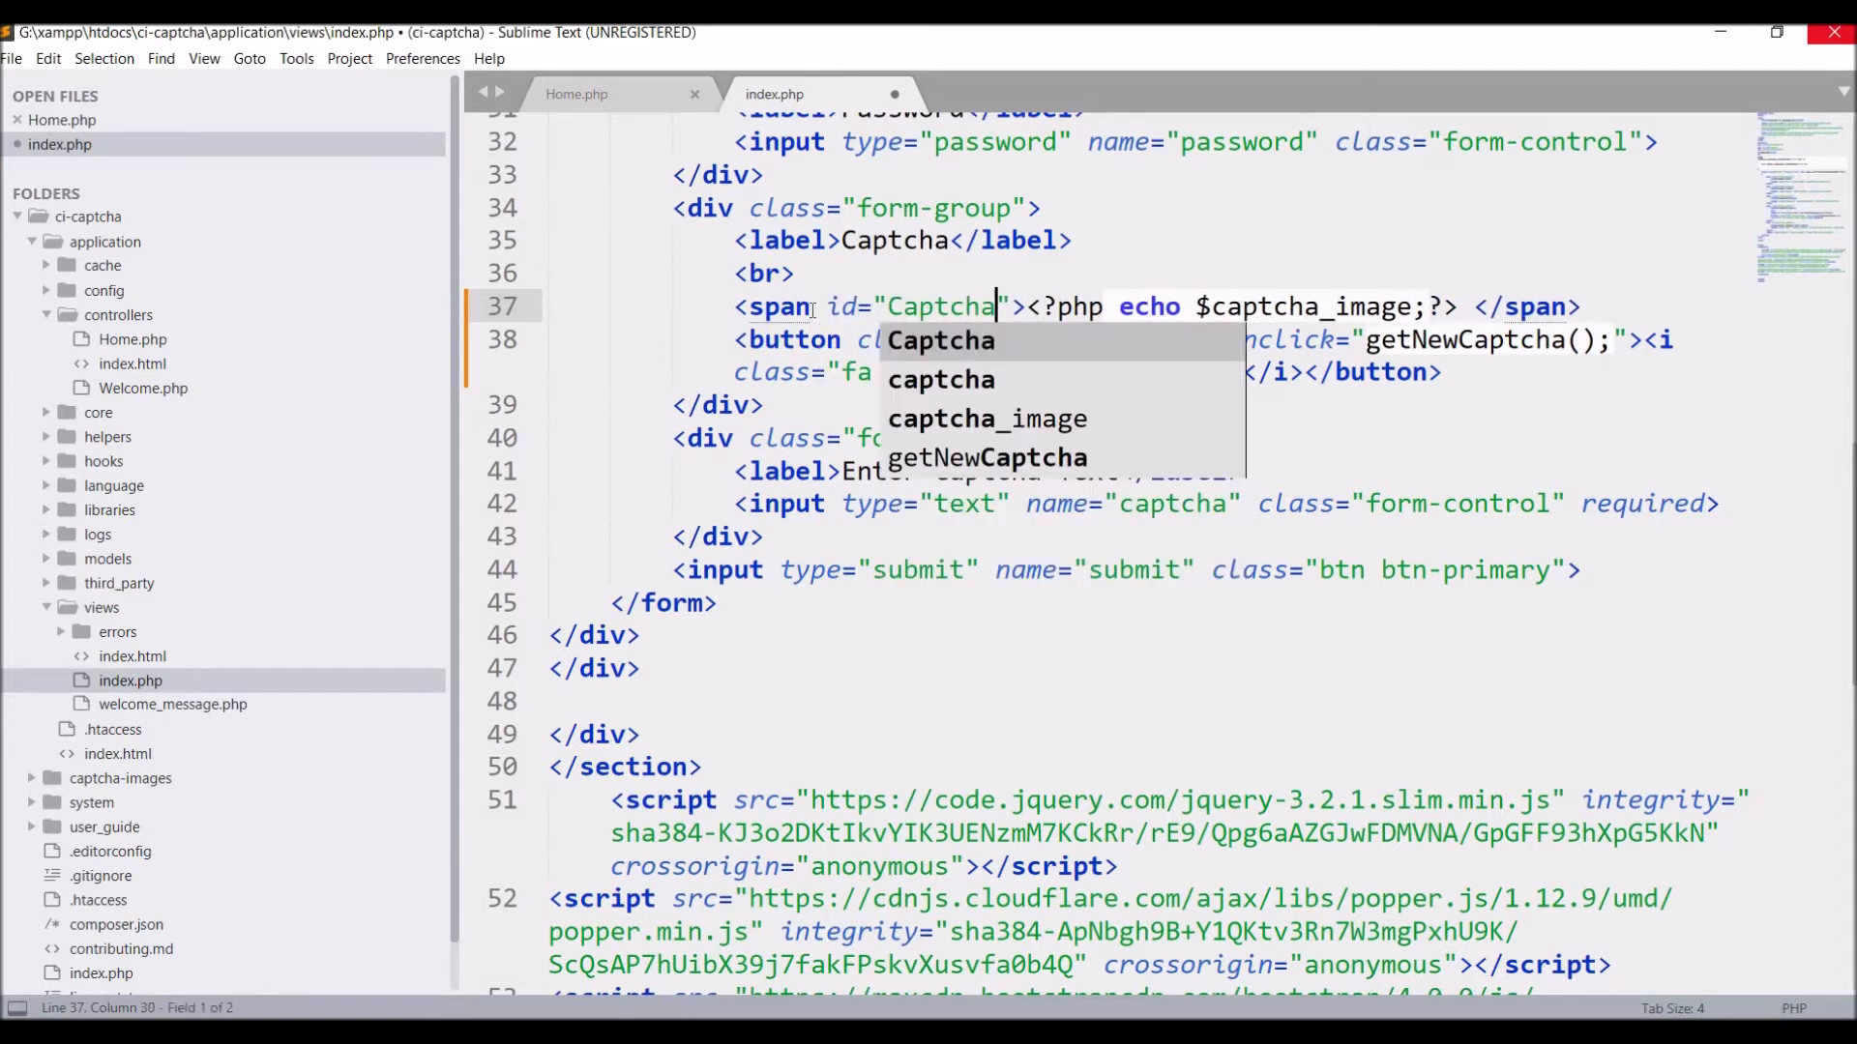
pyautogui.write('-image')
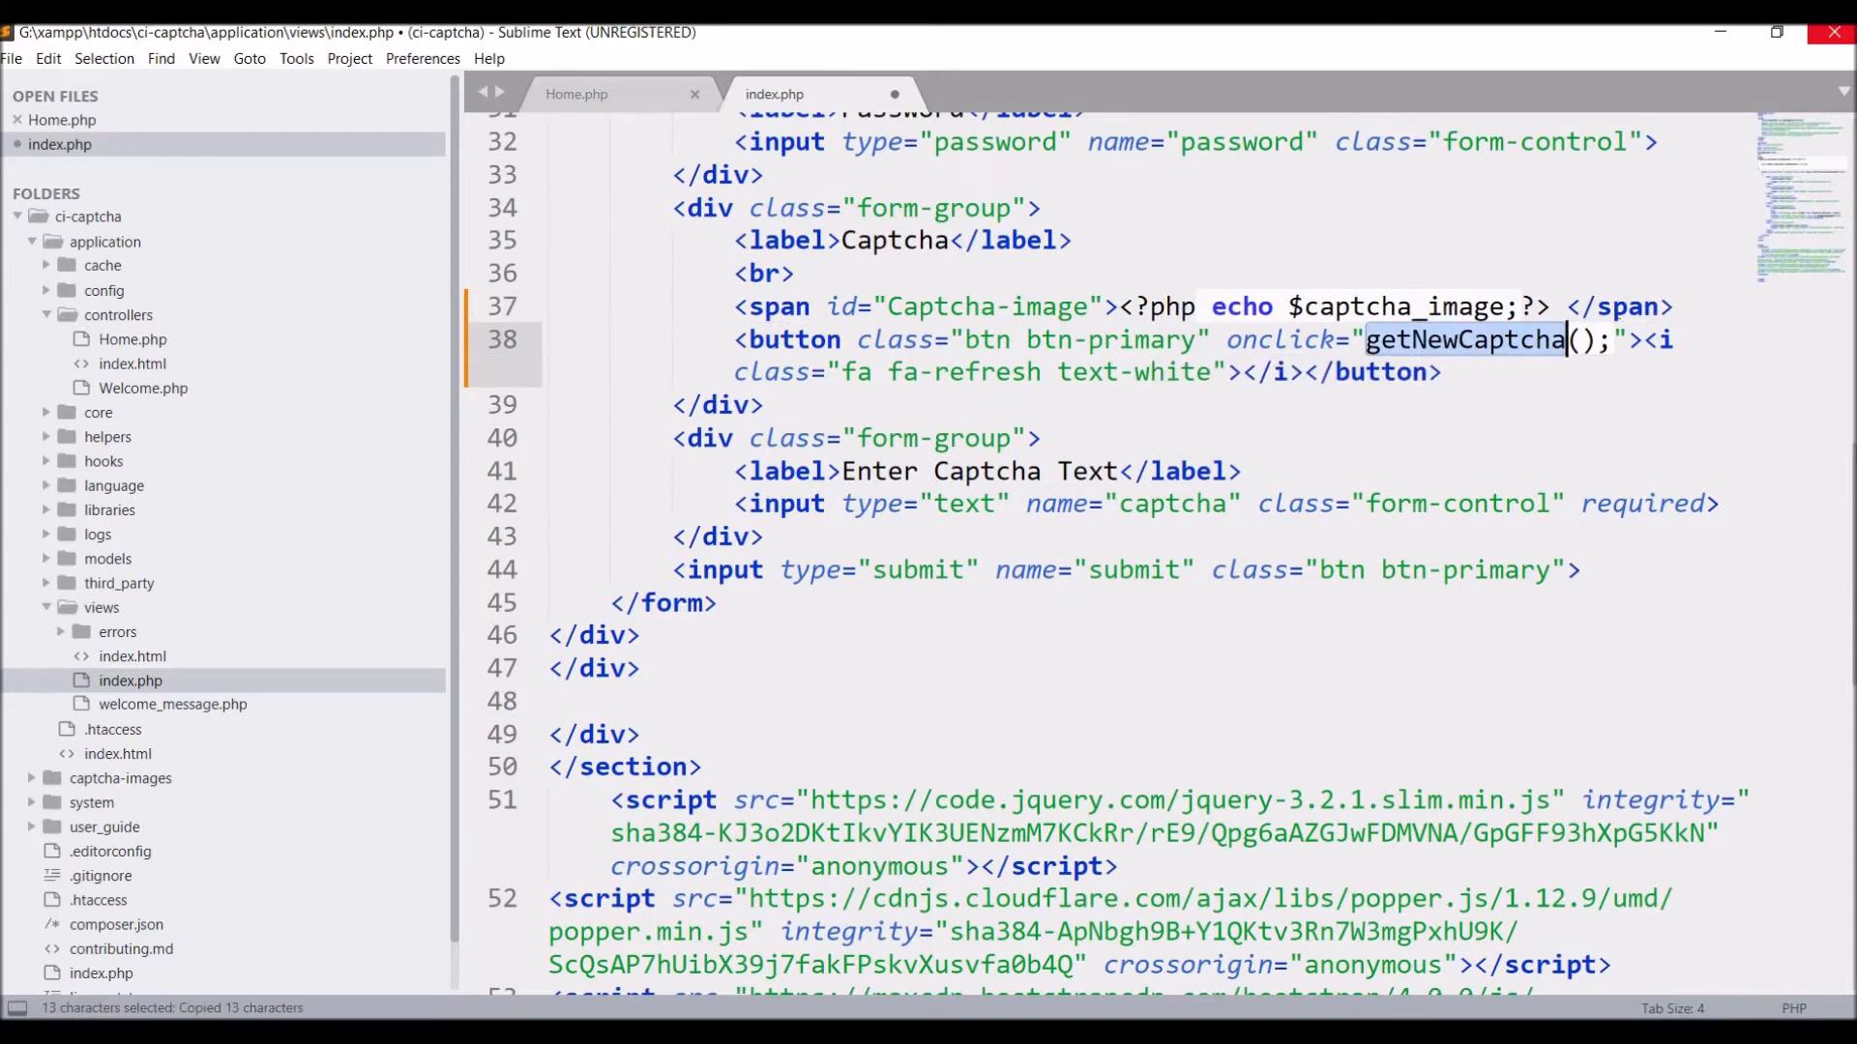
# Write a $.ajax call to base_url('home/getNewCaptcha') with a success function alerting the response.
pyautogui.scroll(-3)
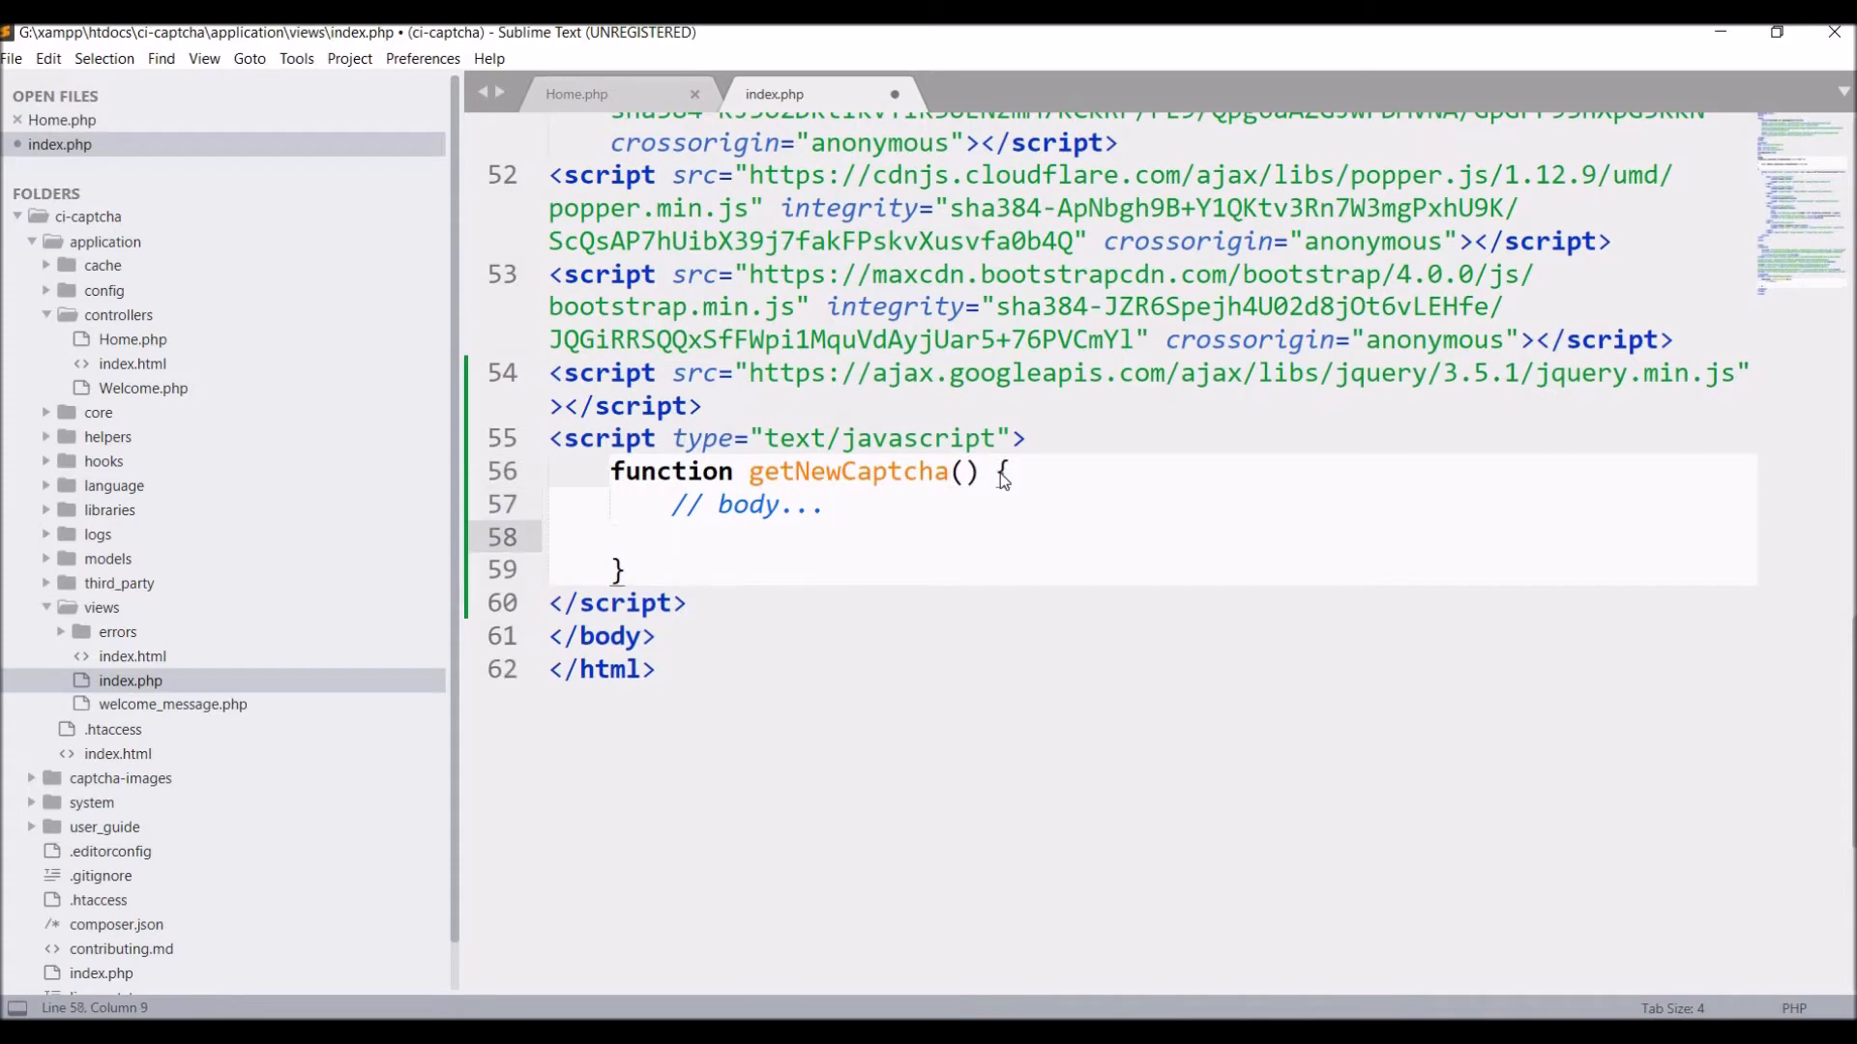
pyautogui.write('$.ajax({')
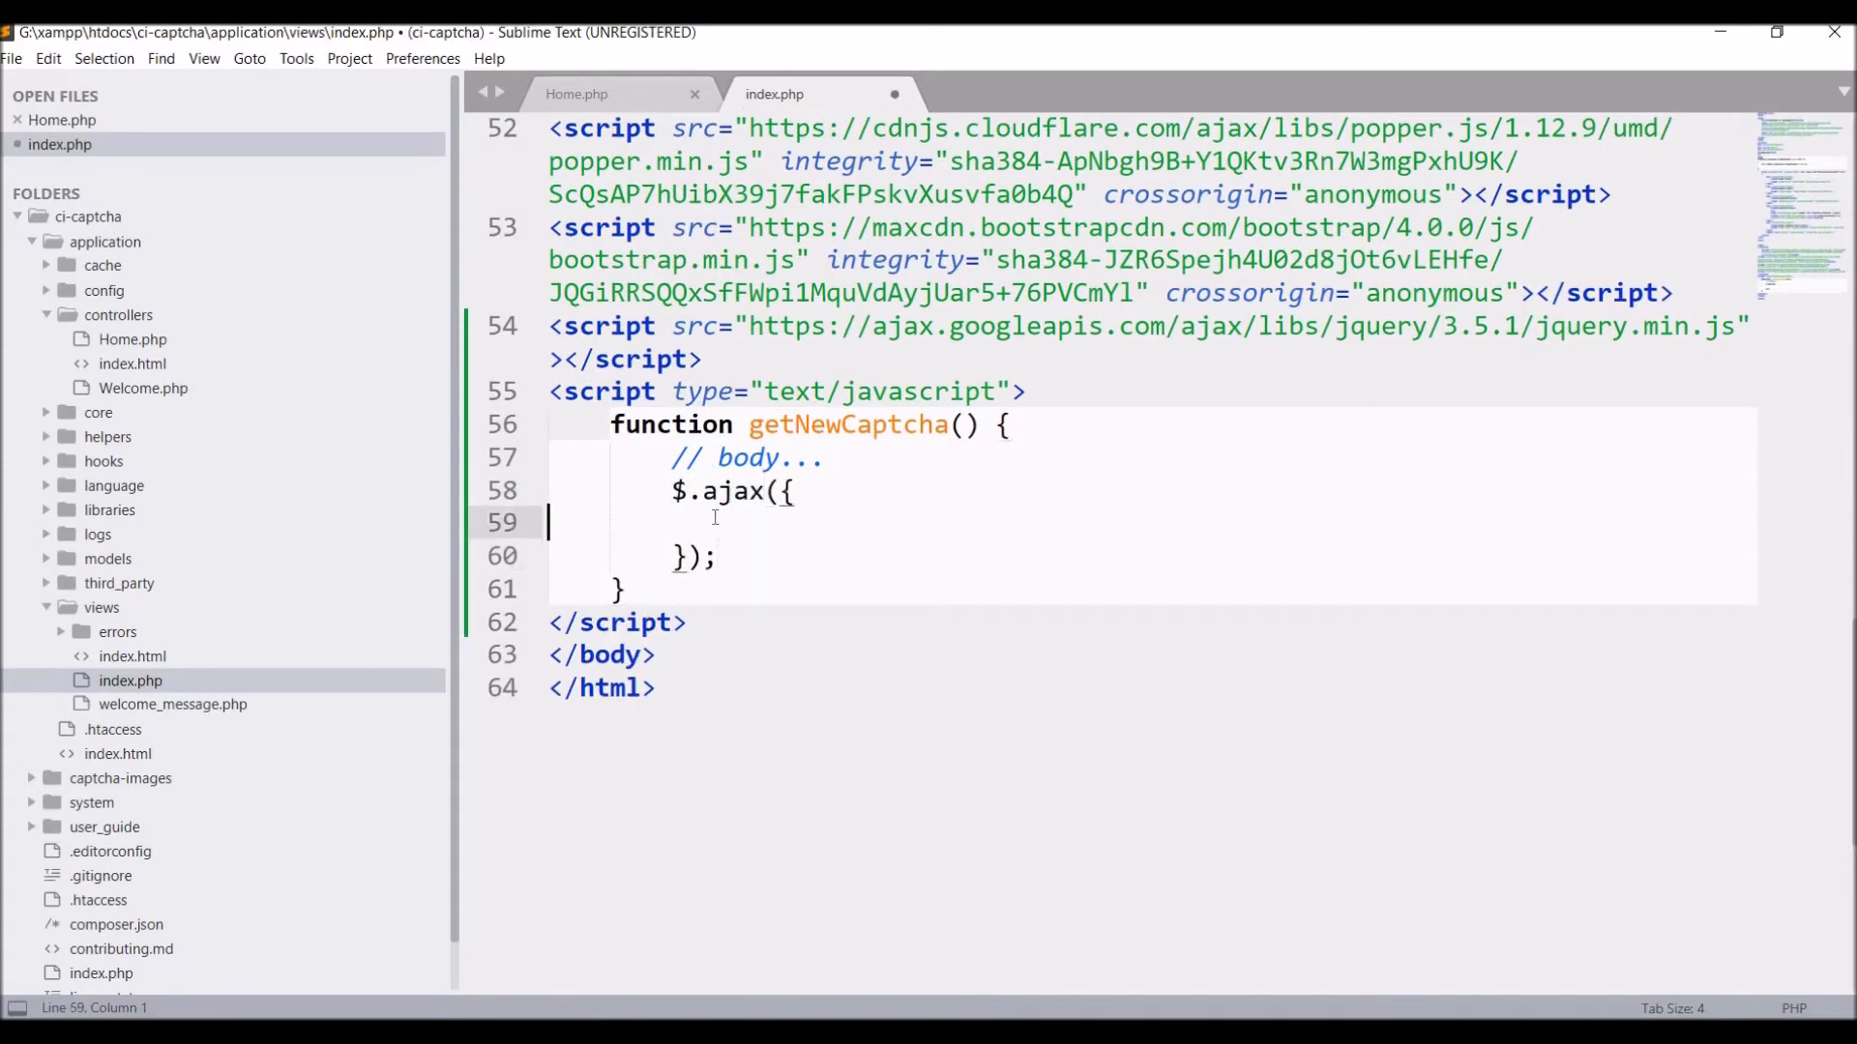
pyautogui.write('url:"<')
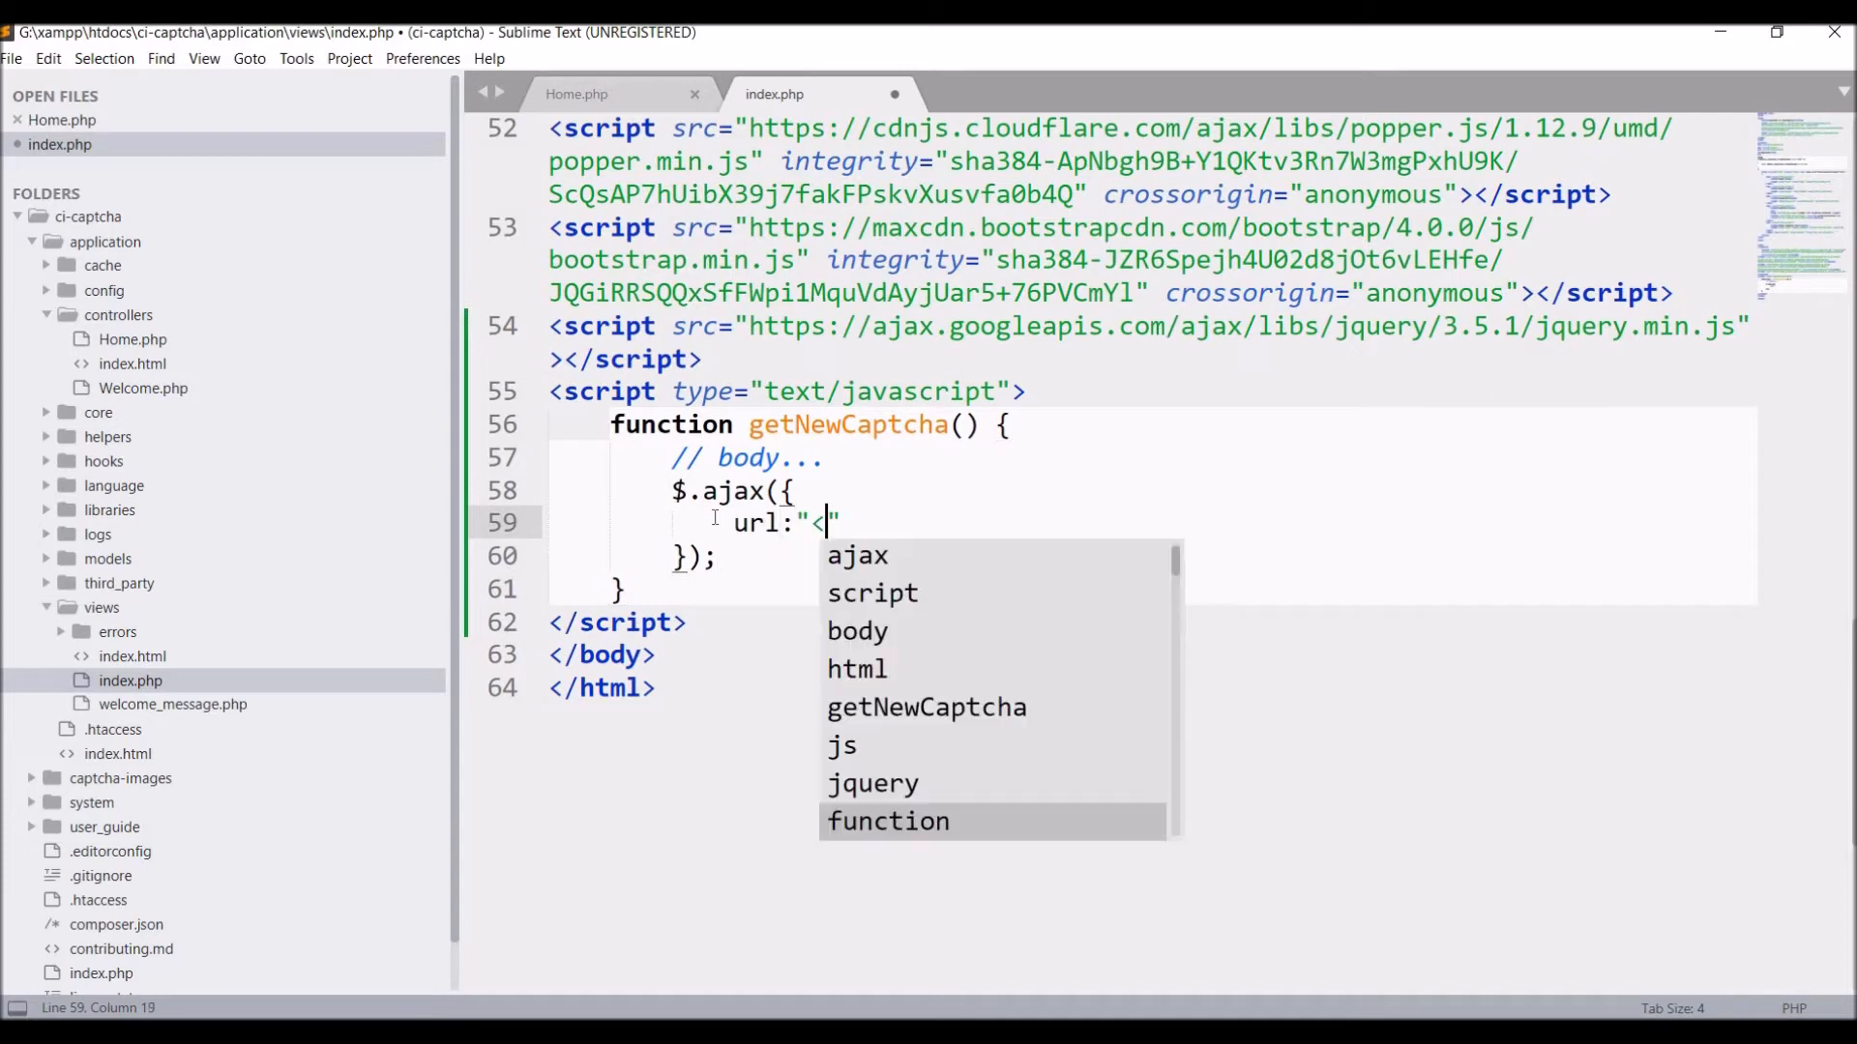
pyautogui.write('?php echo base_url()')
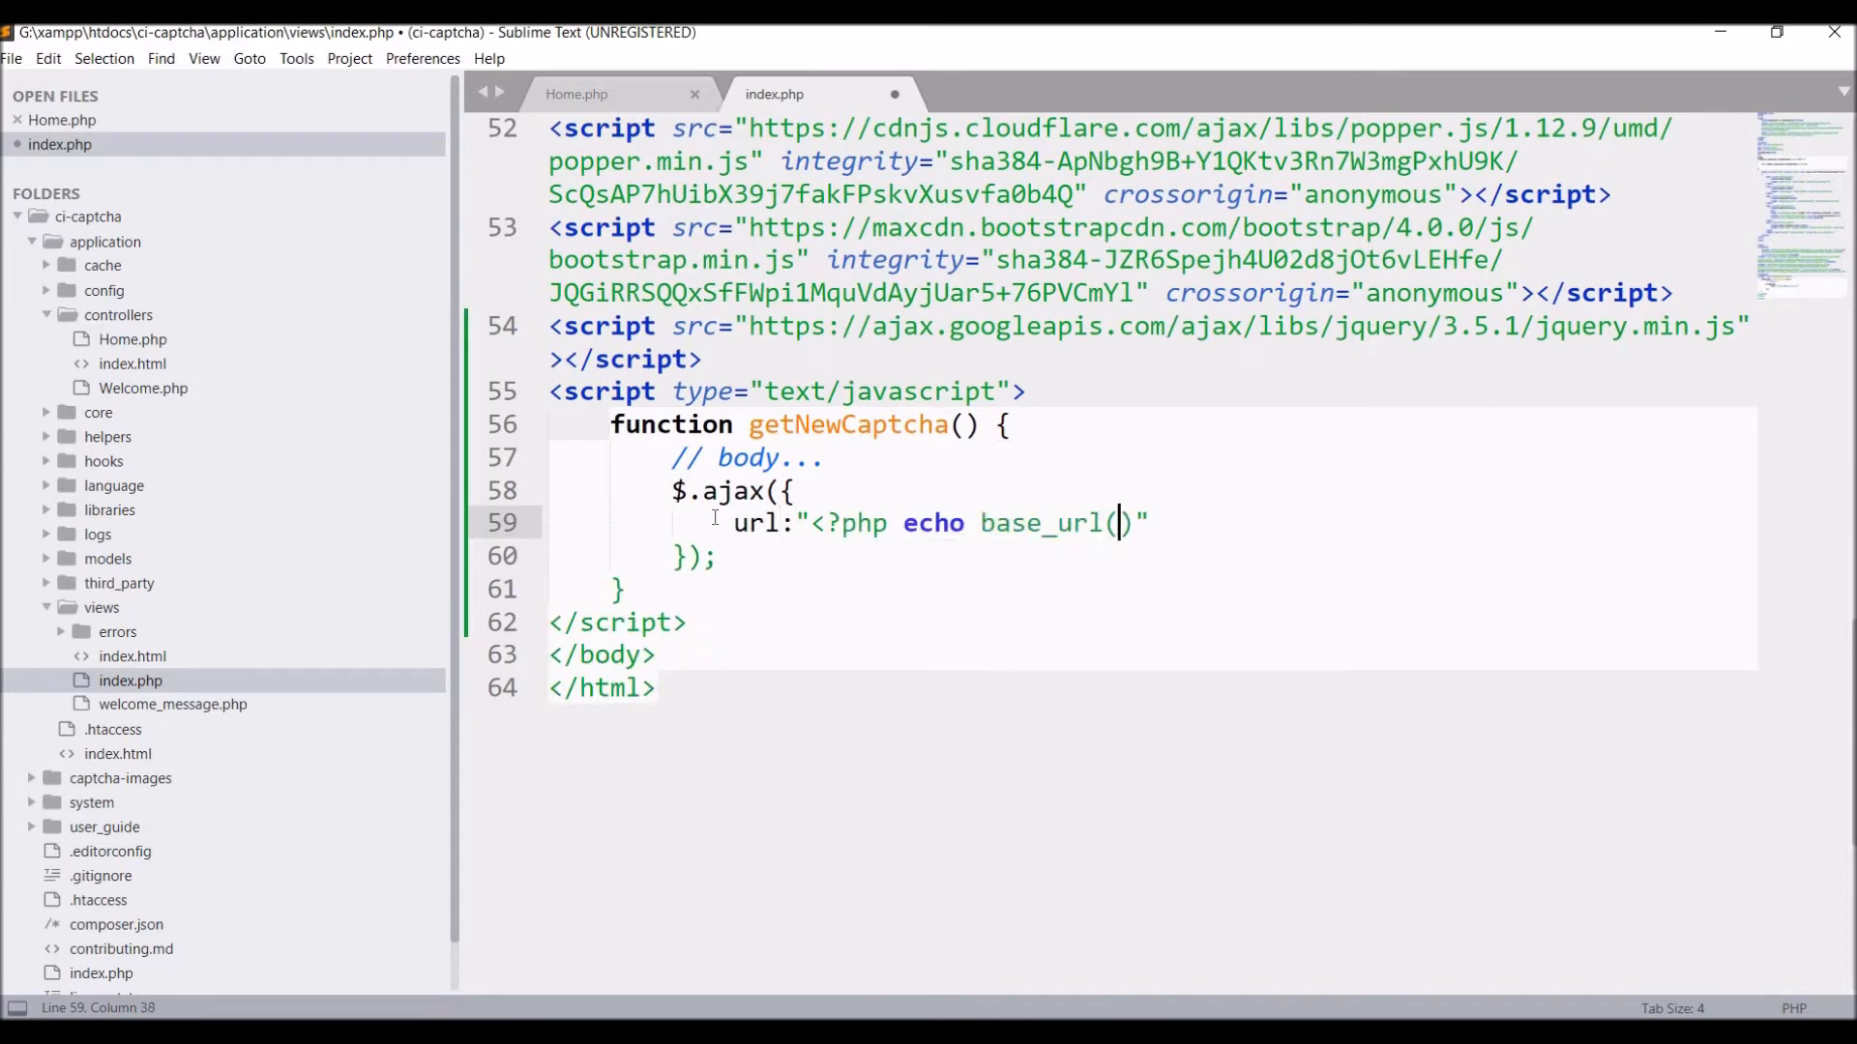
pyautogui.write("'home/getN'")
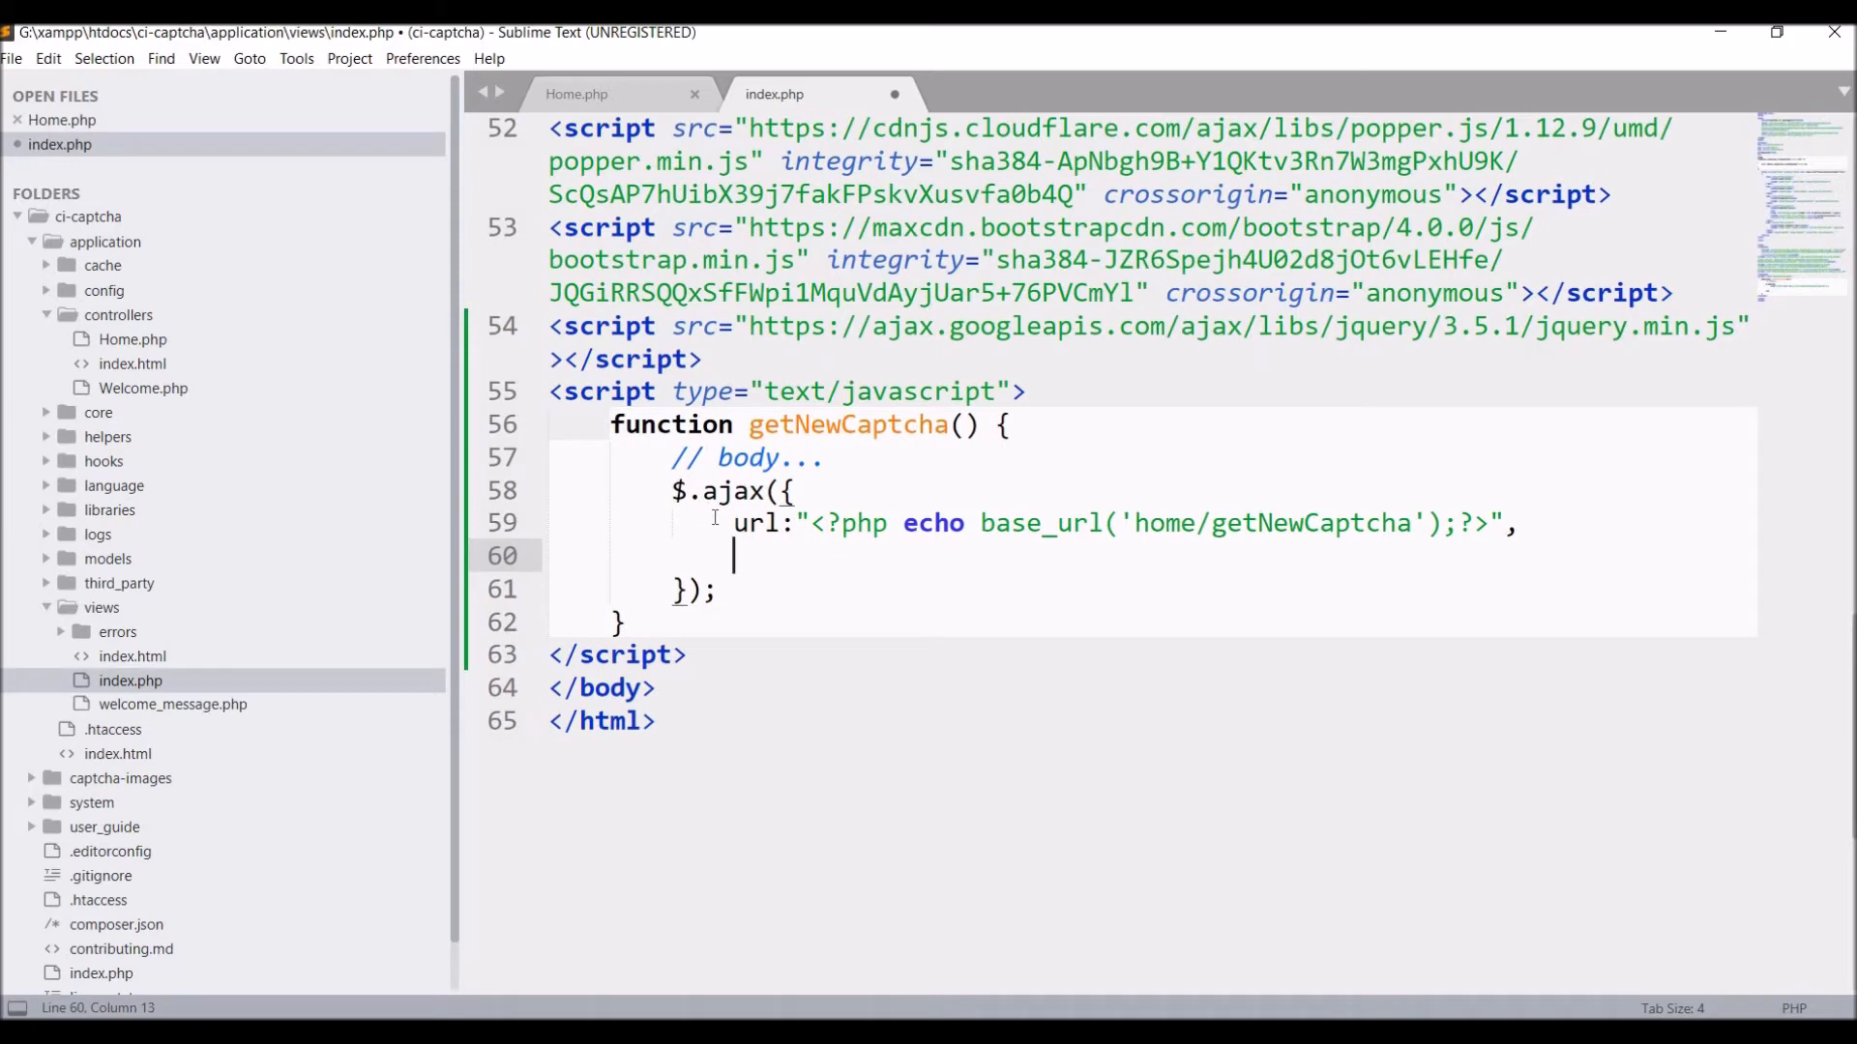
pyautogui.write('success:function(response')
pyautogui.write('alert(')
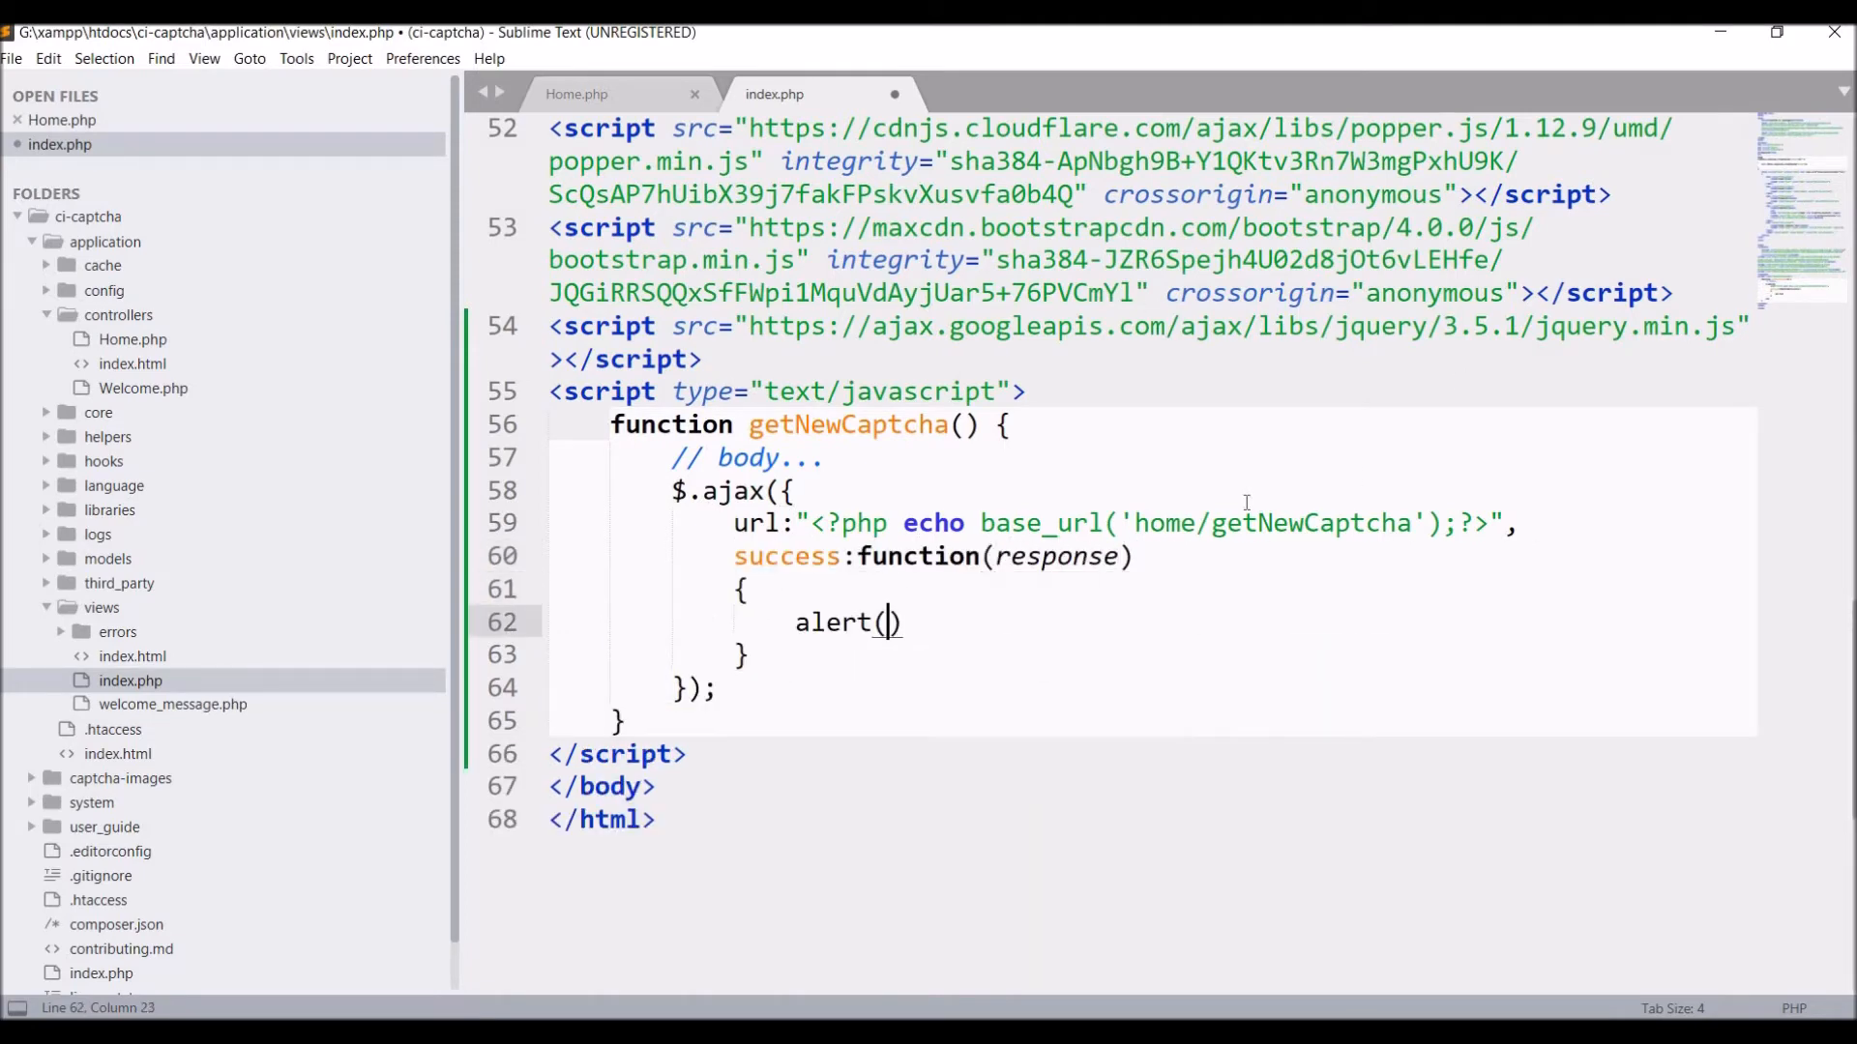
# Finish alert(response), then add a getNewCaptcha() method to Home.php ending with echo $image;.
pyautogui.write('response')
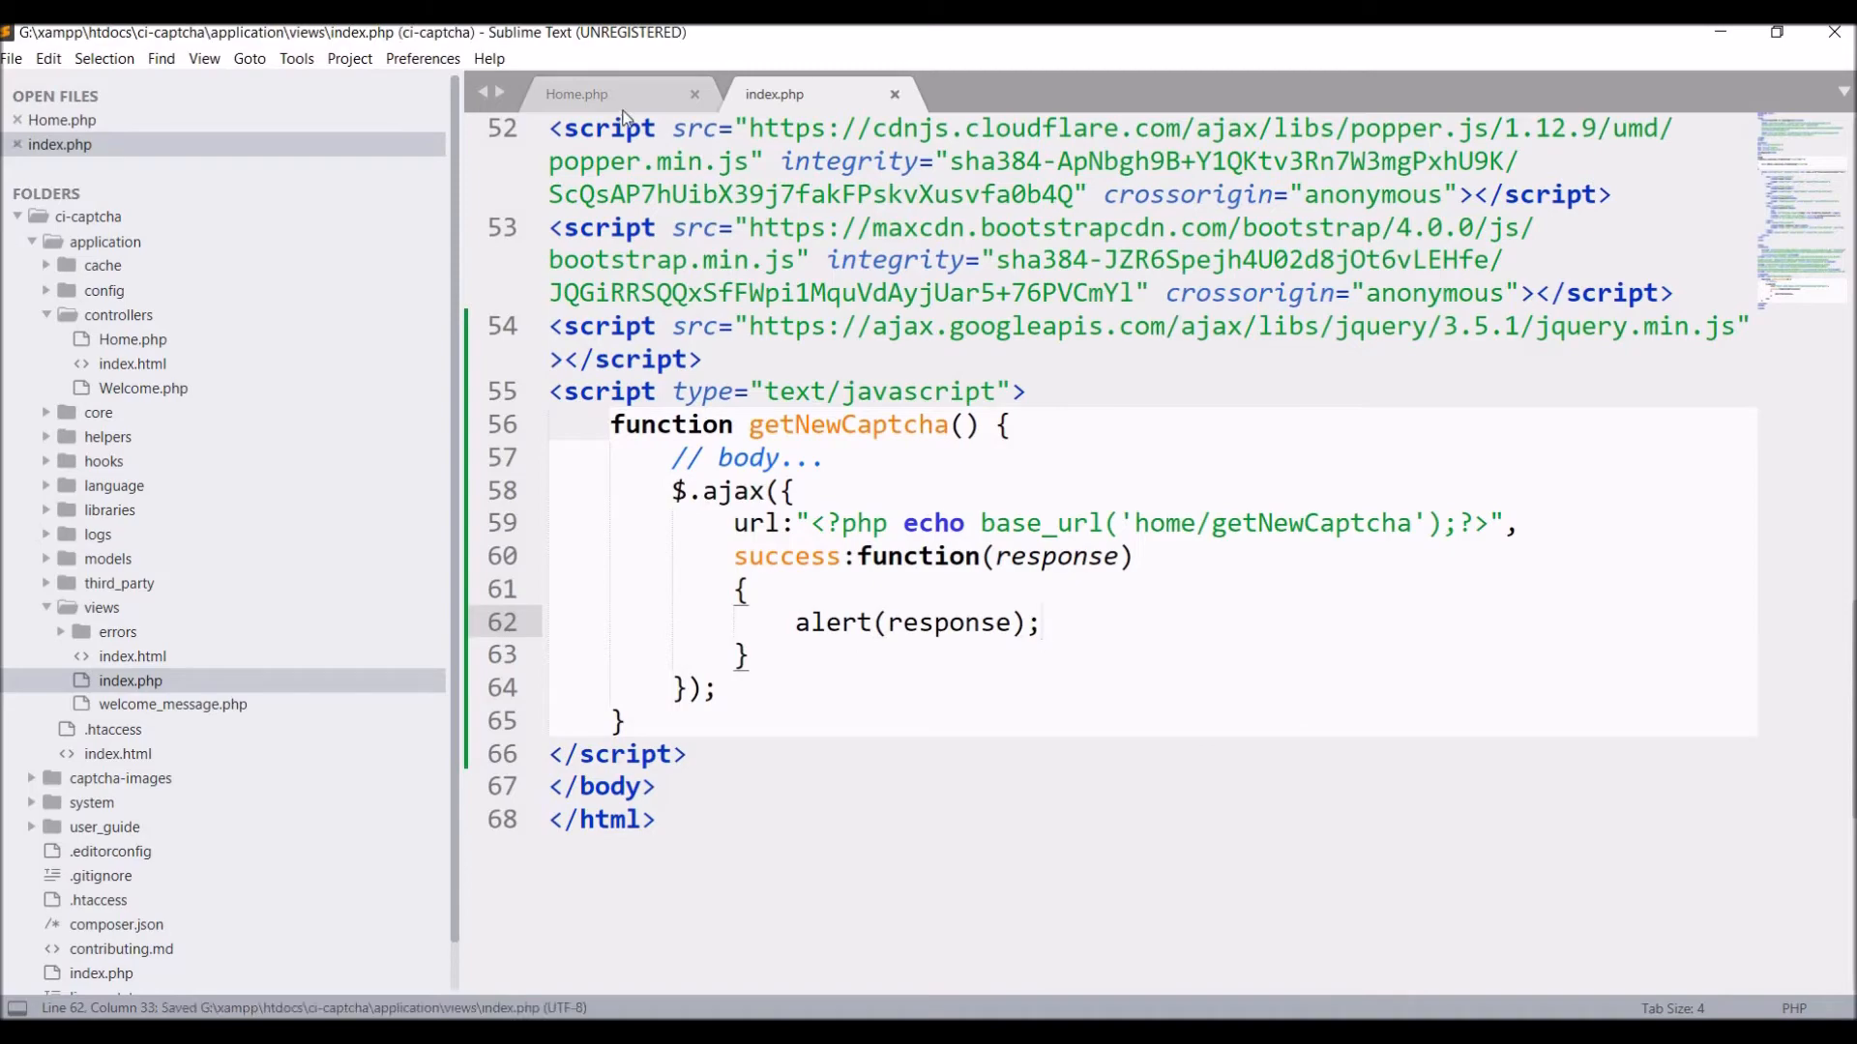
pyautogui.click(577, 94)
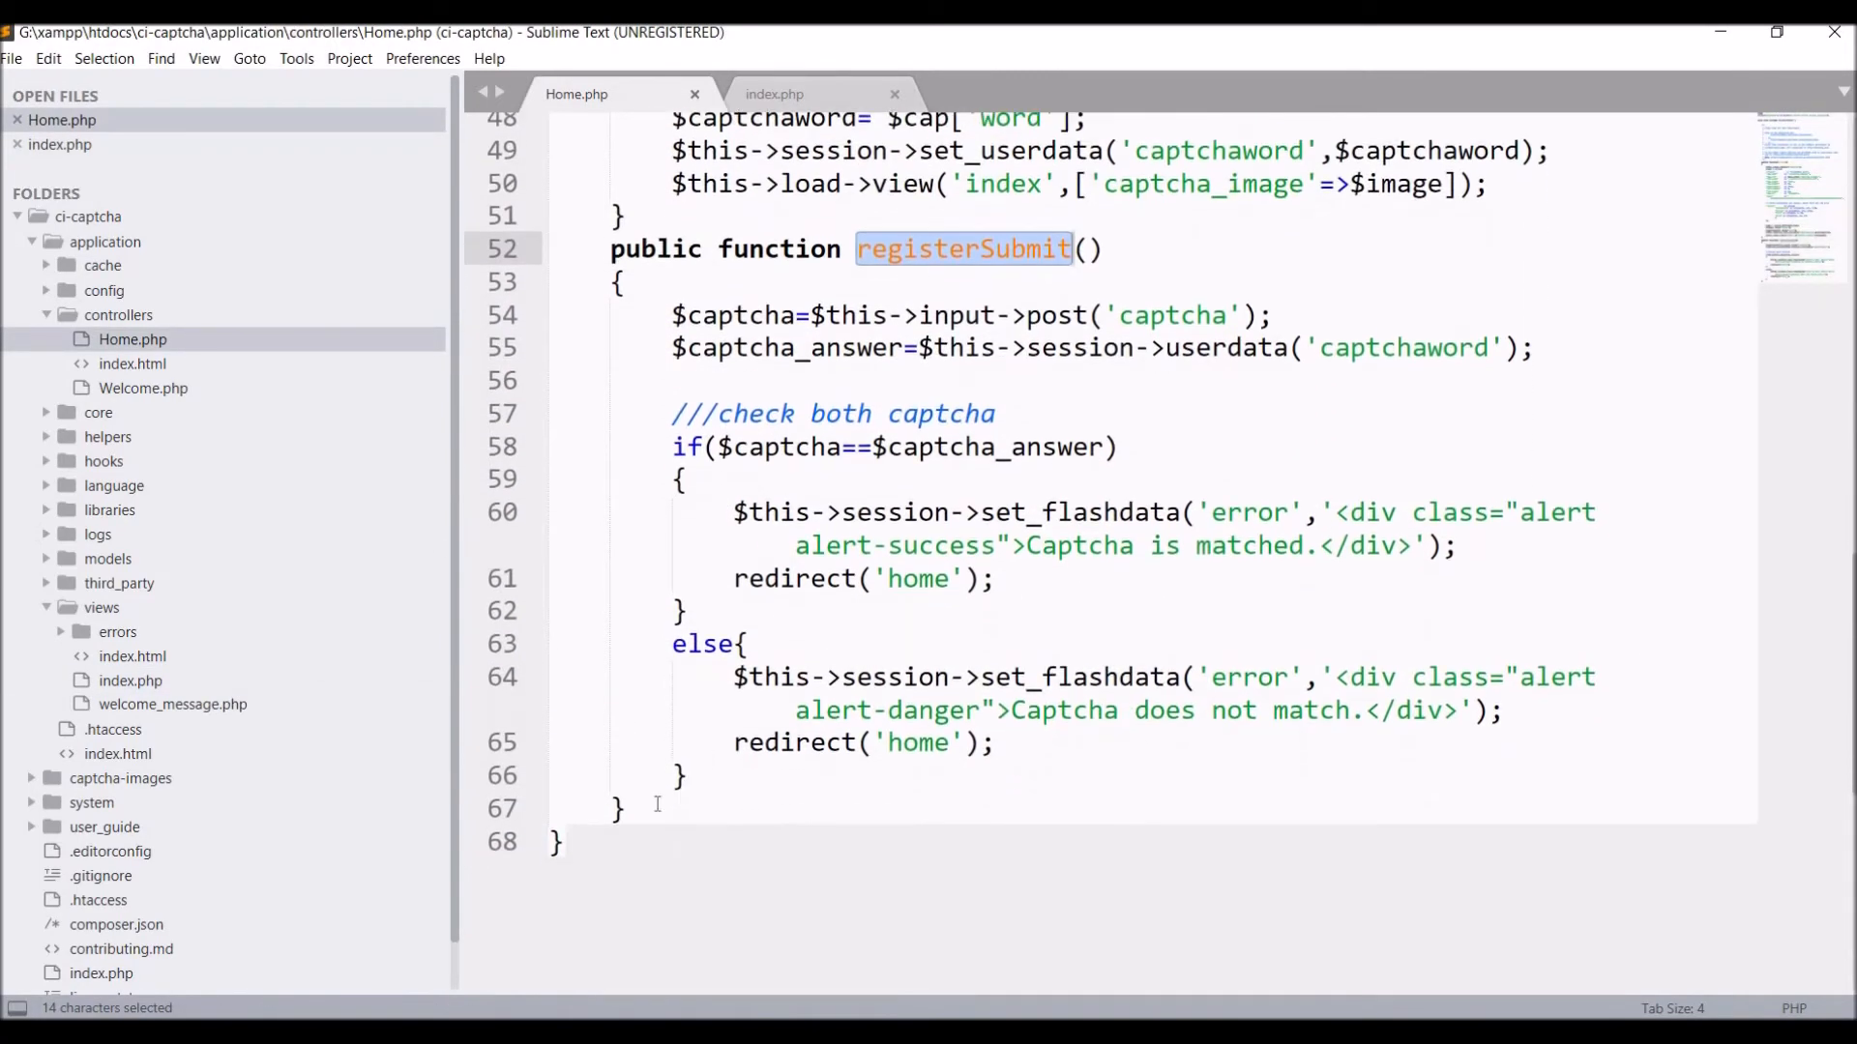
pyautogui.write('public function')
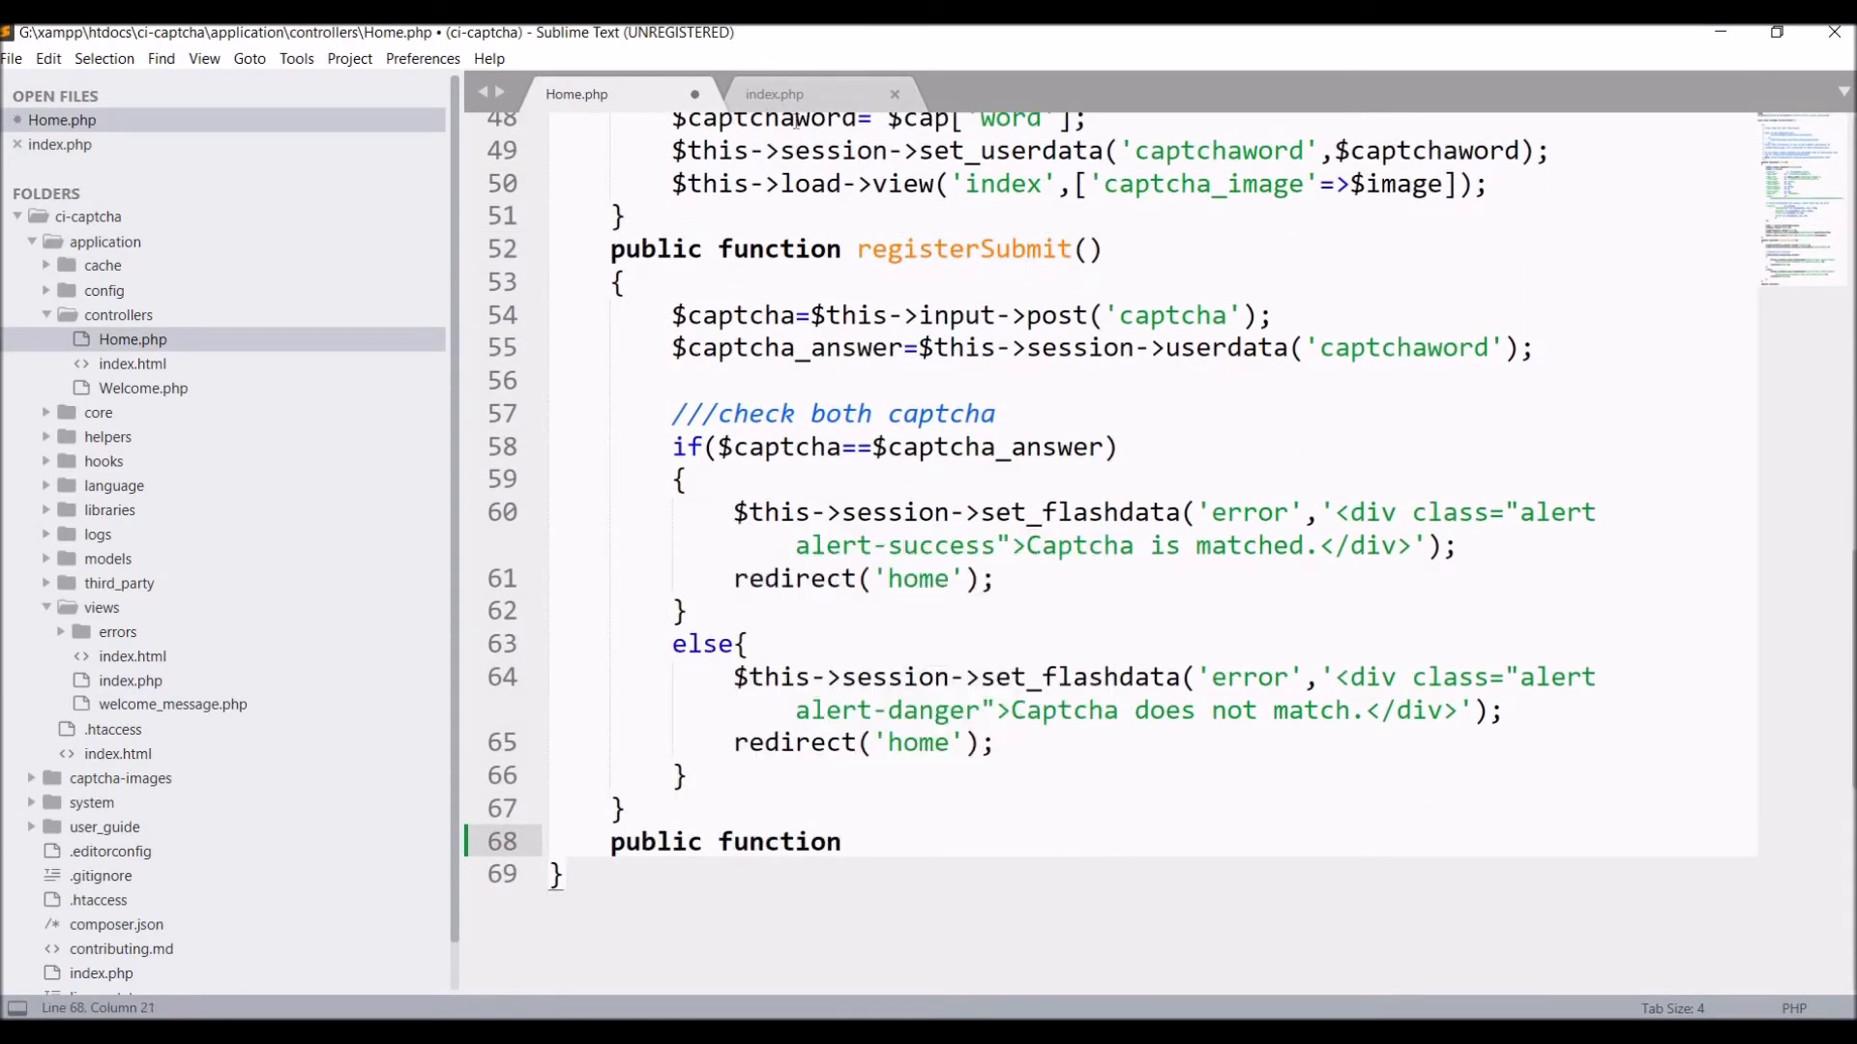
pyautogui.write('getNewCaptcha()')
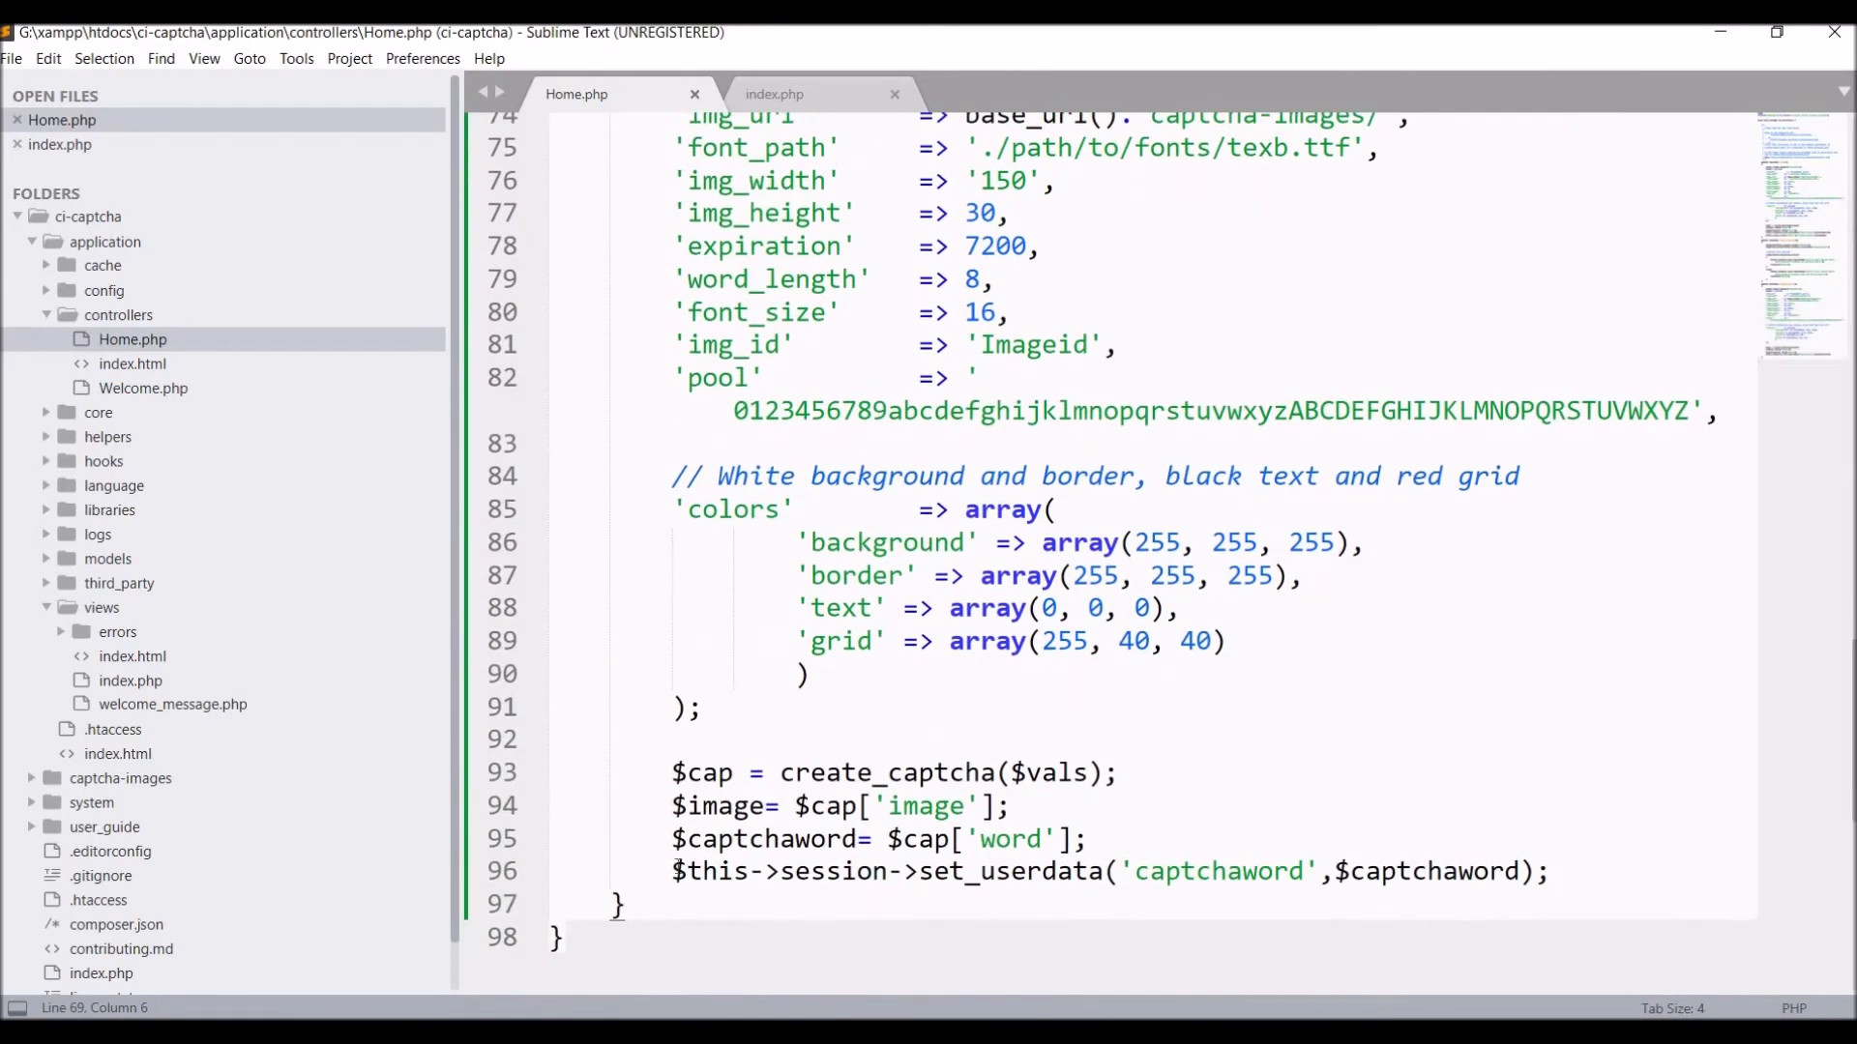
pyautogui.write('echo')
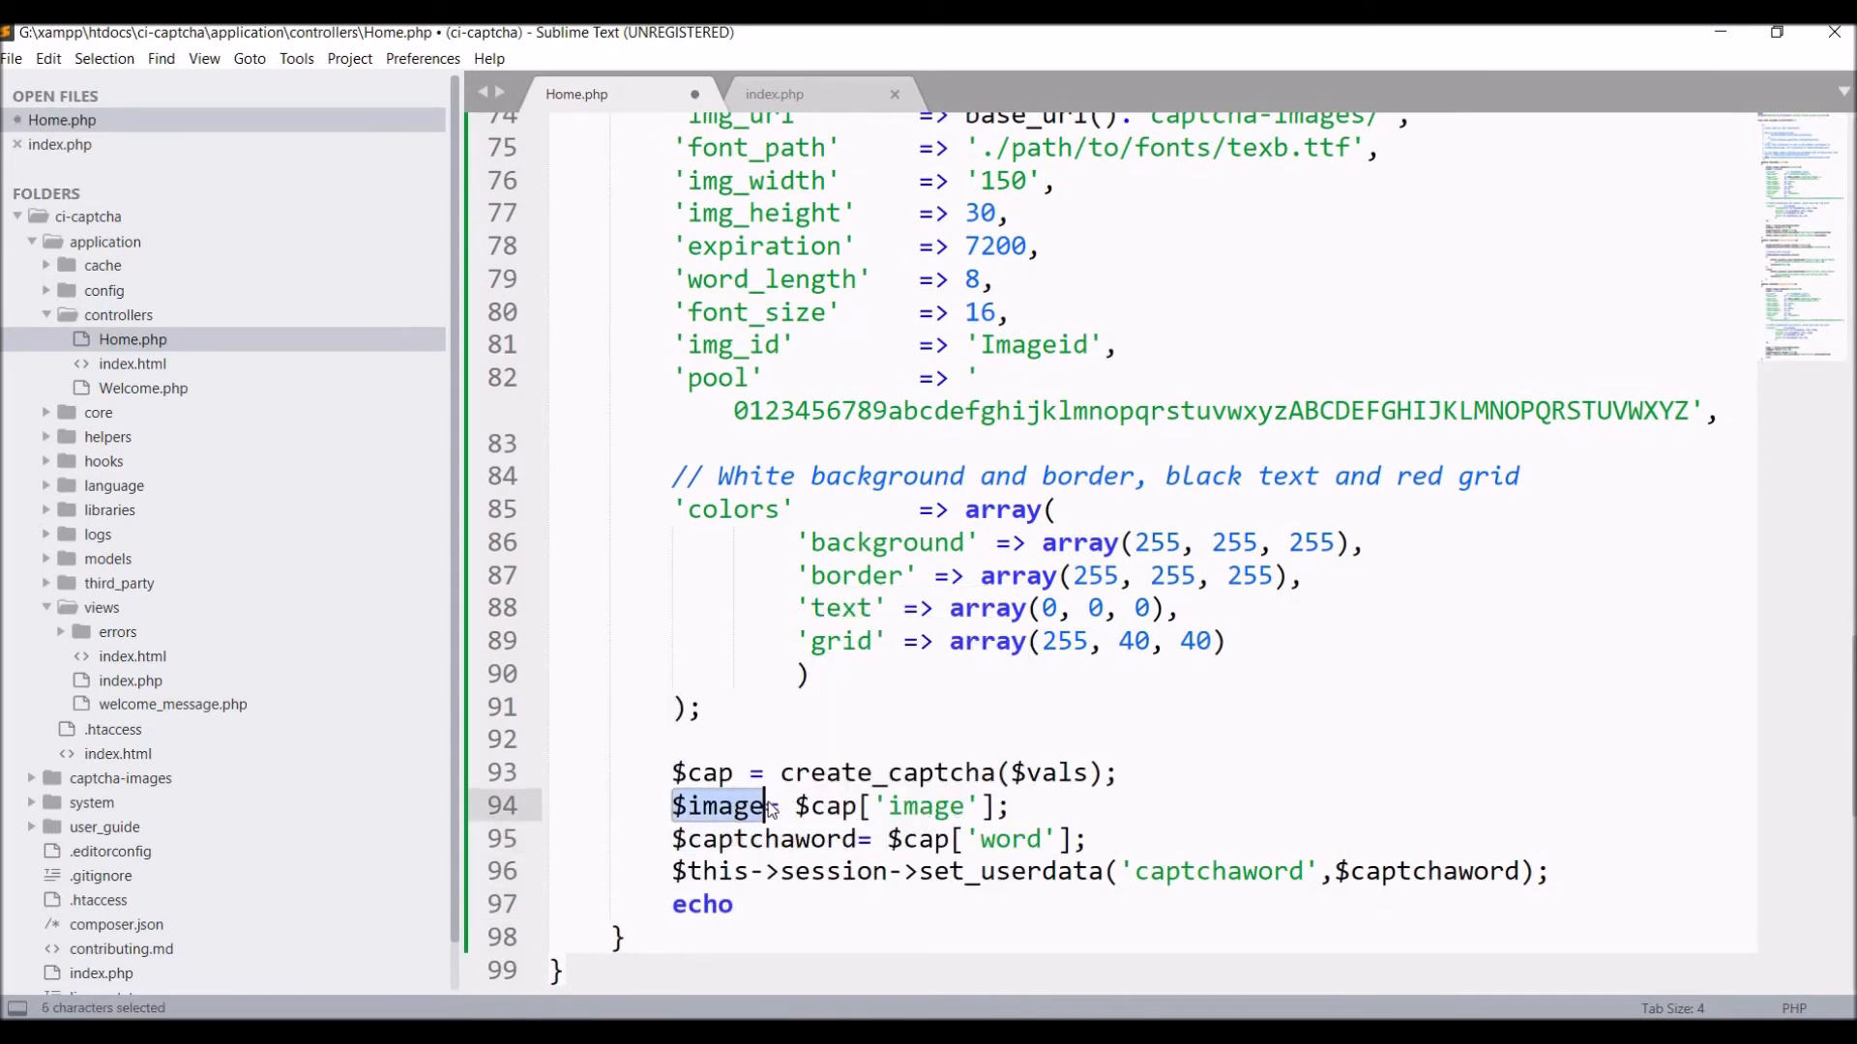
pyautogui.write('$image;')
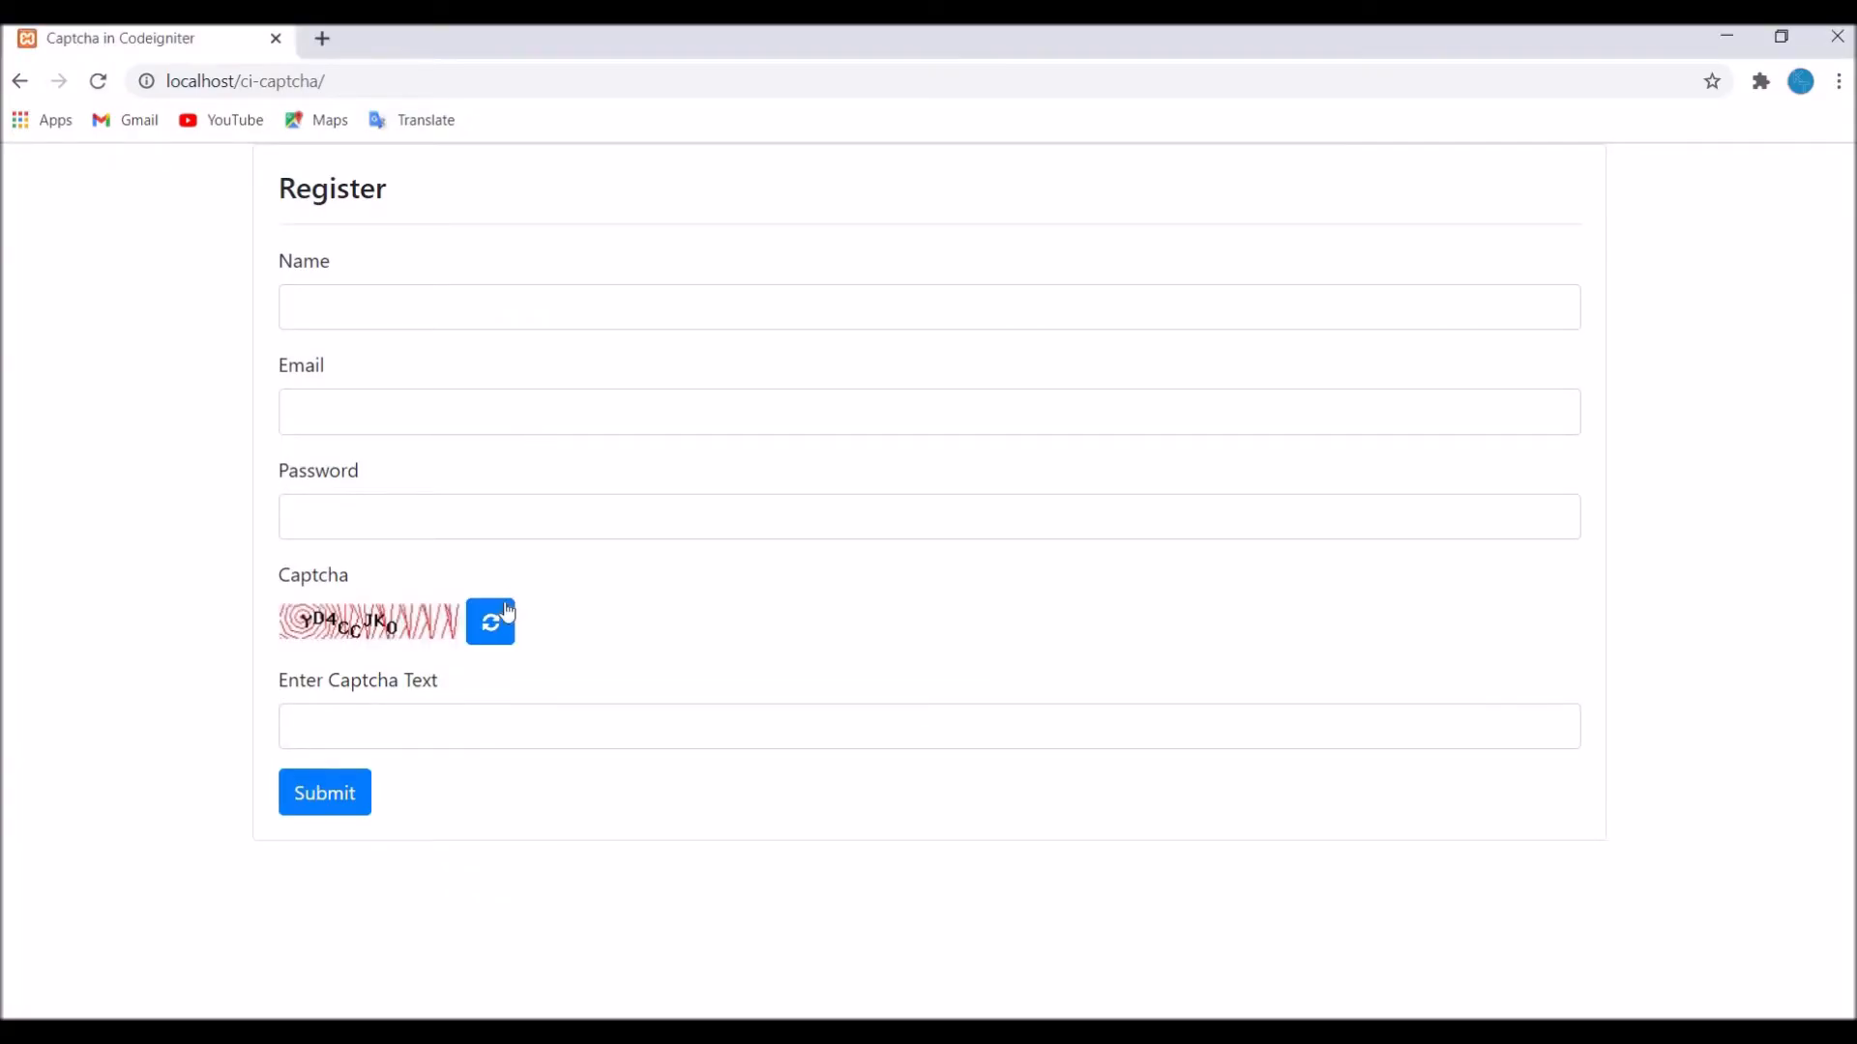
pyautogui.click(490, 623)
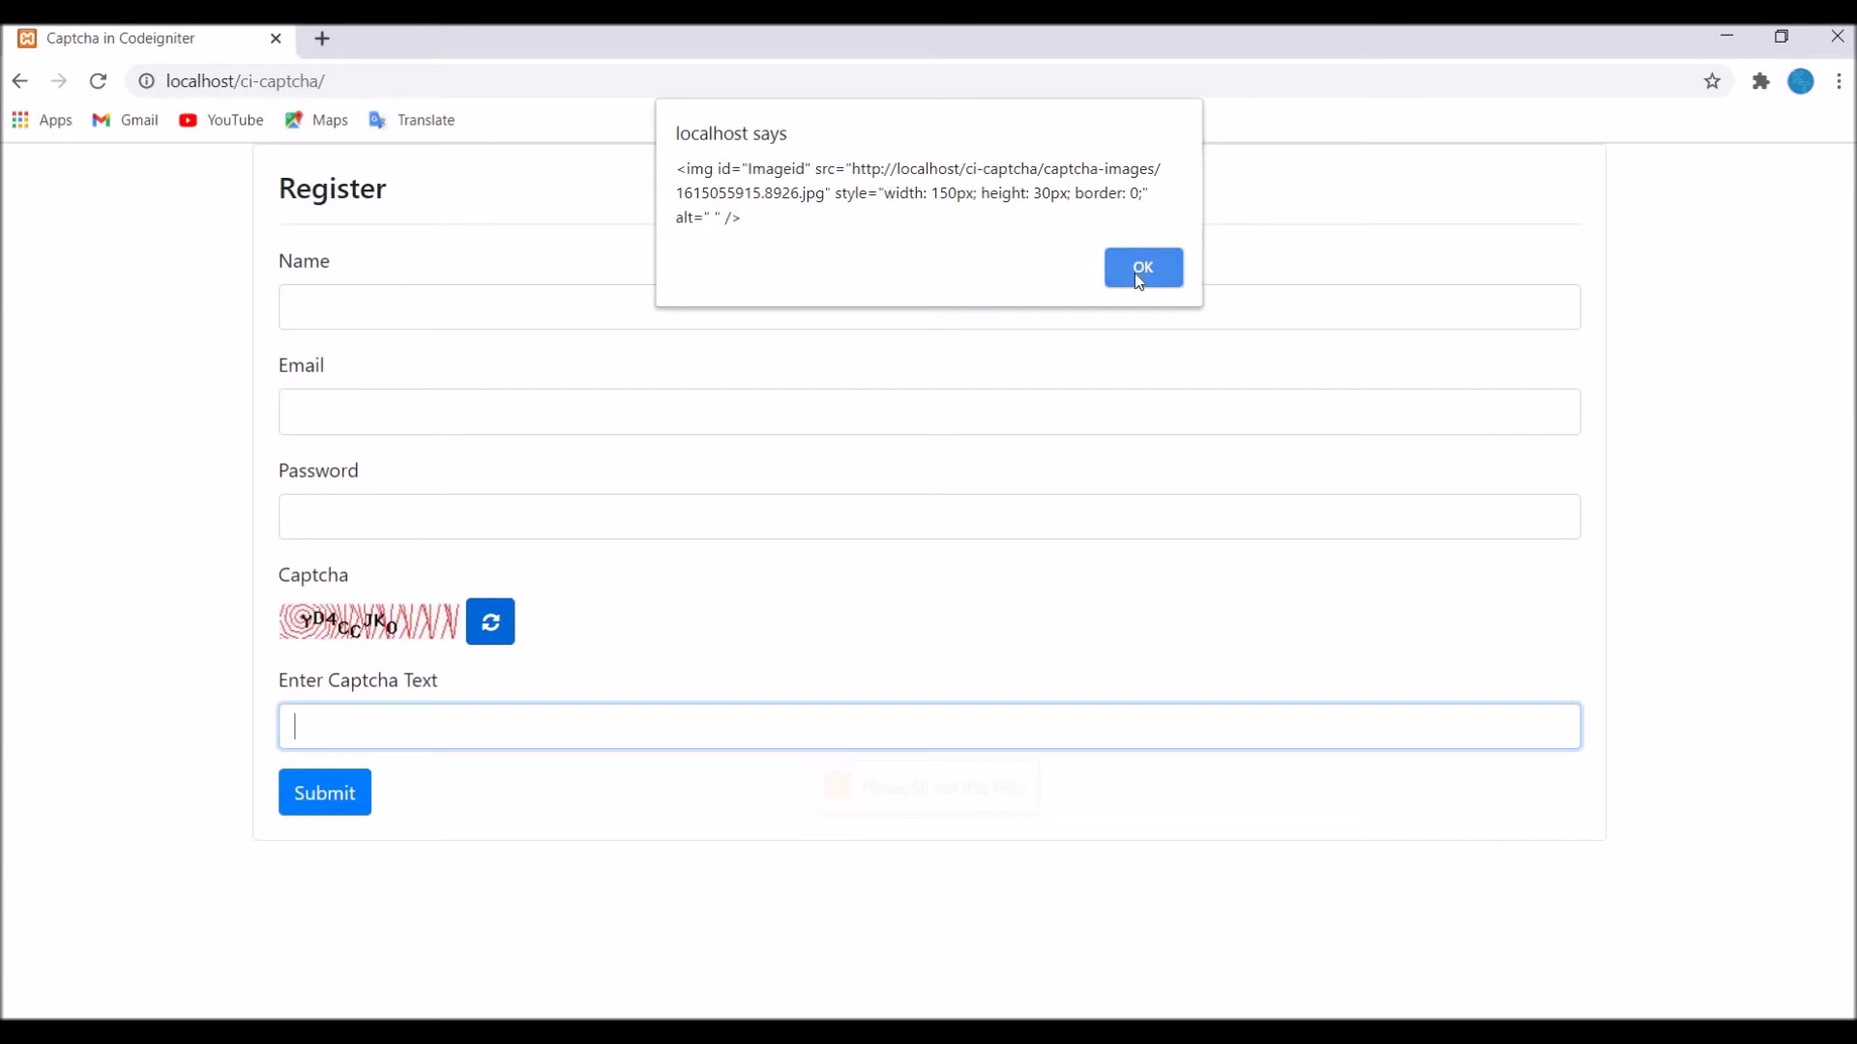
pyautogui.click(1143, 267)
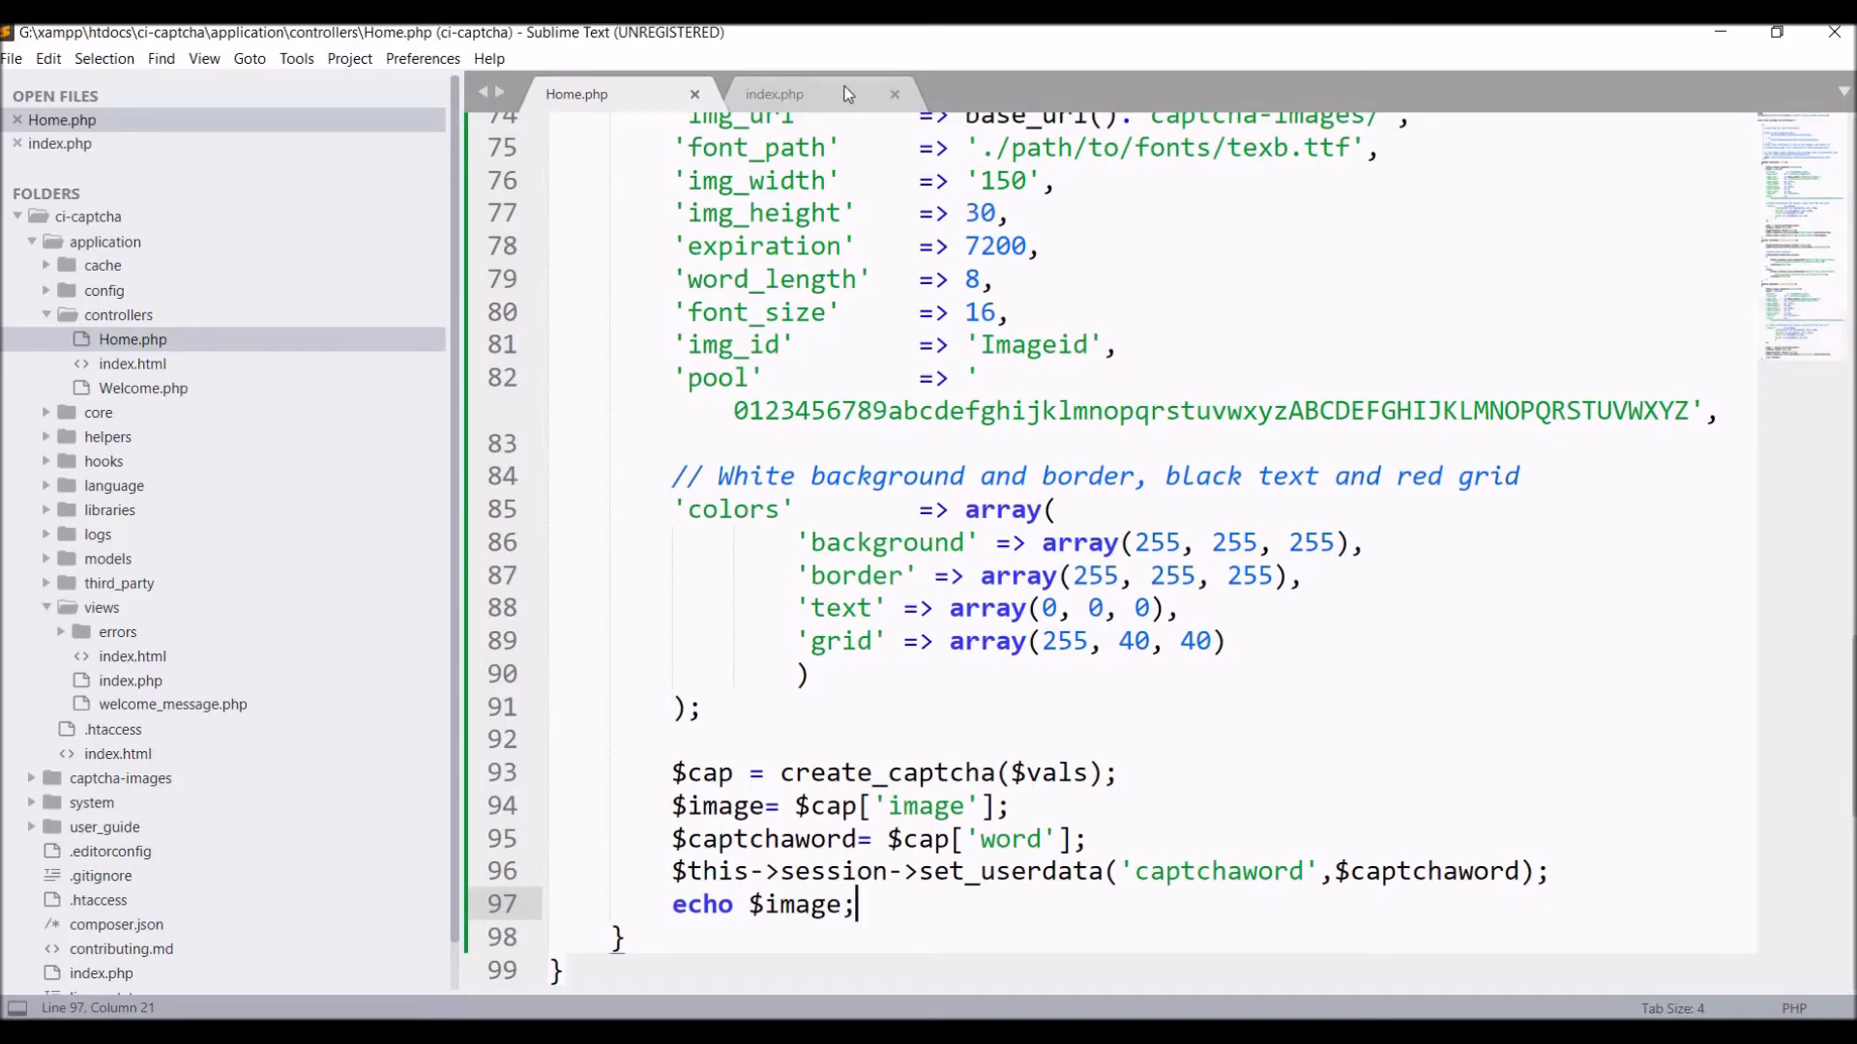
# In index.php, replace the success alert with $('#Captcha-image').html(response).
pyautogui.click(774, 94)
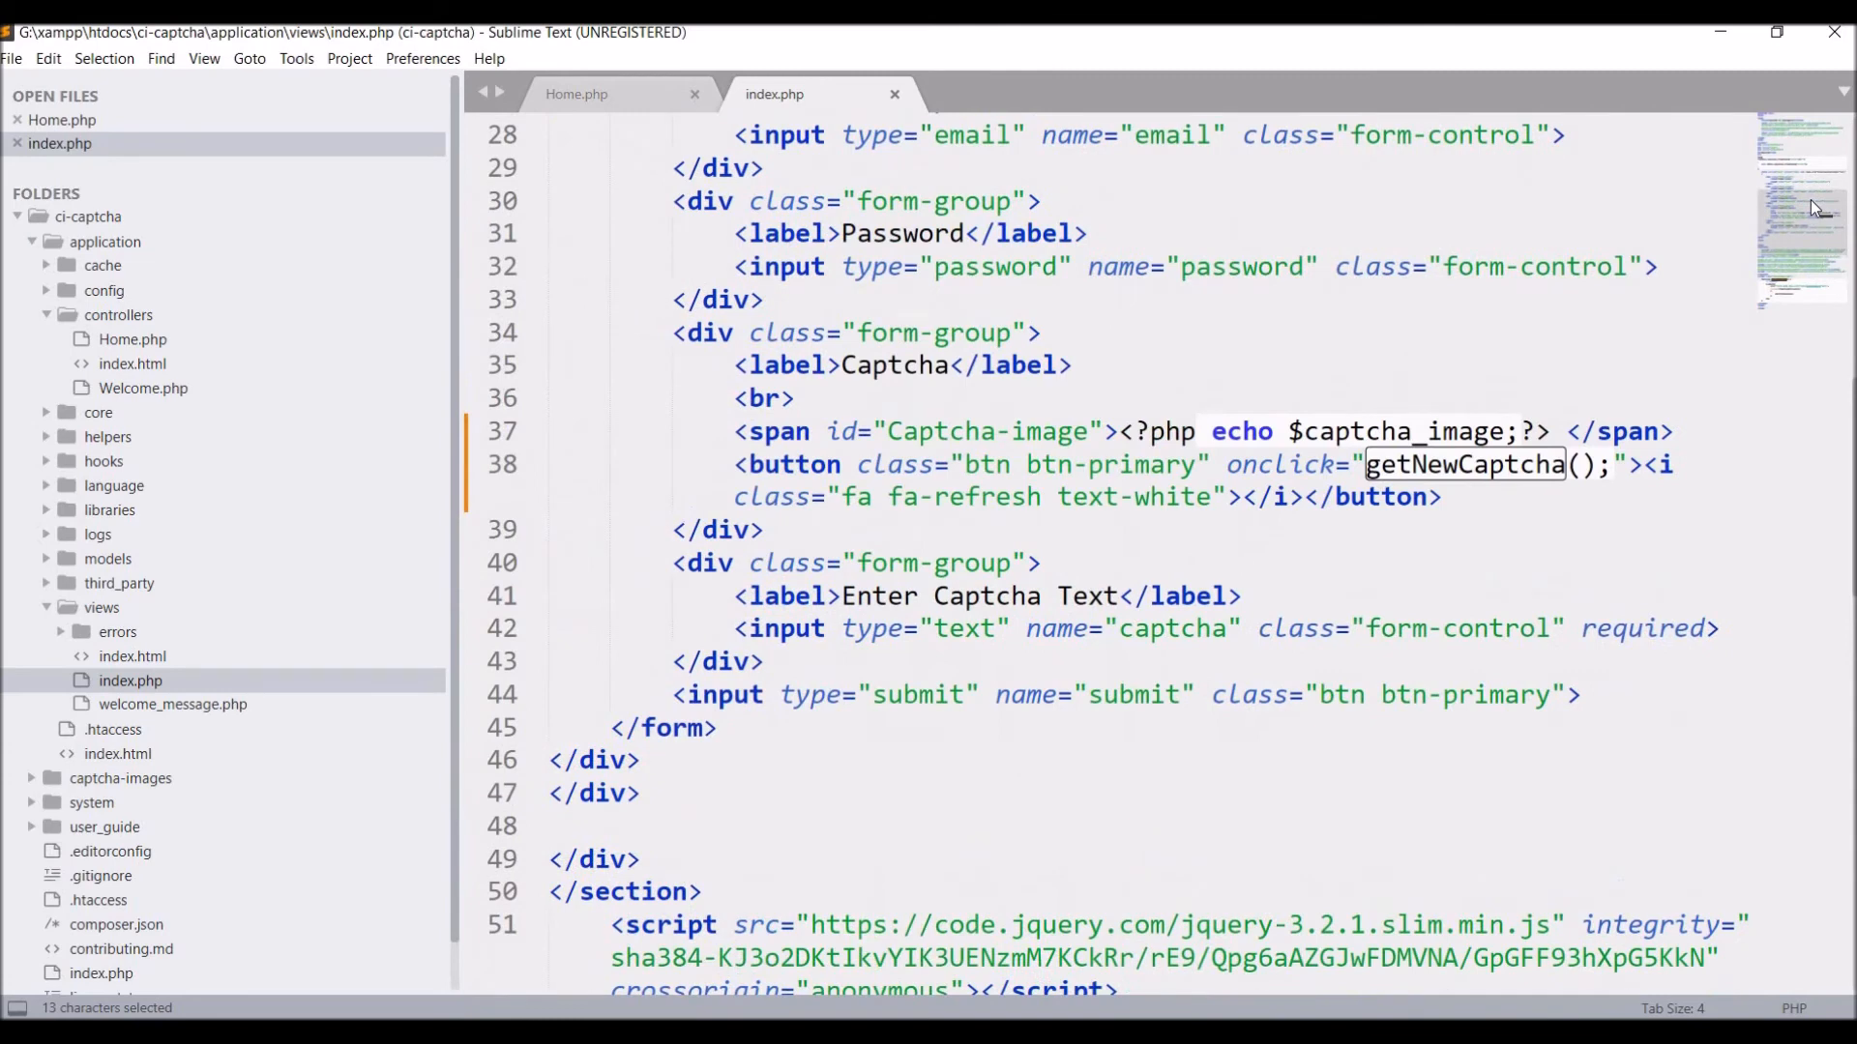
pyautogui.doubleClick(946, 431)
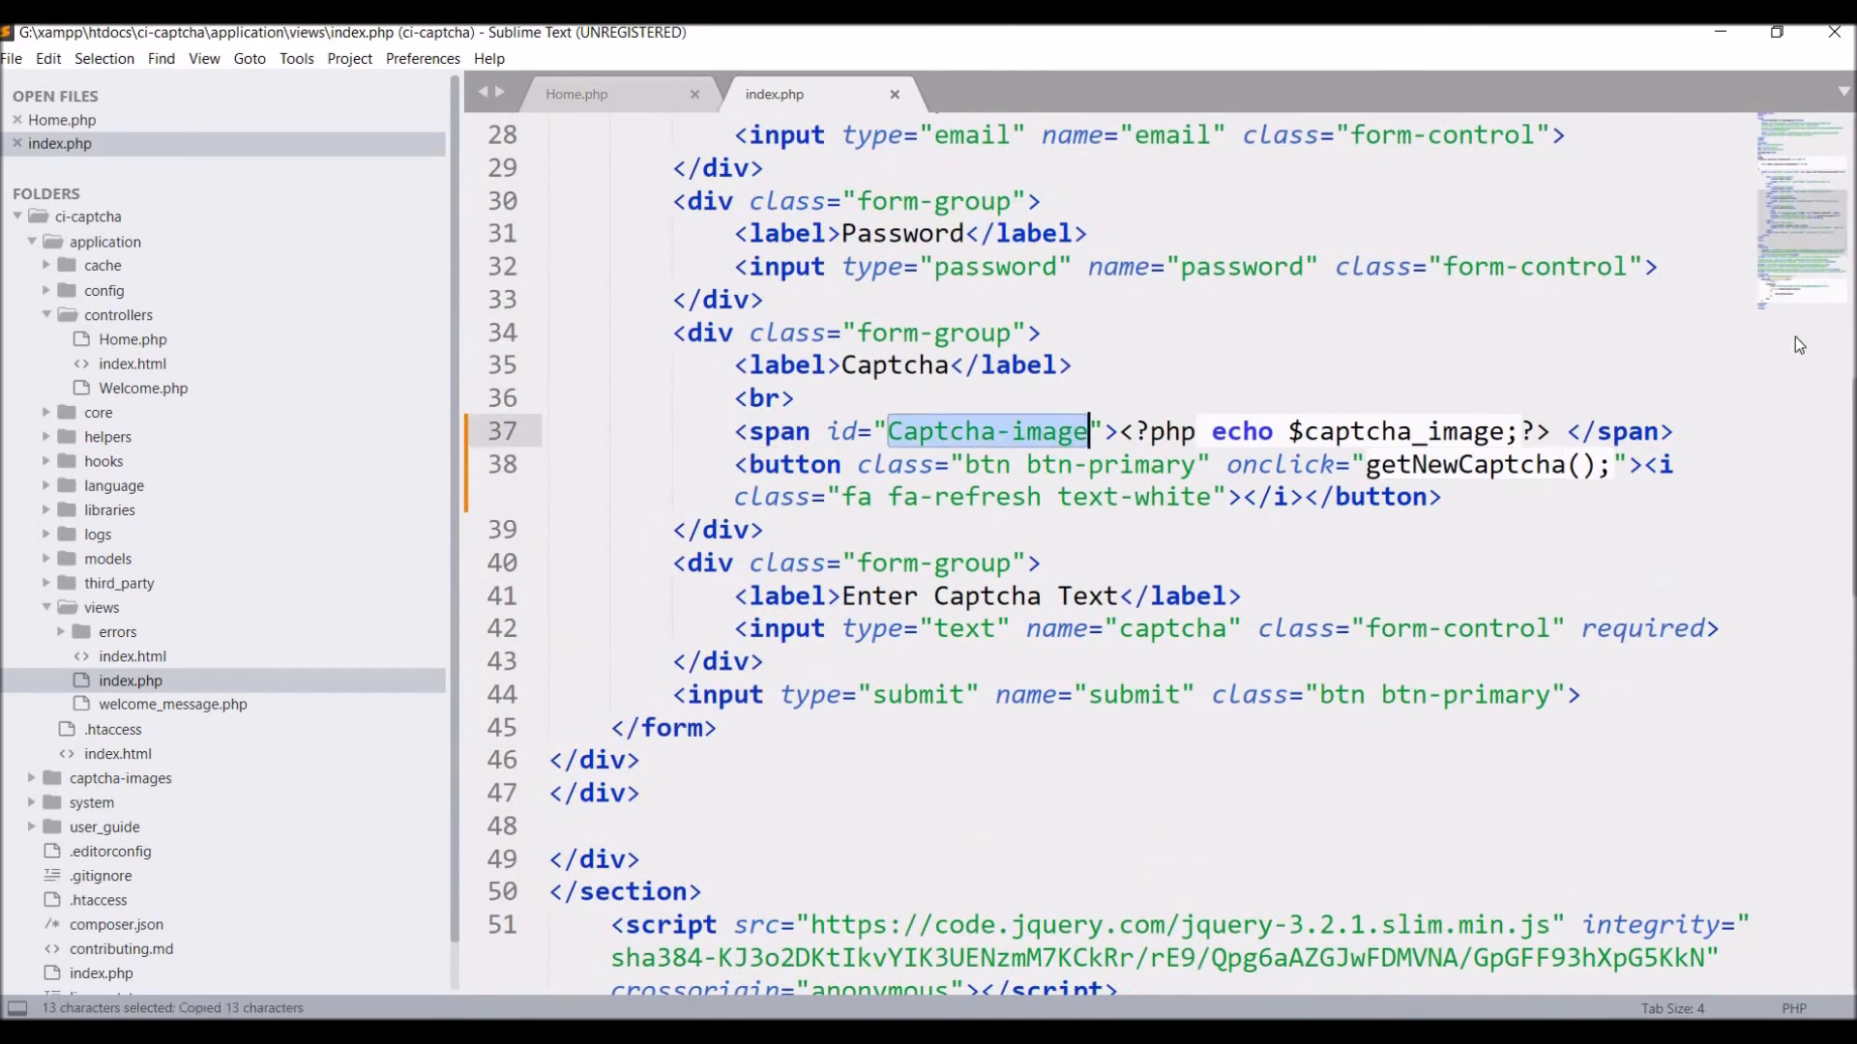
pyautogui.scroll(-3)
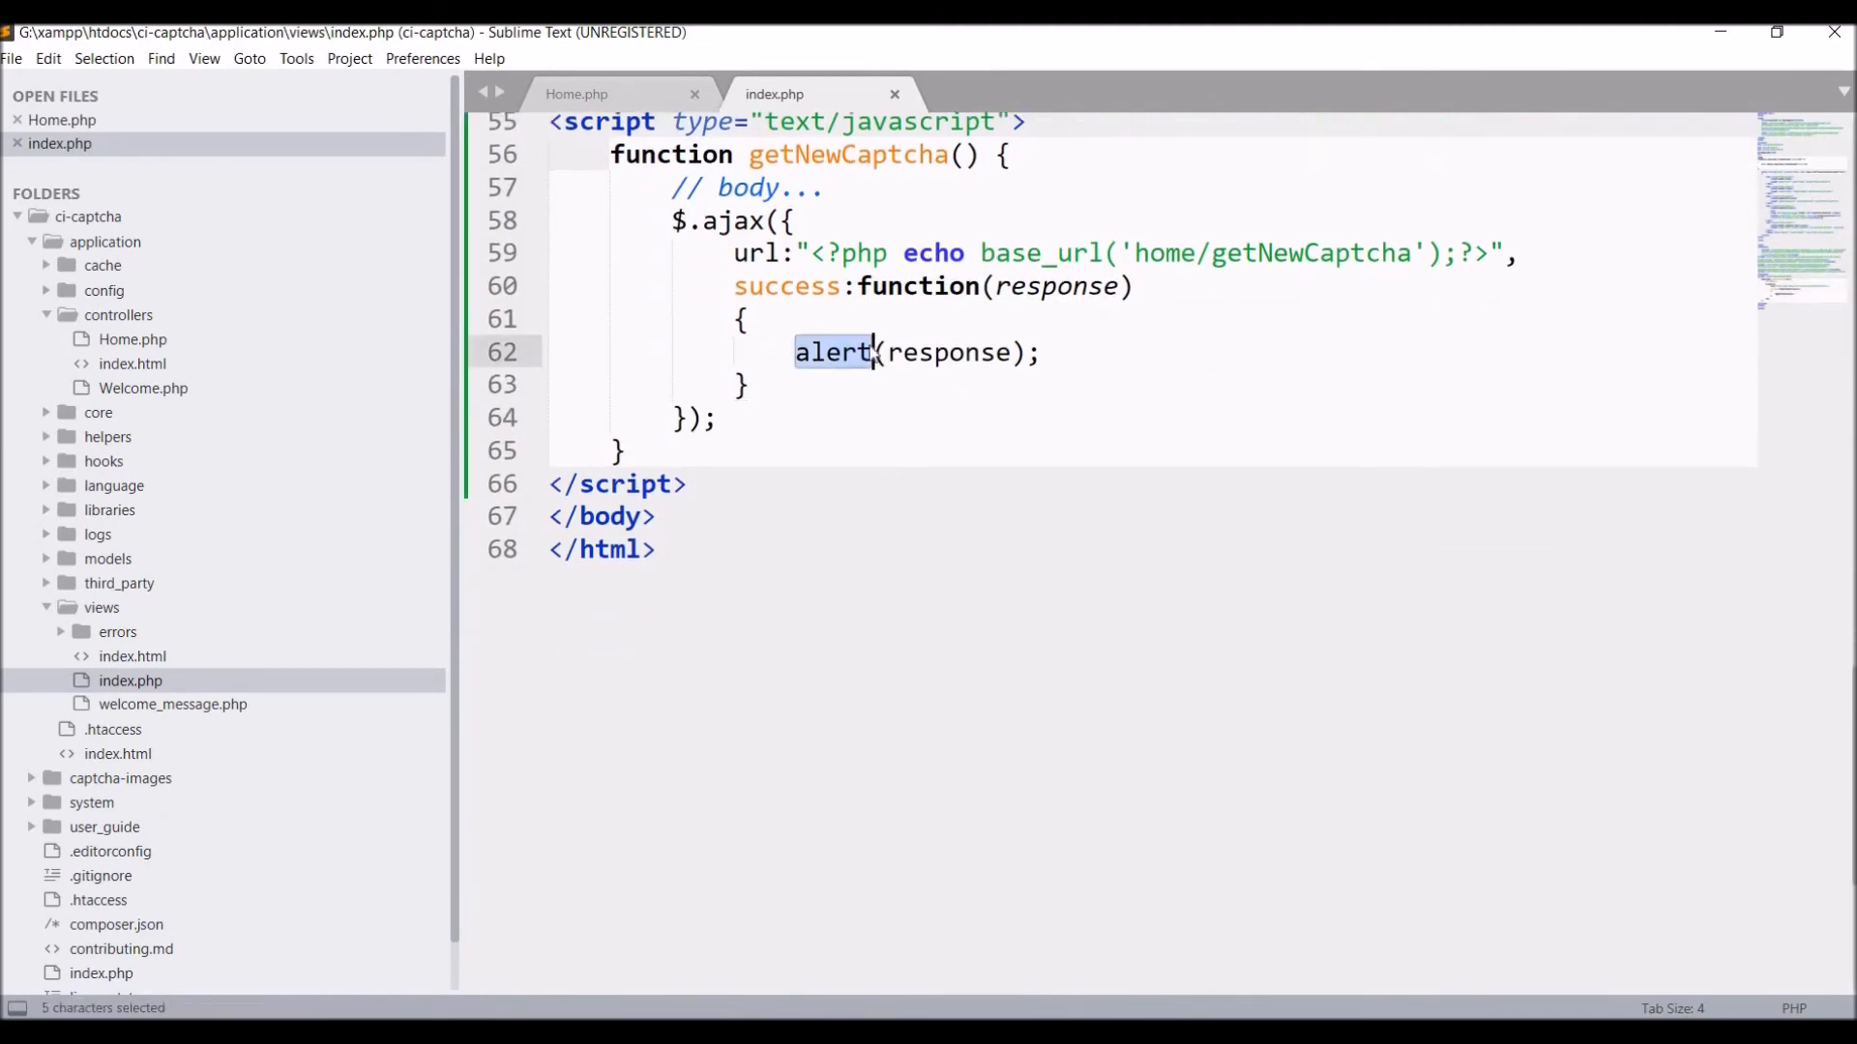
pyautogui.write('$')
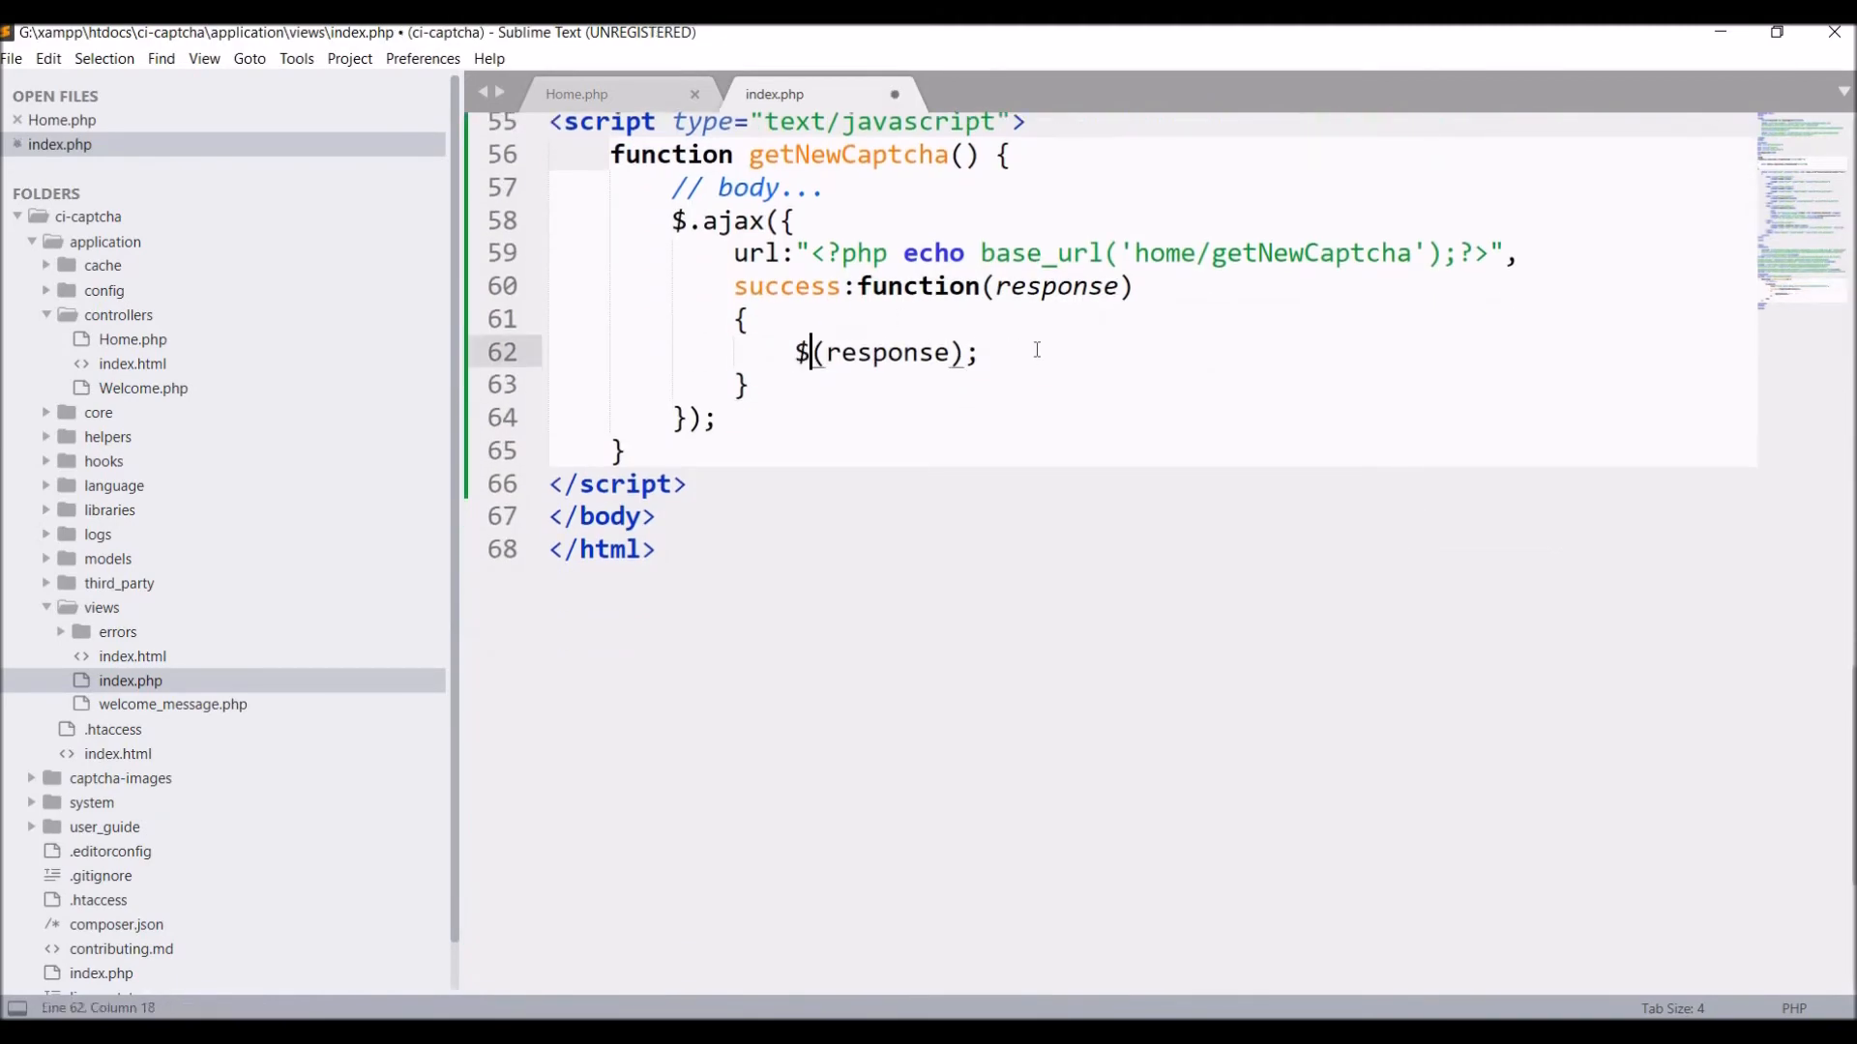
pyautogui.write("('')")
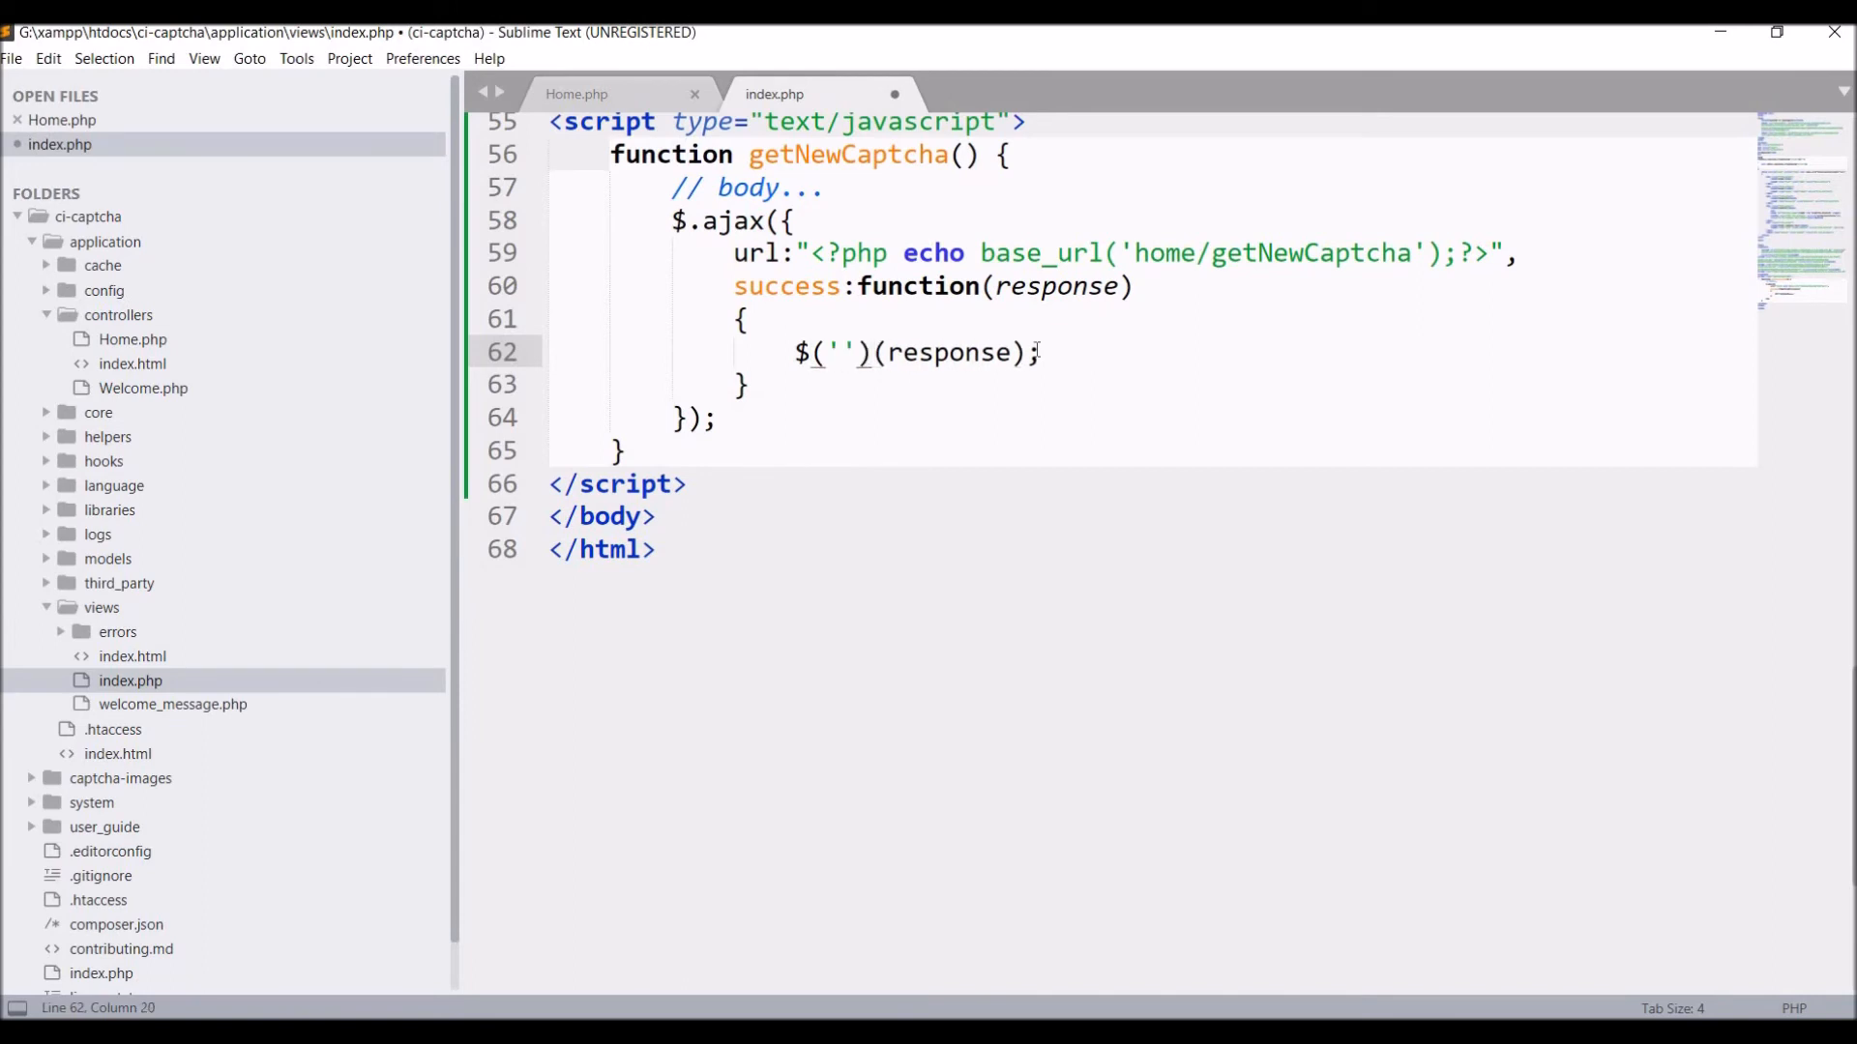
pyautogui.write("#Captcha-image').htm")
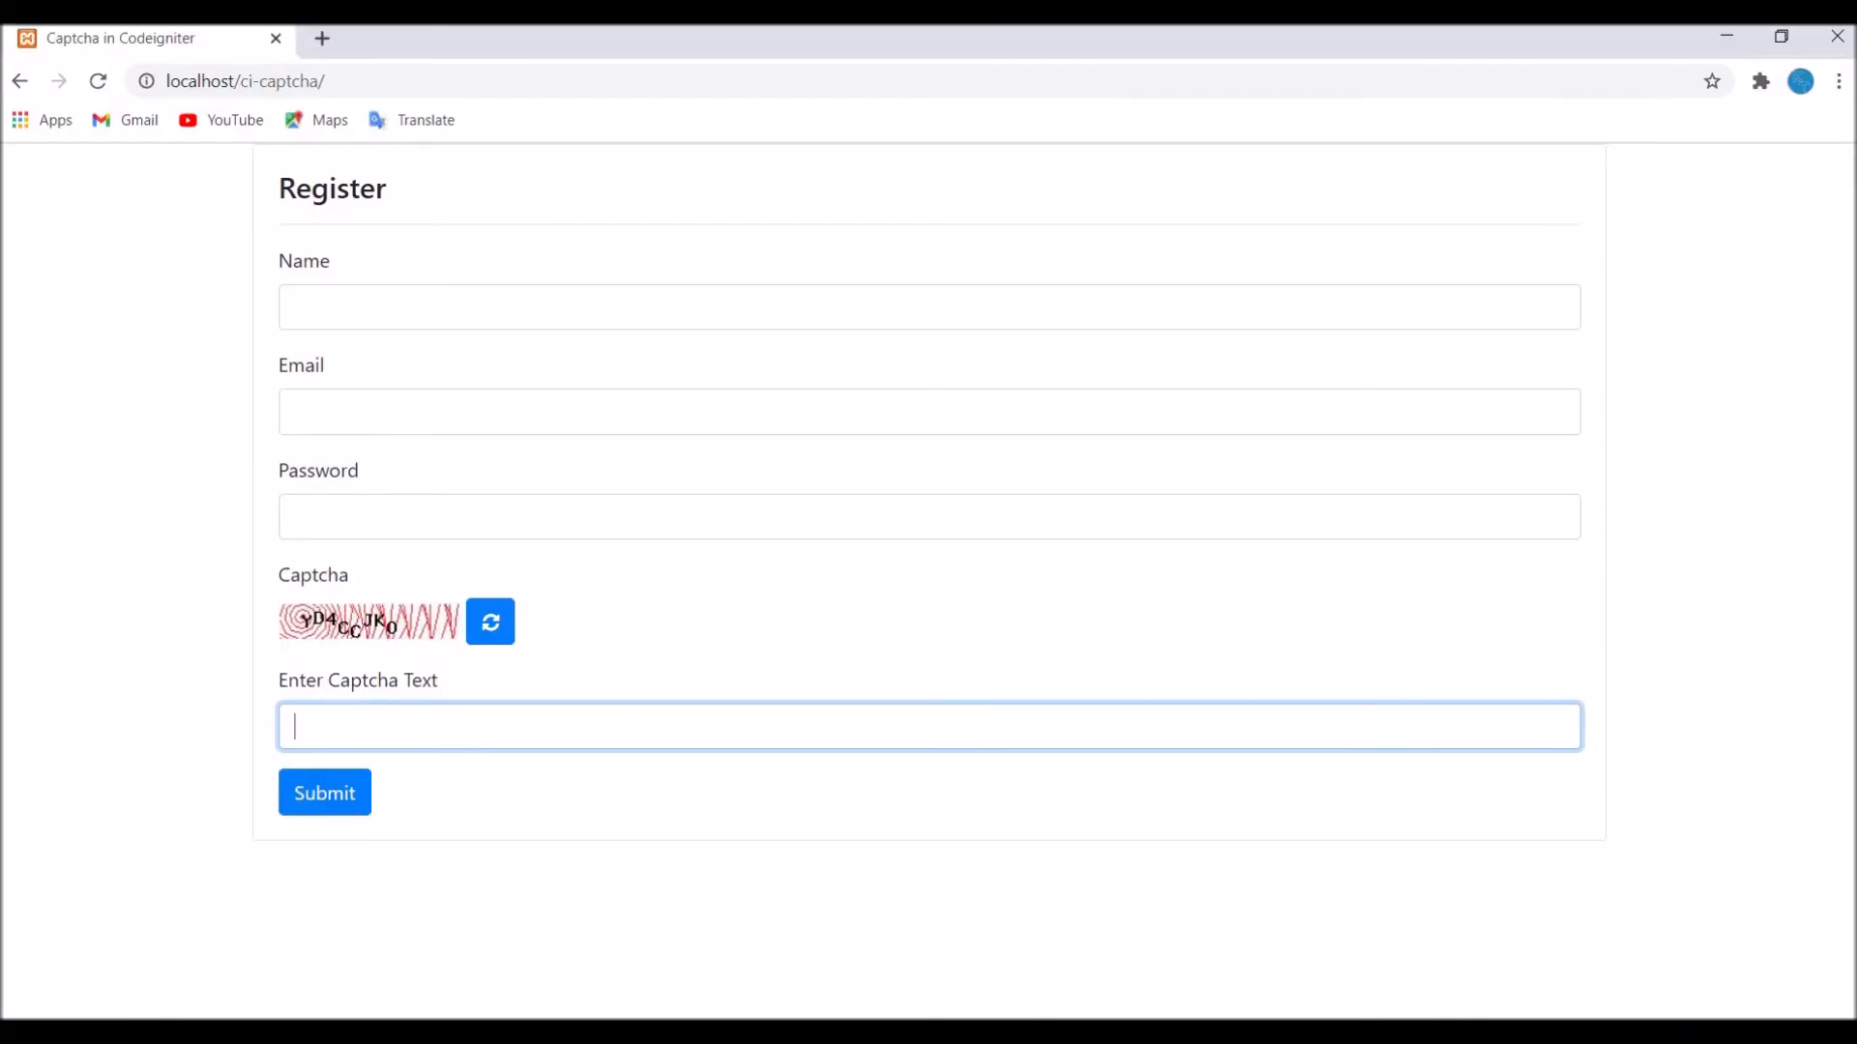
# Refresh the captcha four times in Chrome to confirm a new image loads each time.
pyautogui.click(489, 622)
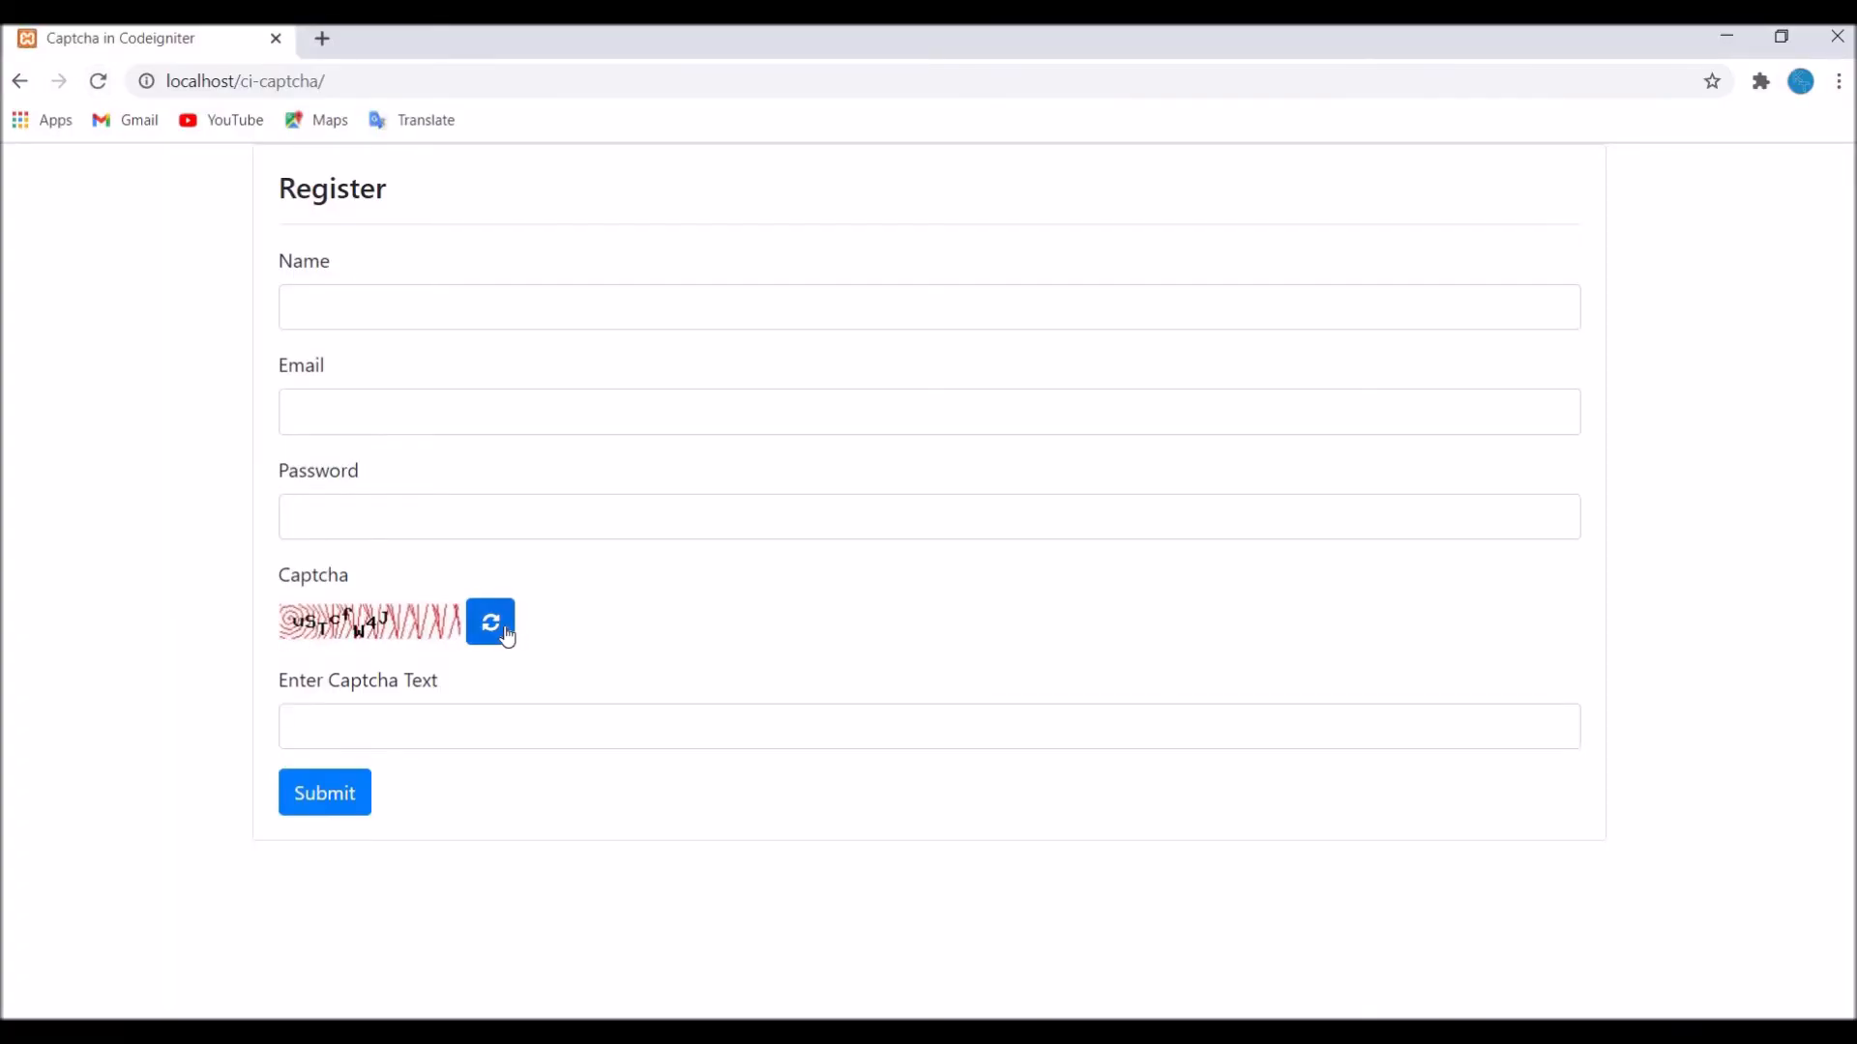
pyautogui.click(490, 621)
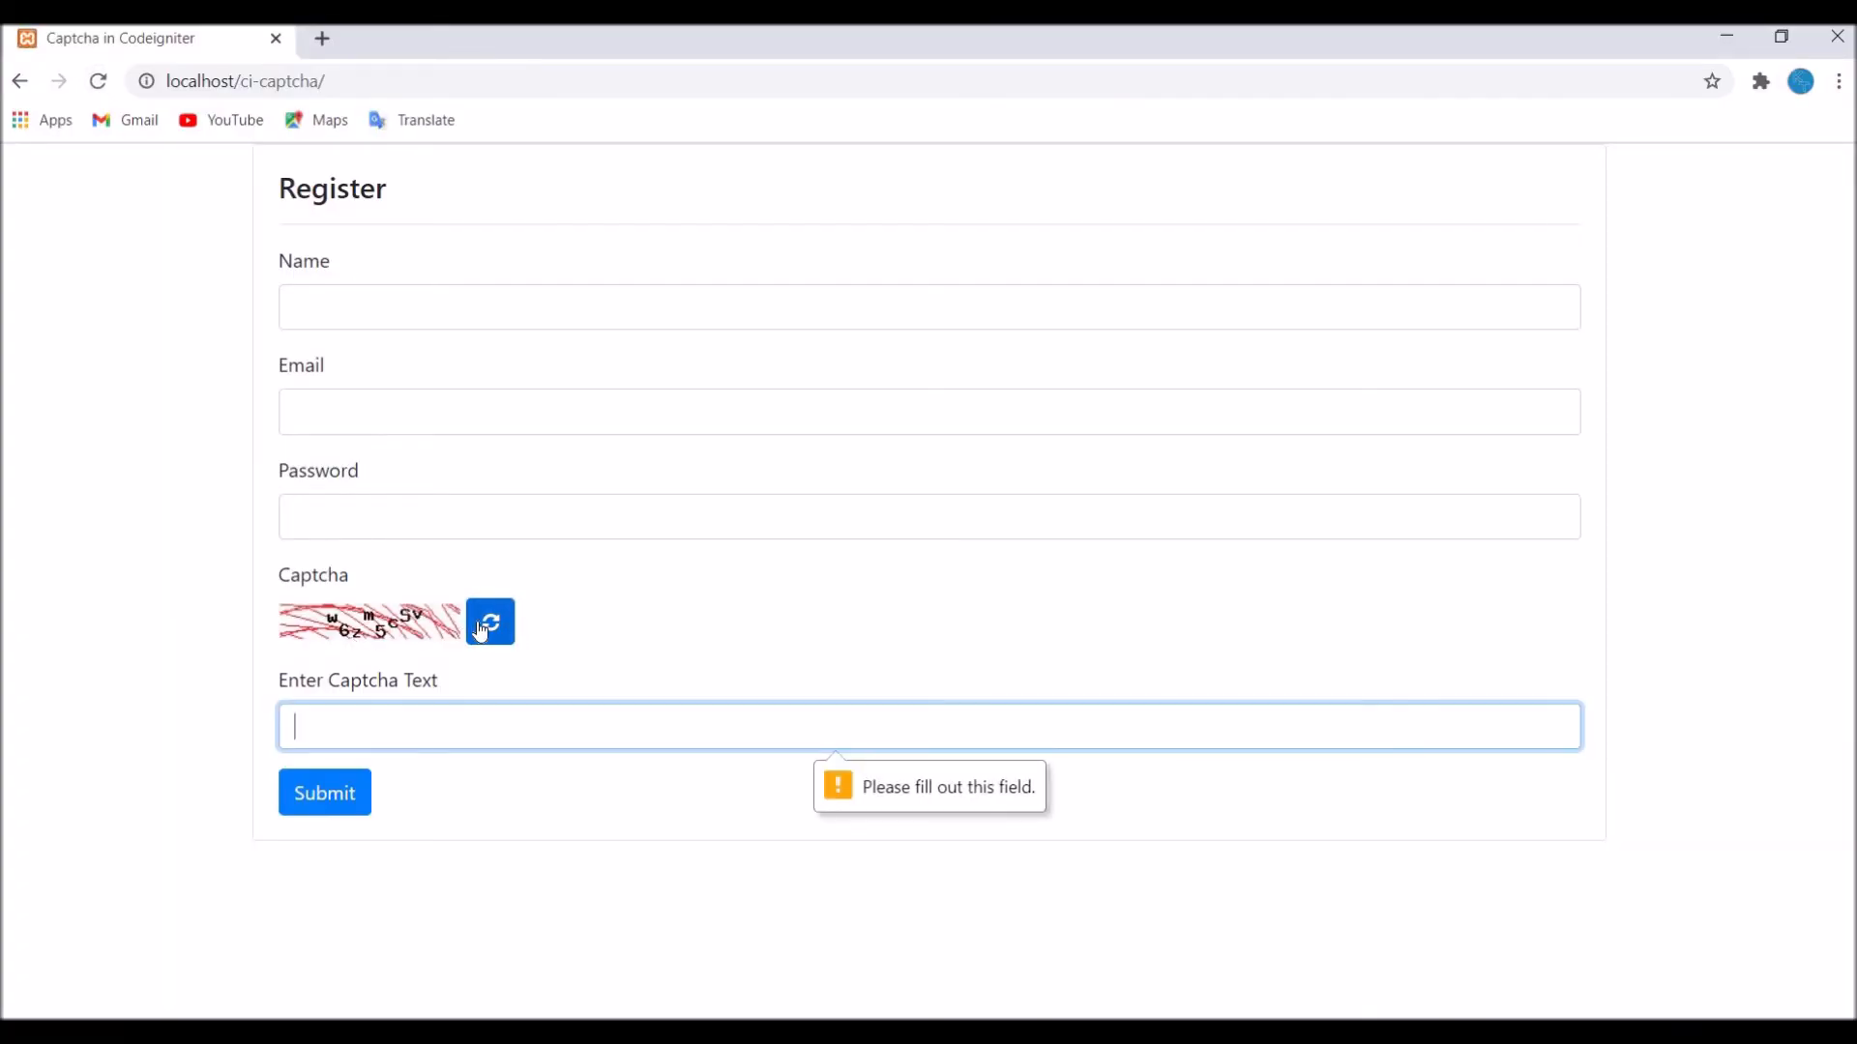
pyautogui.click(490, 622)
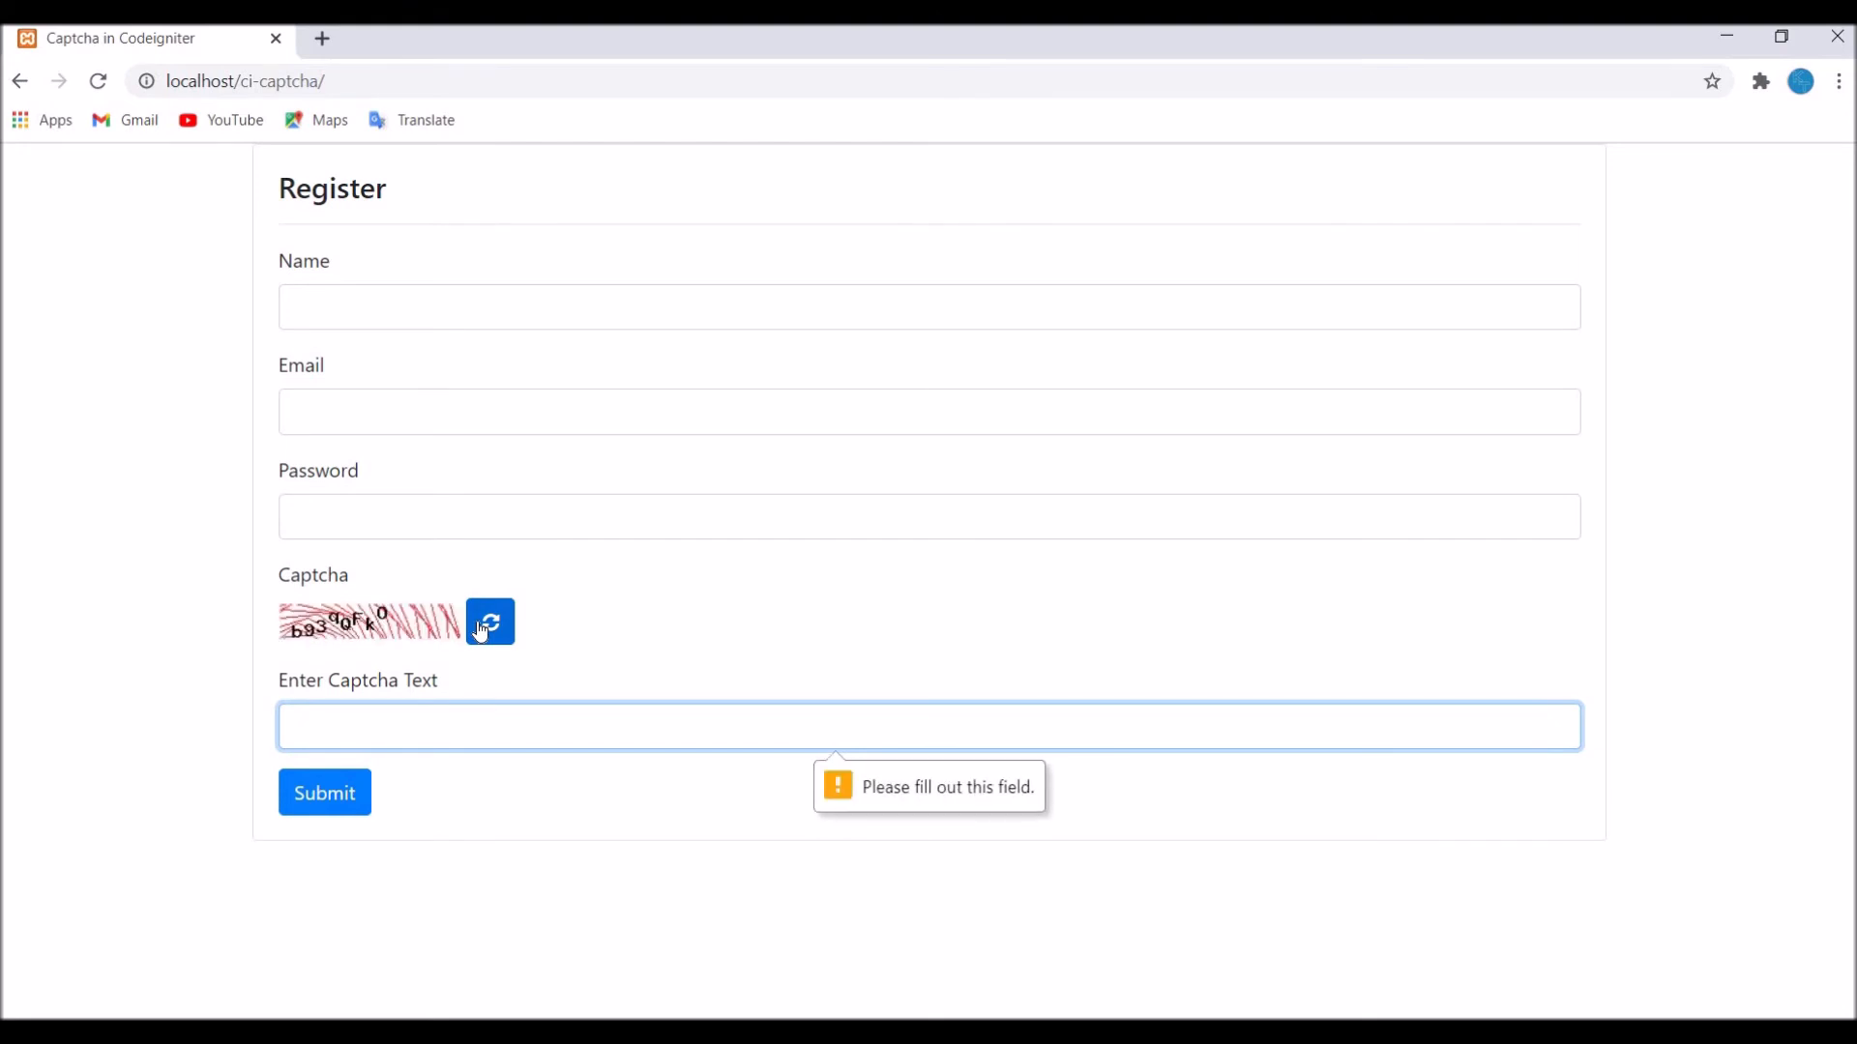
pyautogui.click(490, 622)
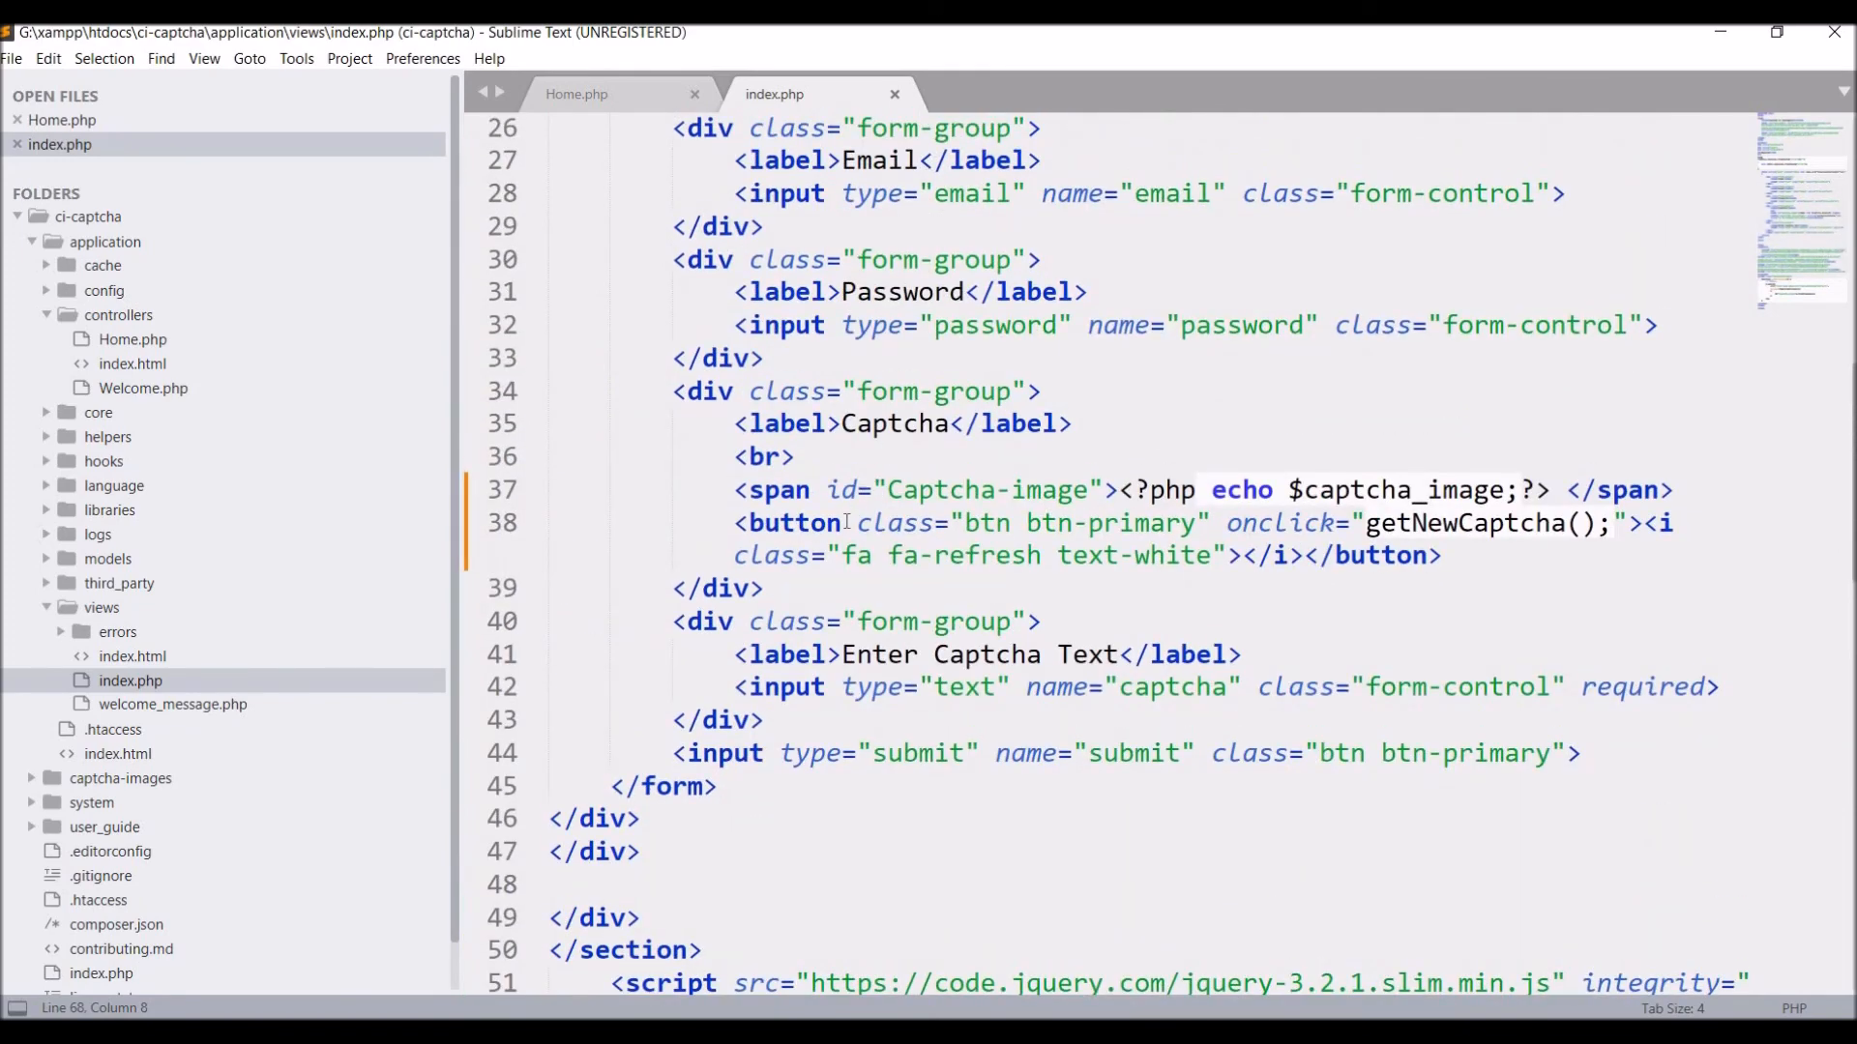
# Add type="button" to the captcha refresh button tag in index.php.
pyautogui.write('typ')
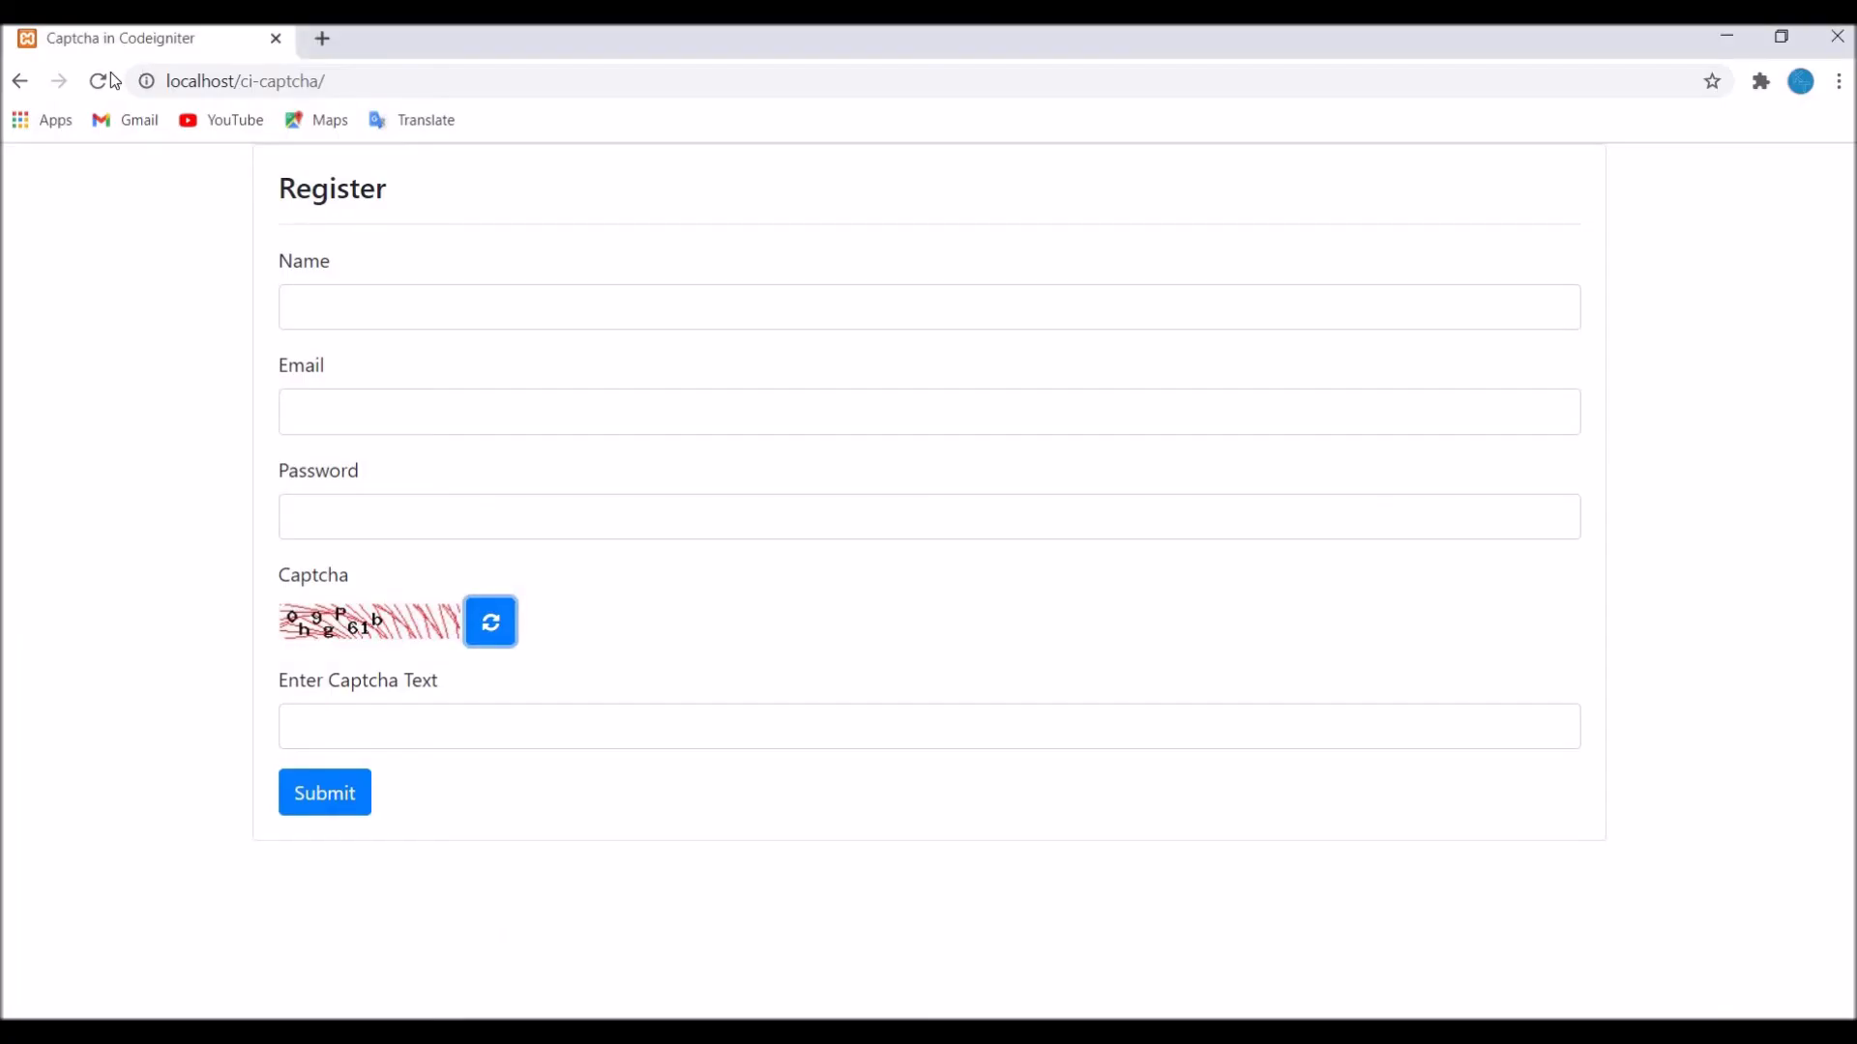
# Reload the register page and refresh the captcha twice, confirming no validation prompt appears.
pyautogui.click(489, 621)
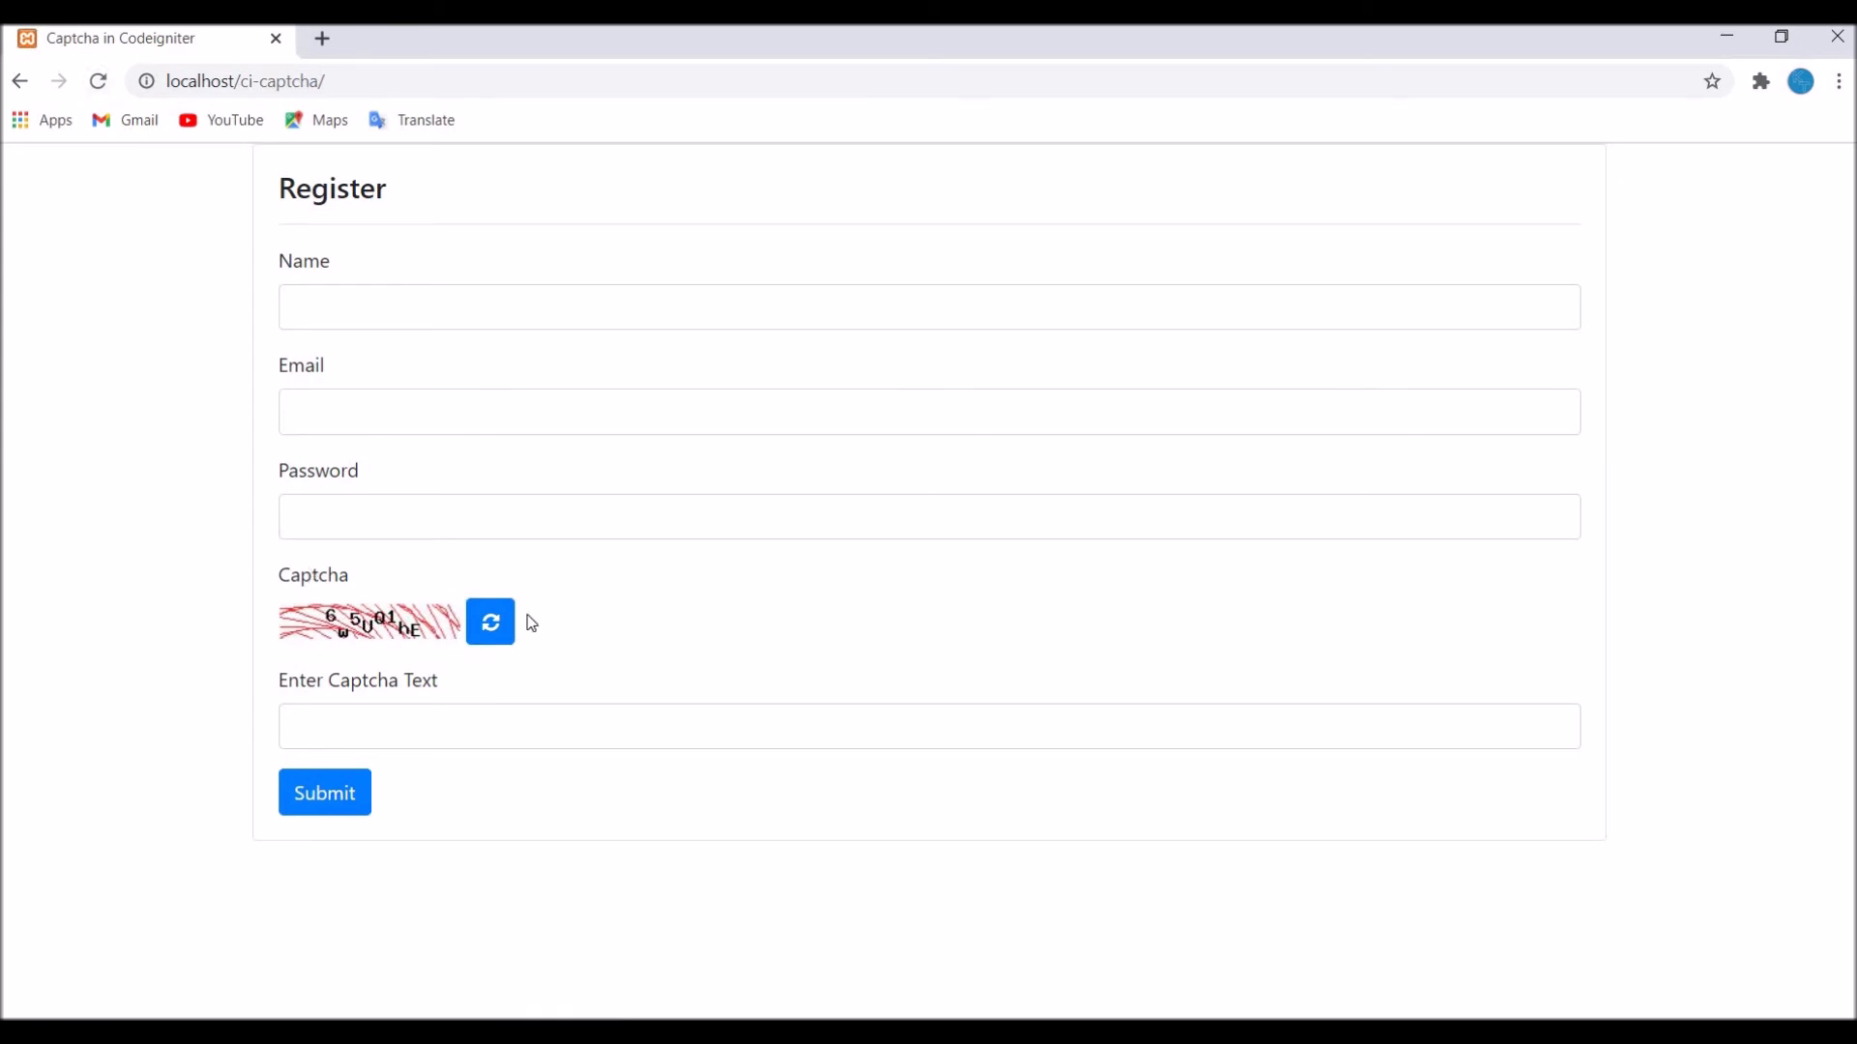
pyautogui.click(489, 622)
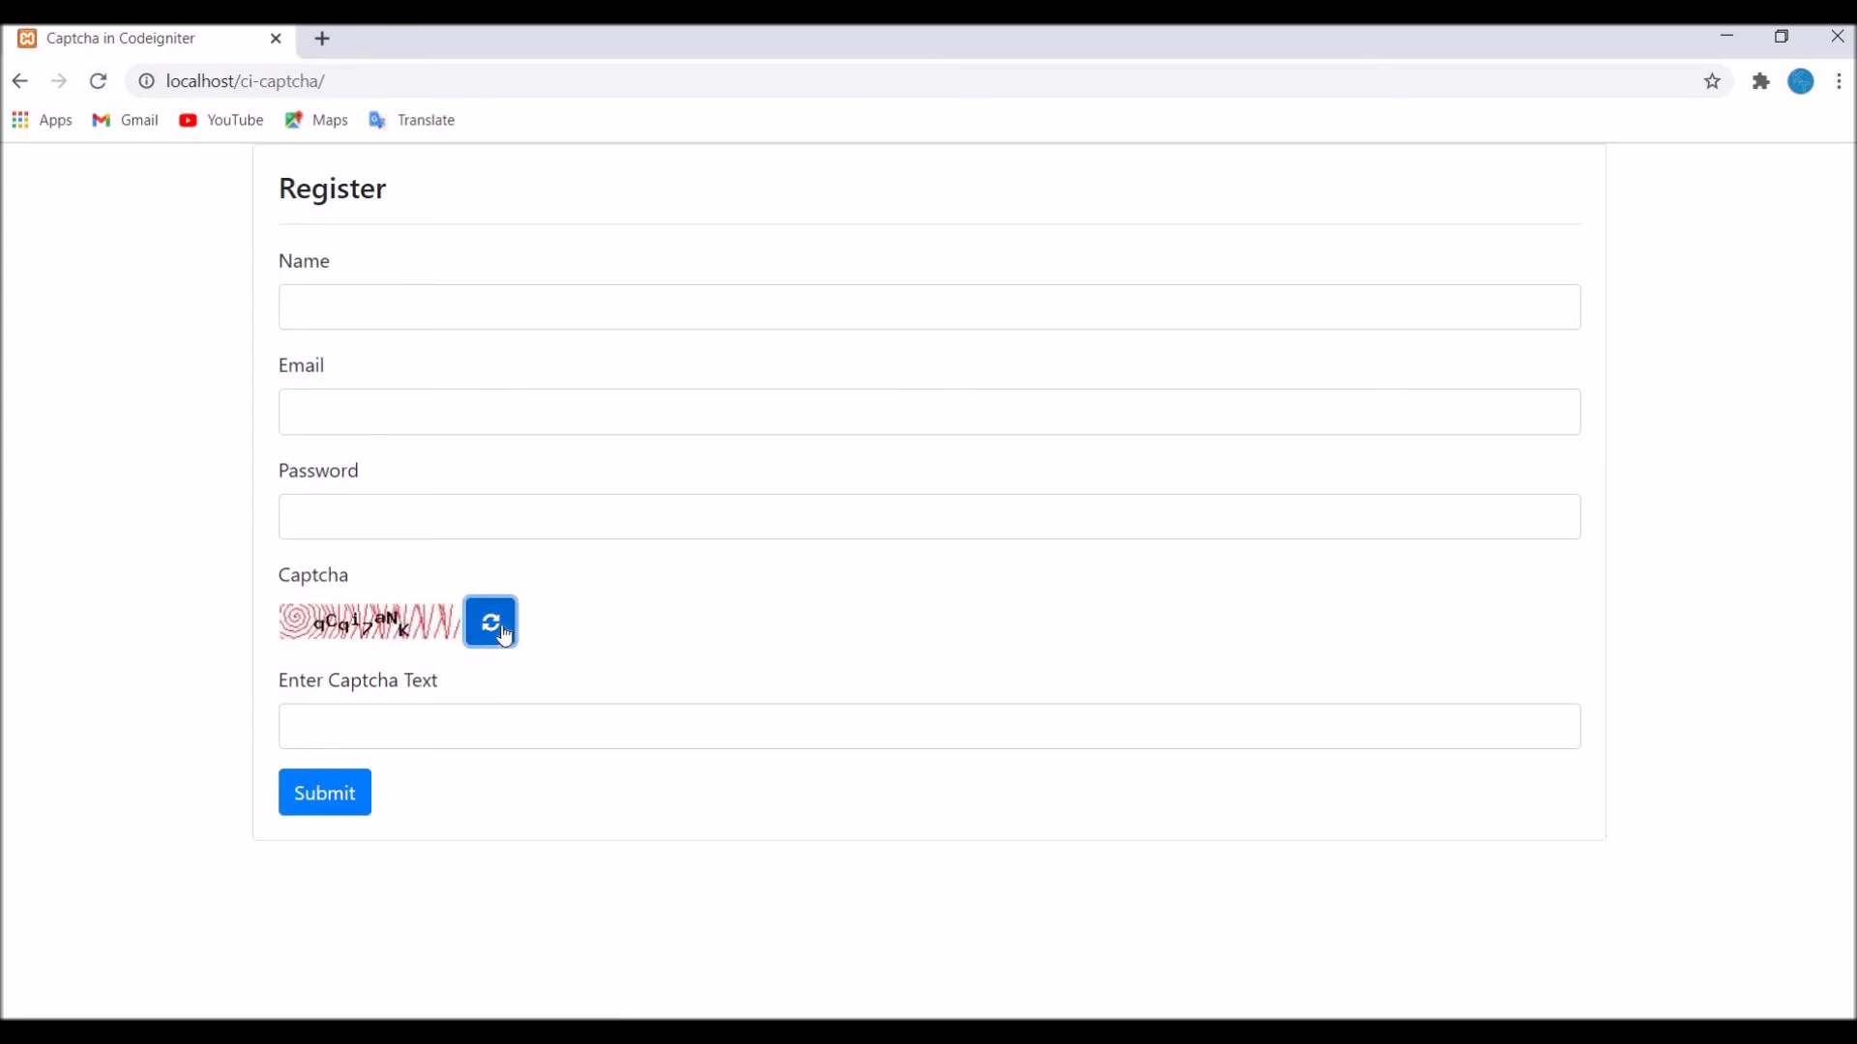
pyautogui.click(489, 621)
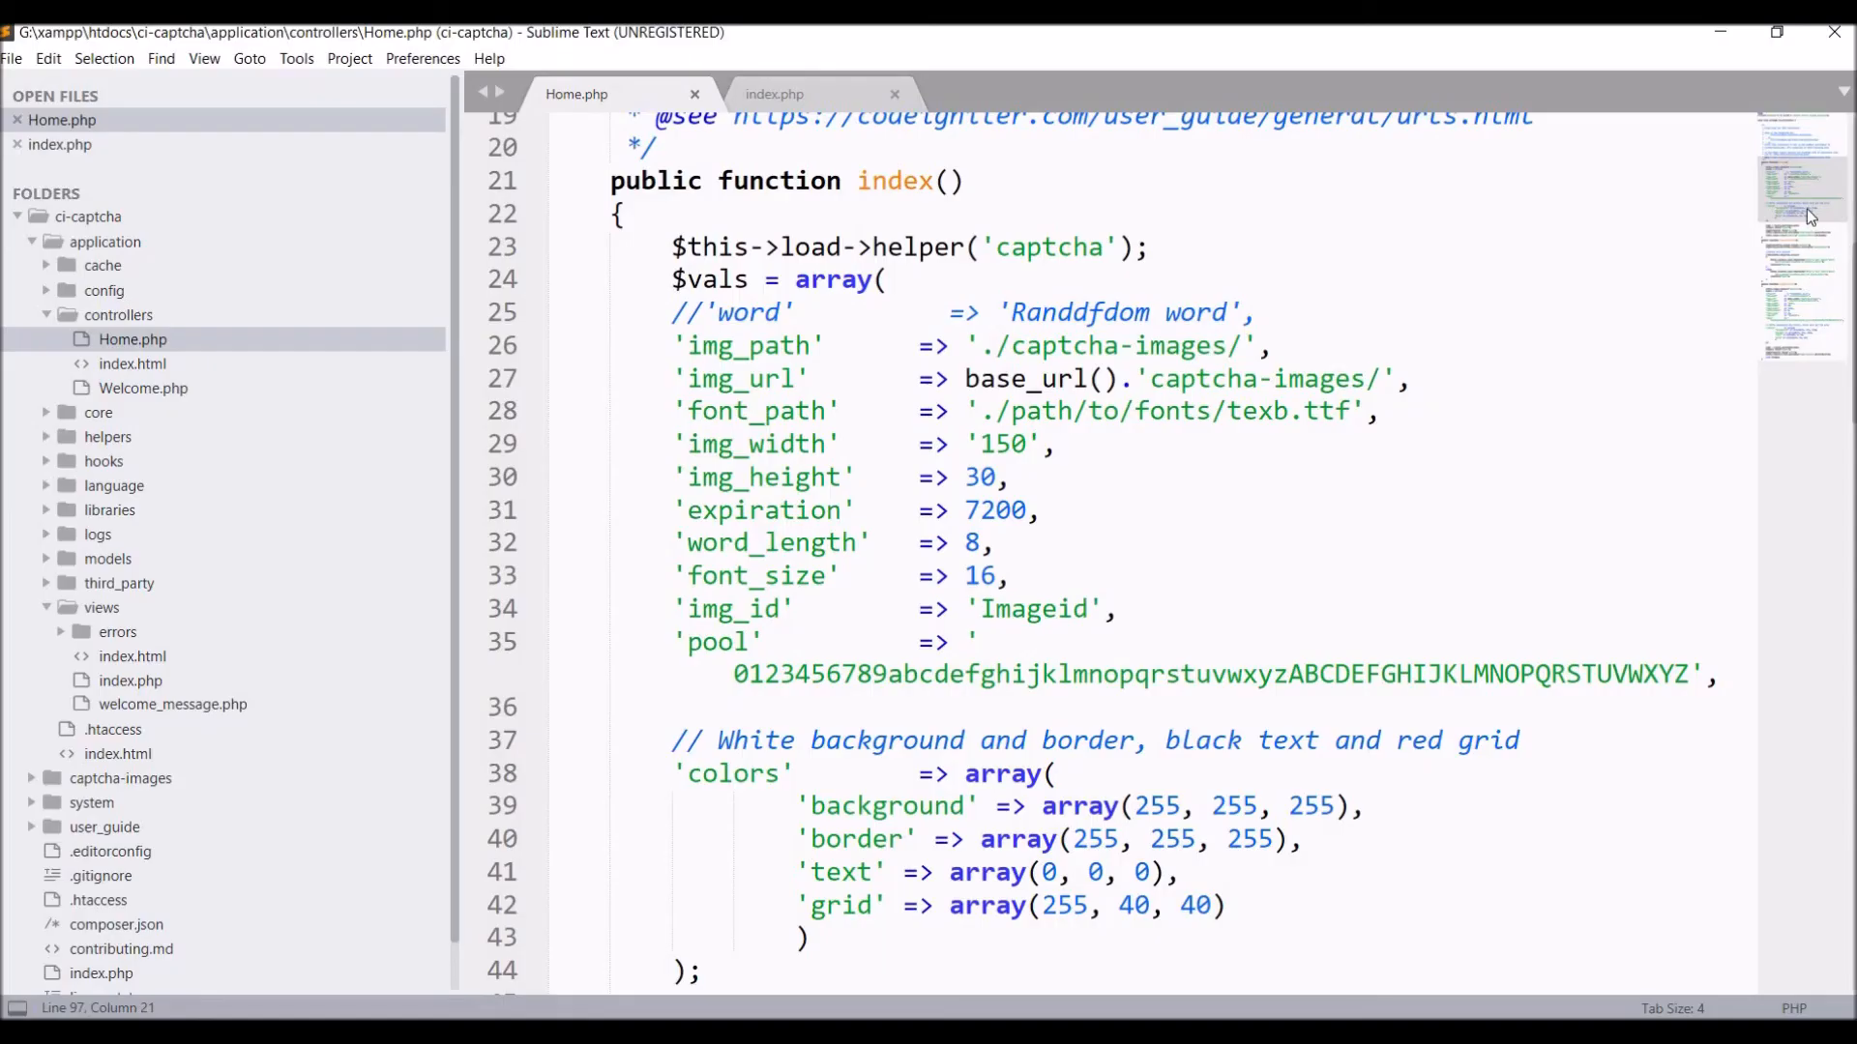
pyautogui.scroll(3)
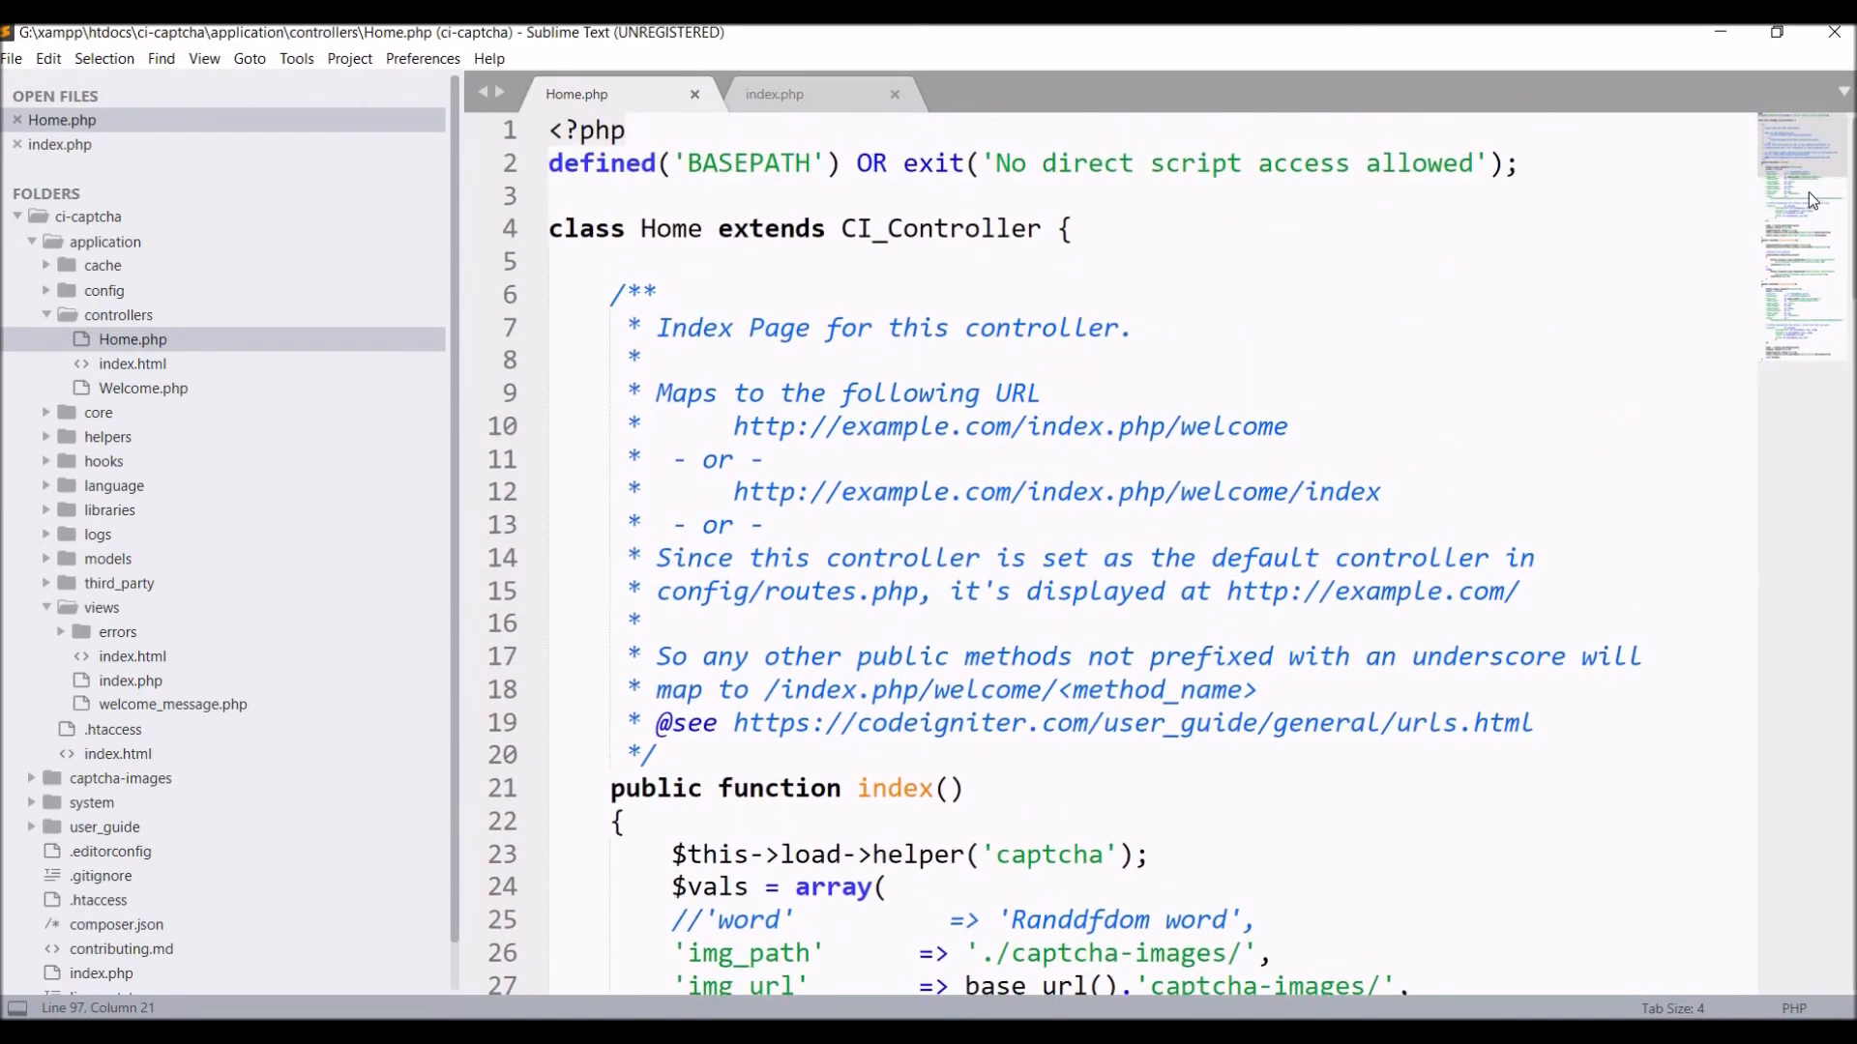
pyautogui.scroll(-3)
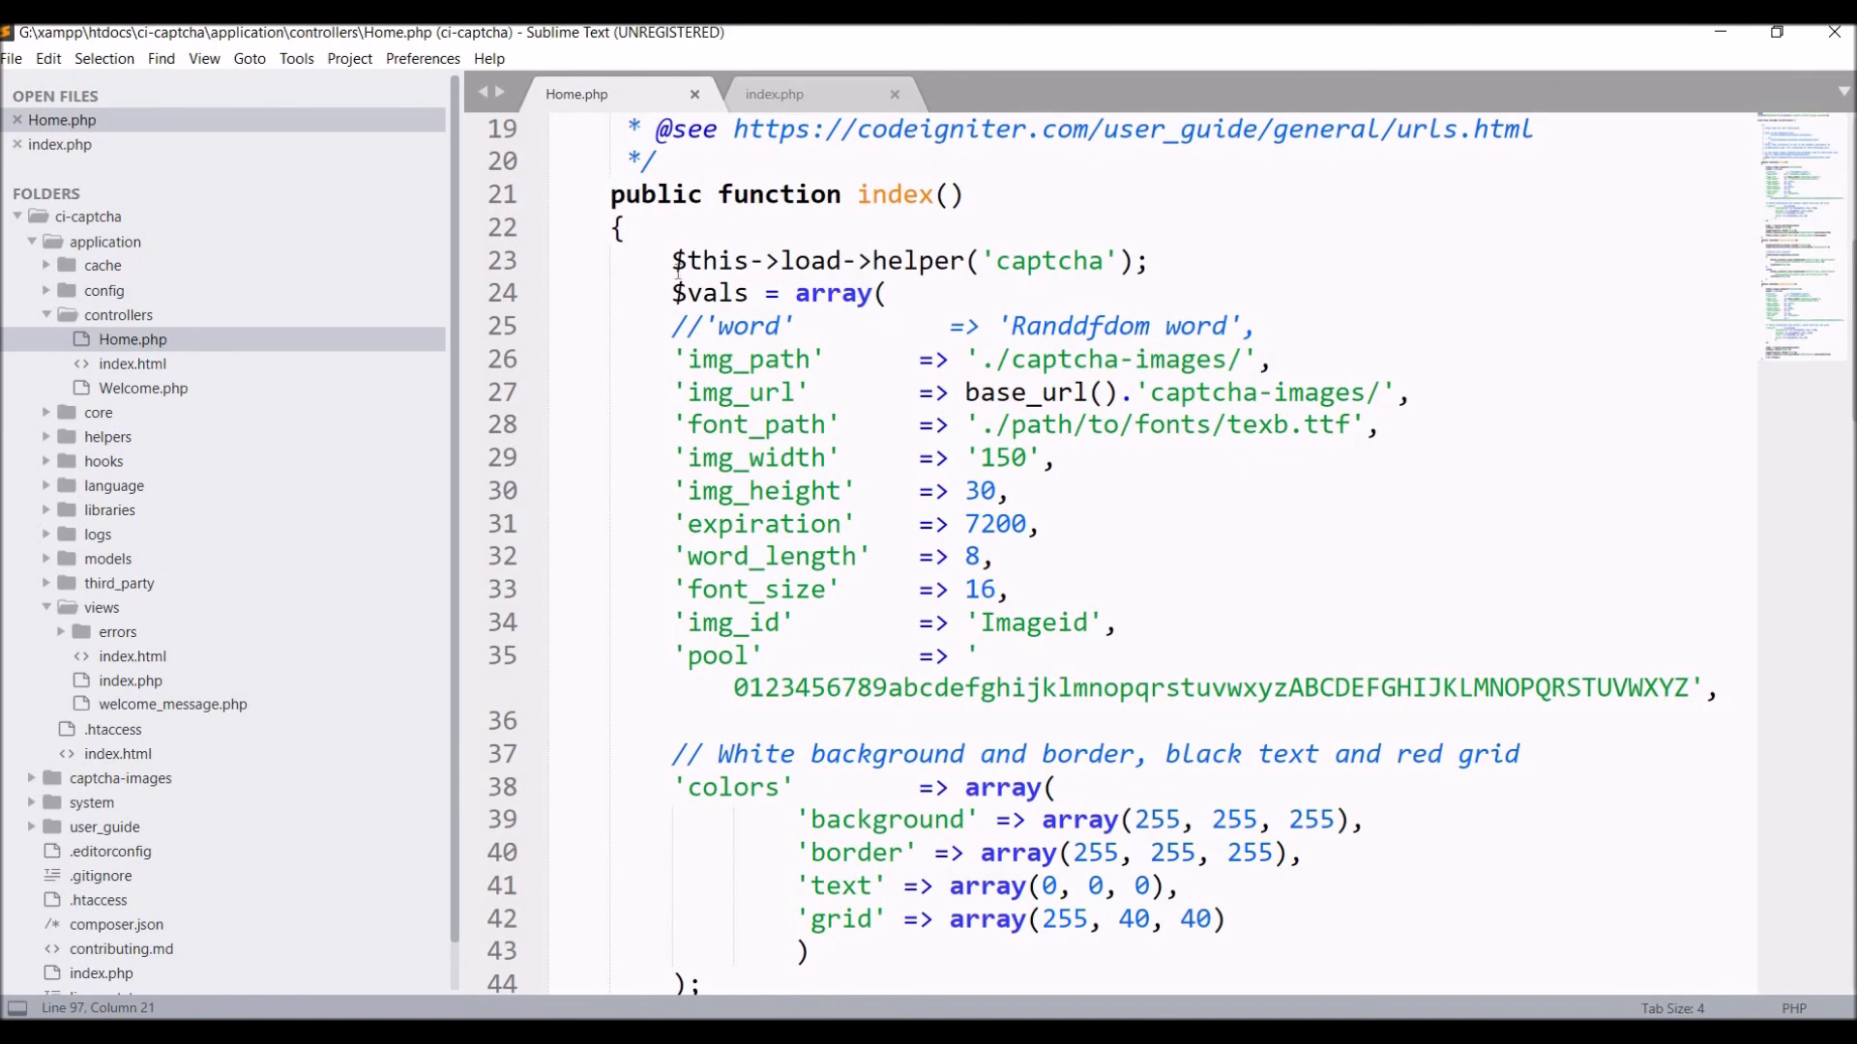
pyautogui.moveTo(673, 260); pyautogui.dragTo(1225, 687)
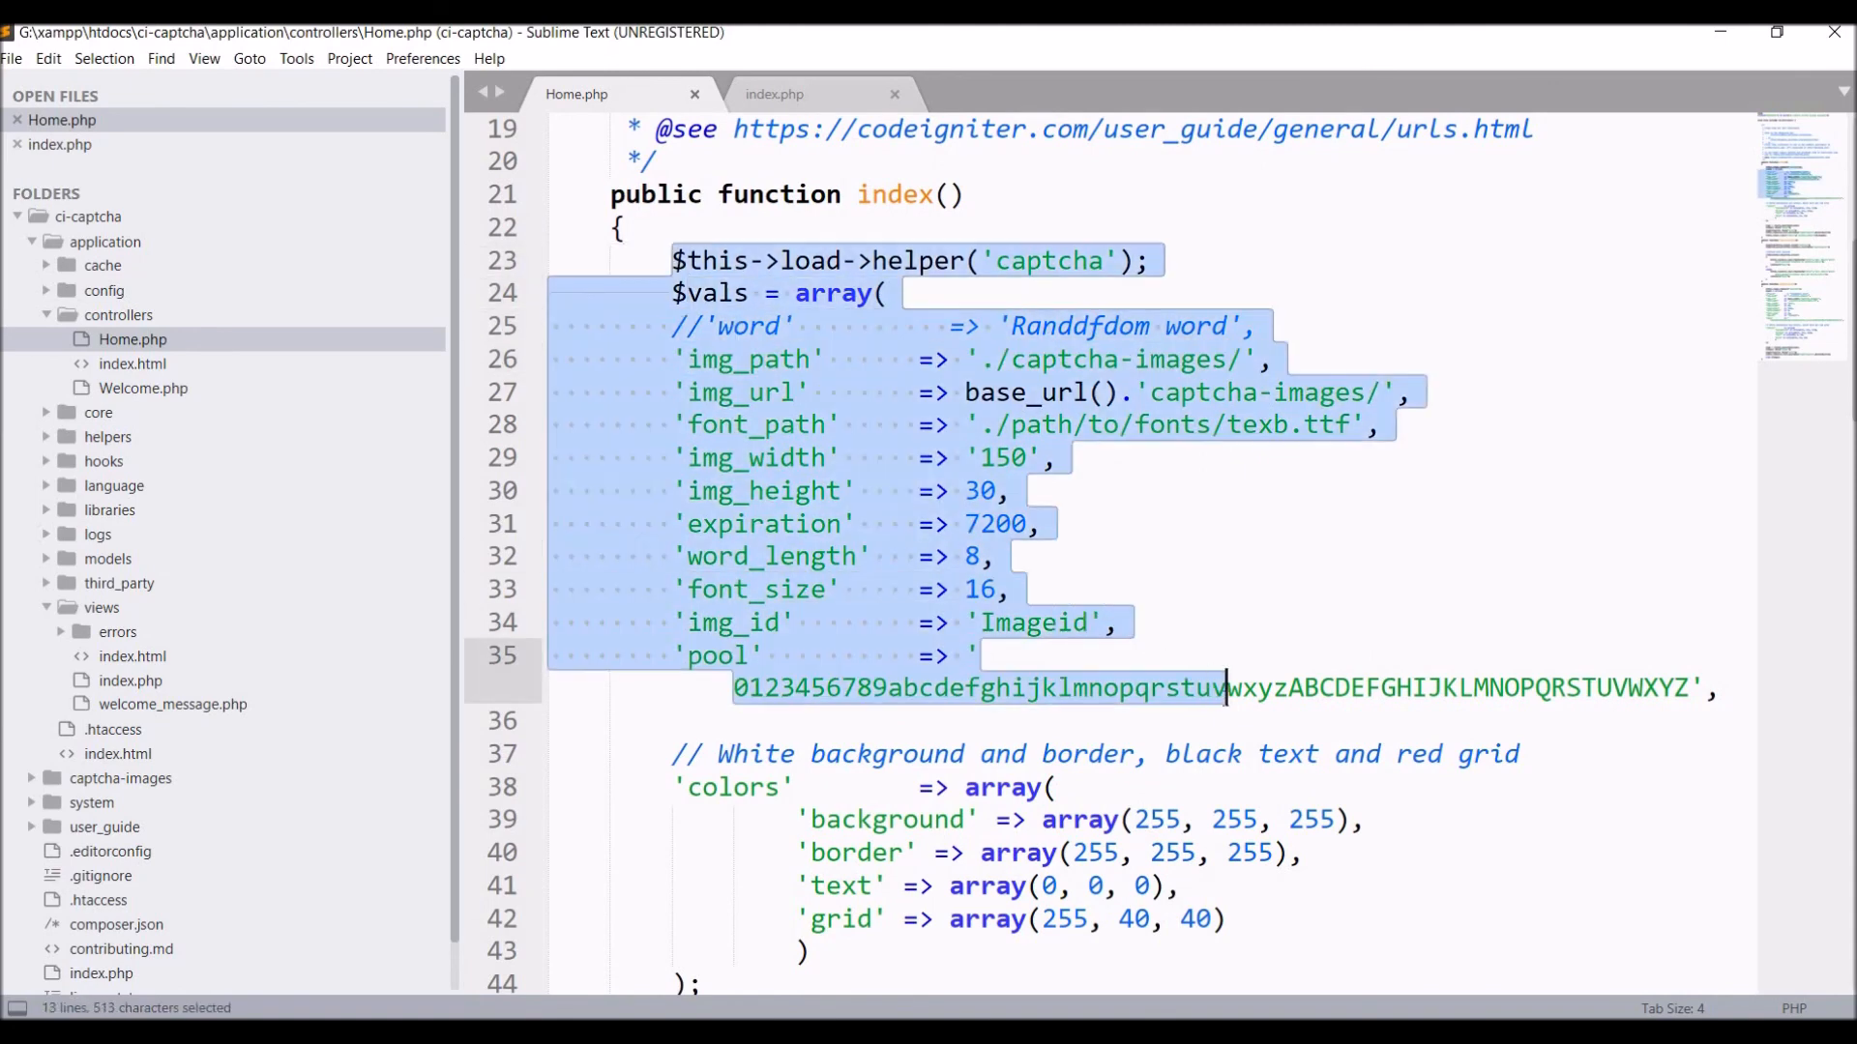
pyautogui.click(1225, 688)
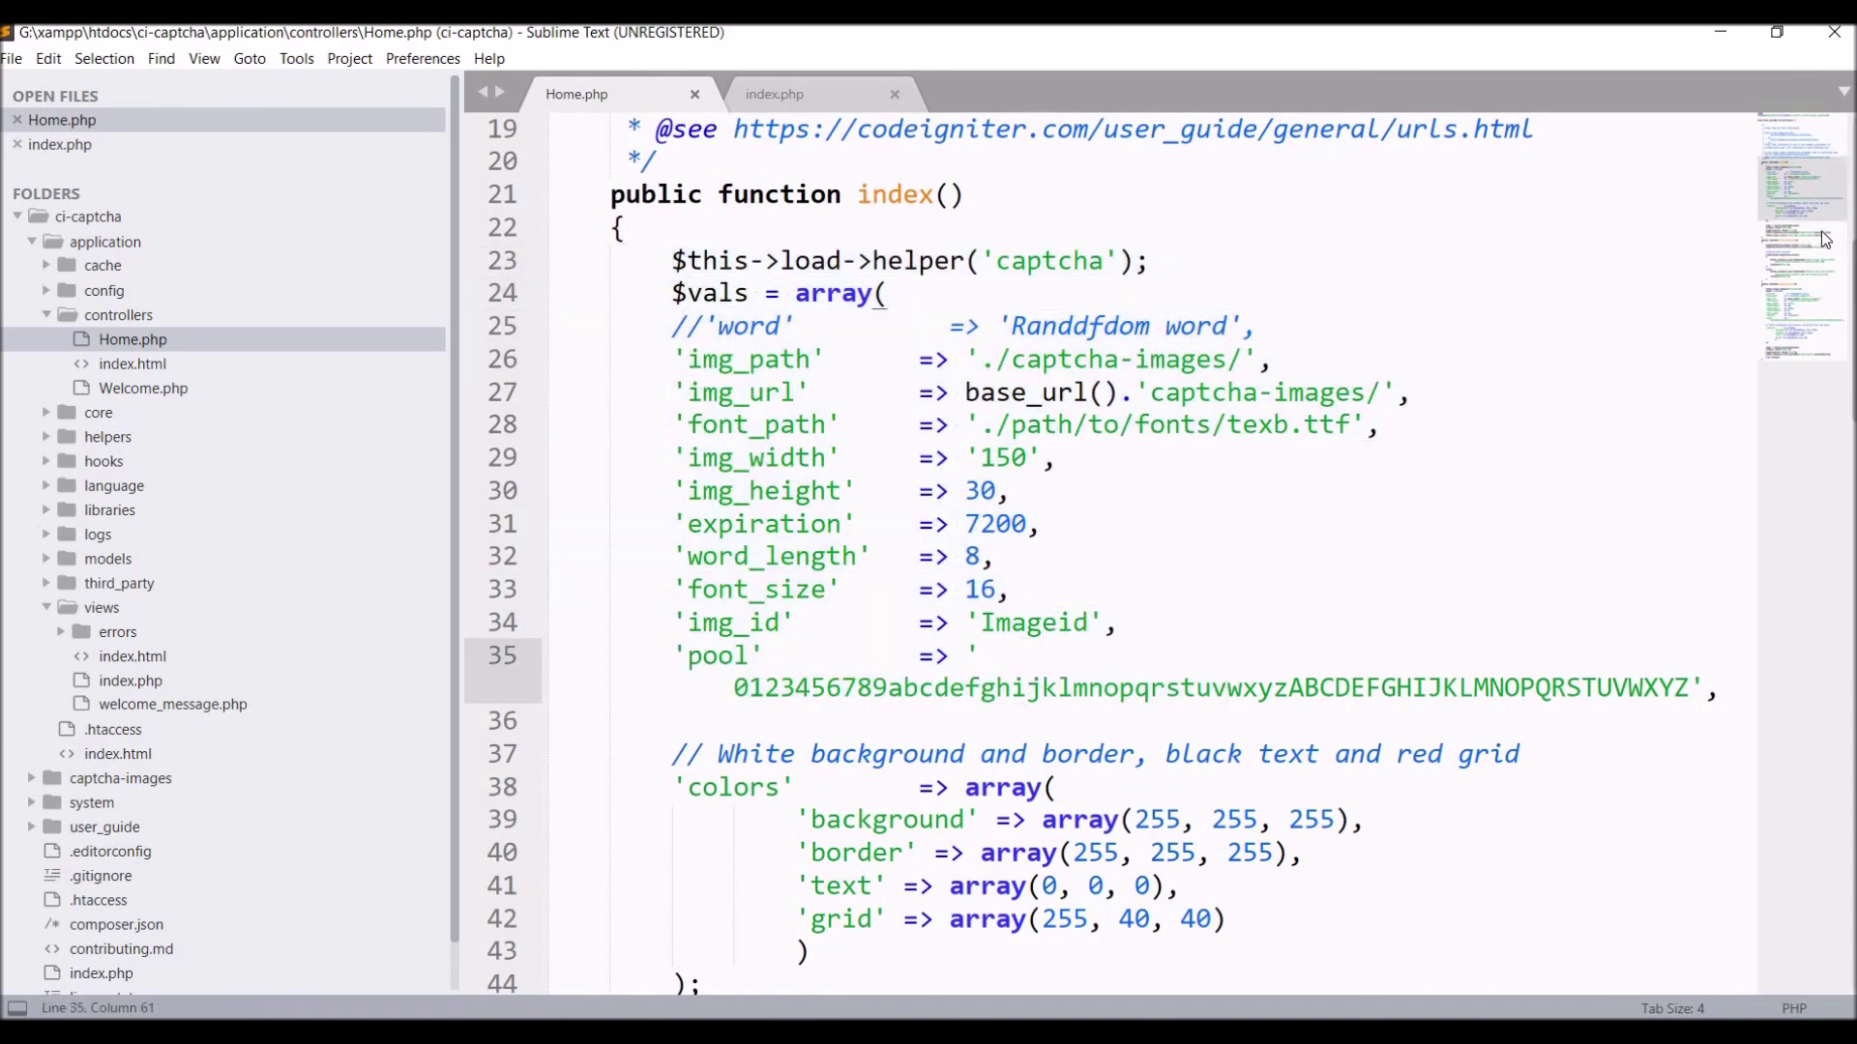
pyautogui.scroll(-3)
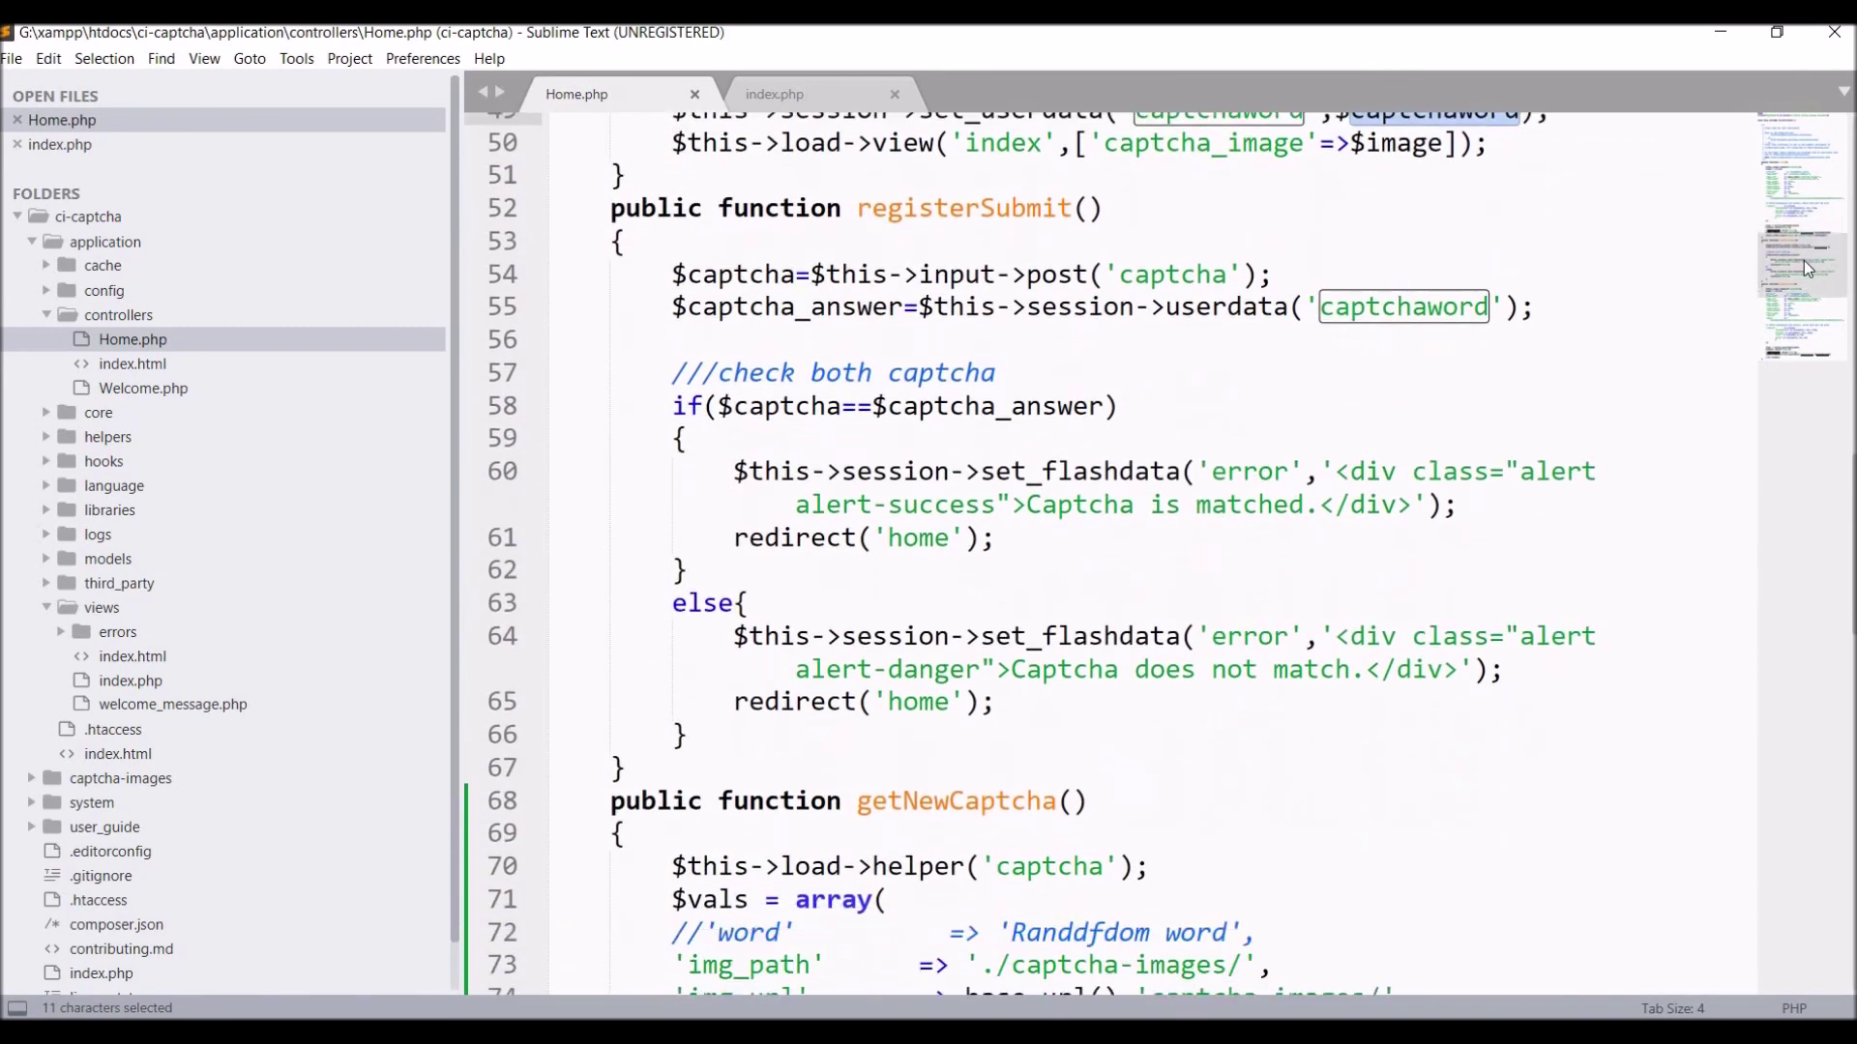
pyautogui.scroll(-3)
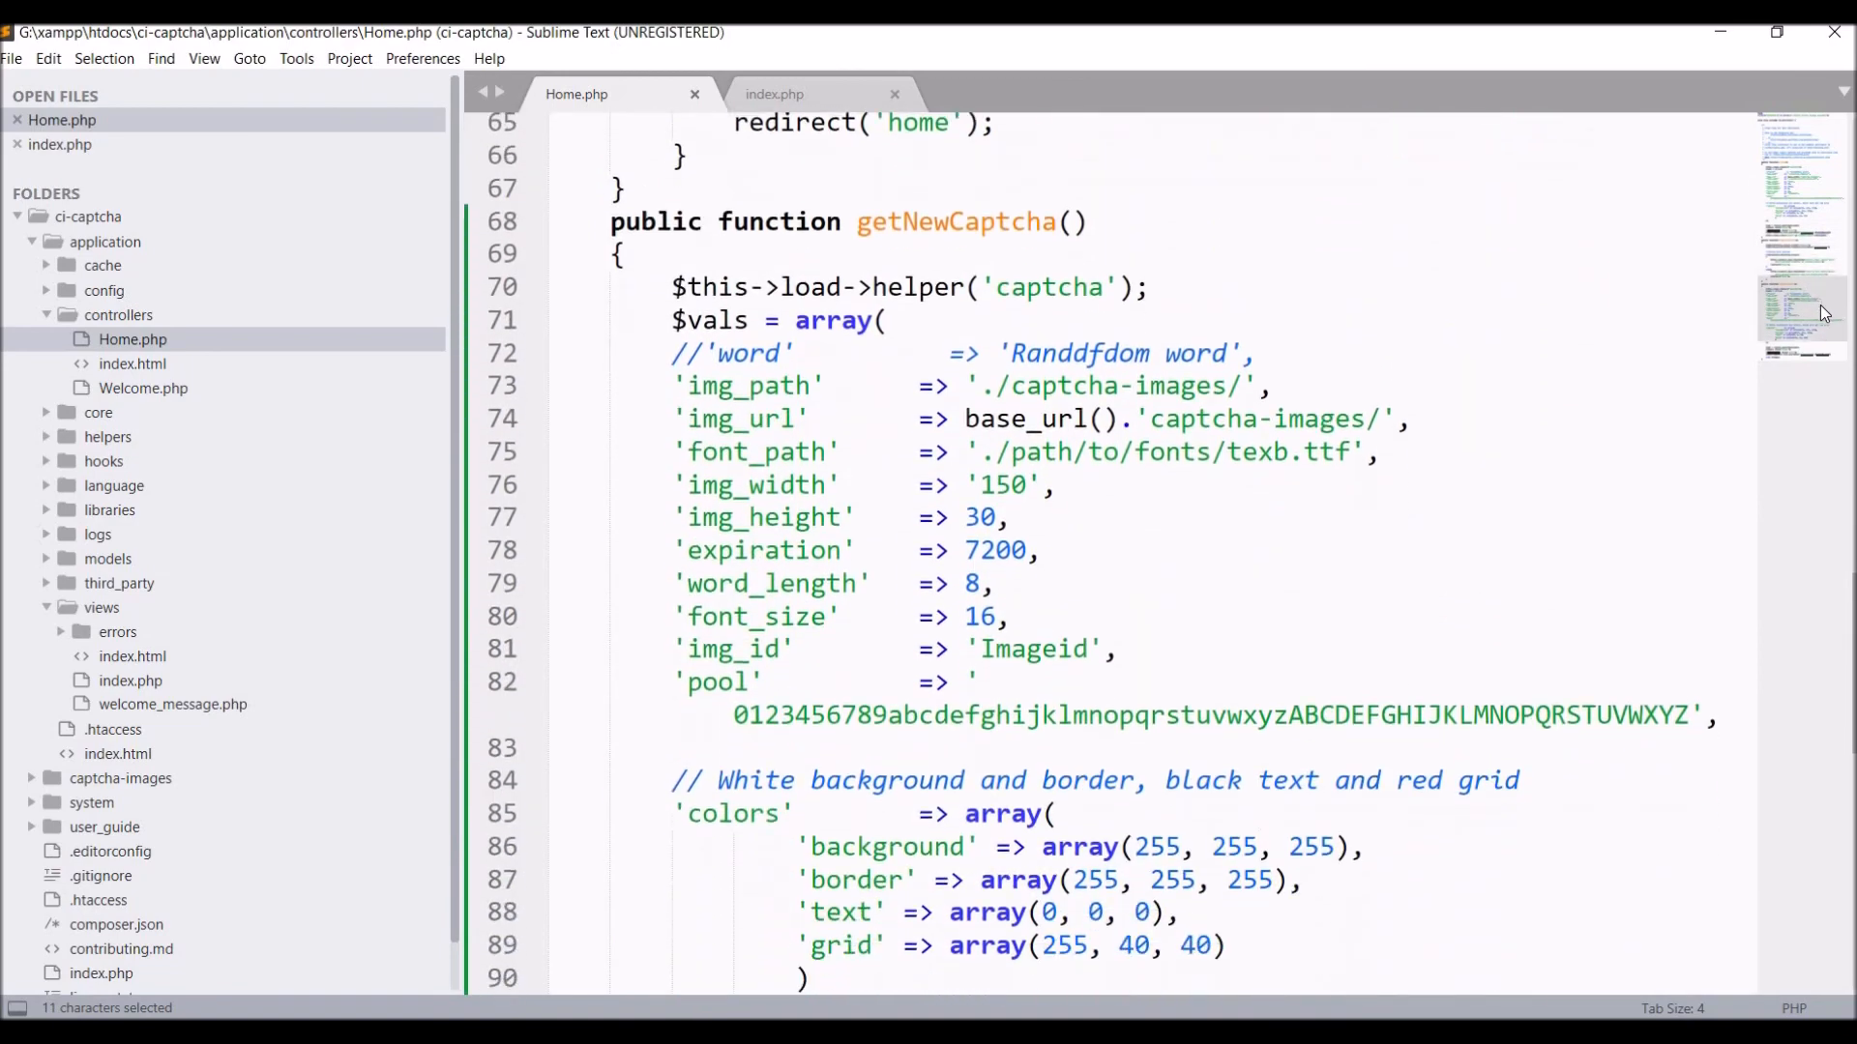